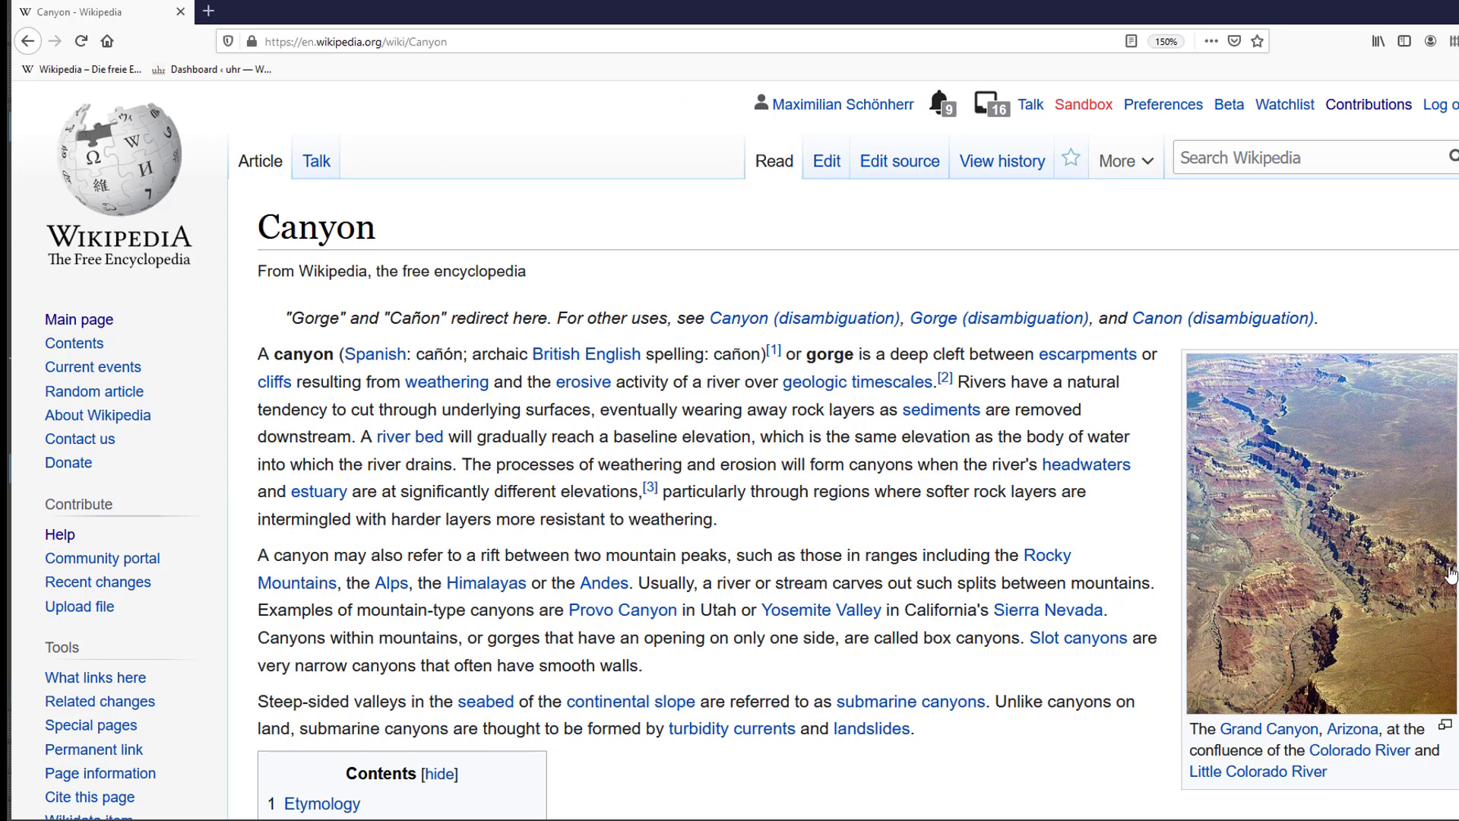
mouse_move(1341, 573)
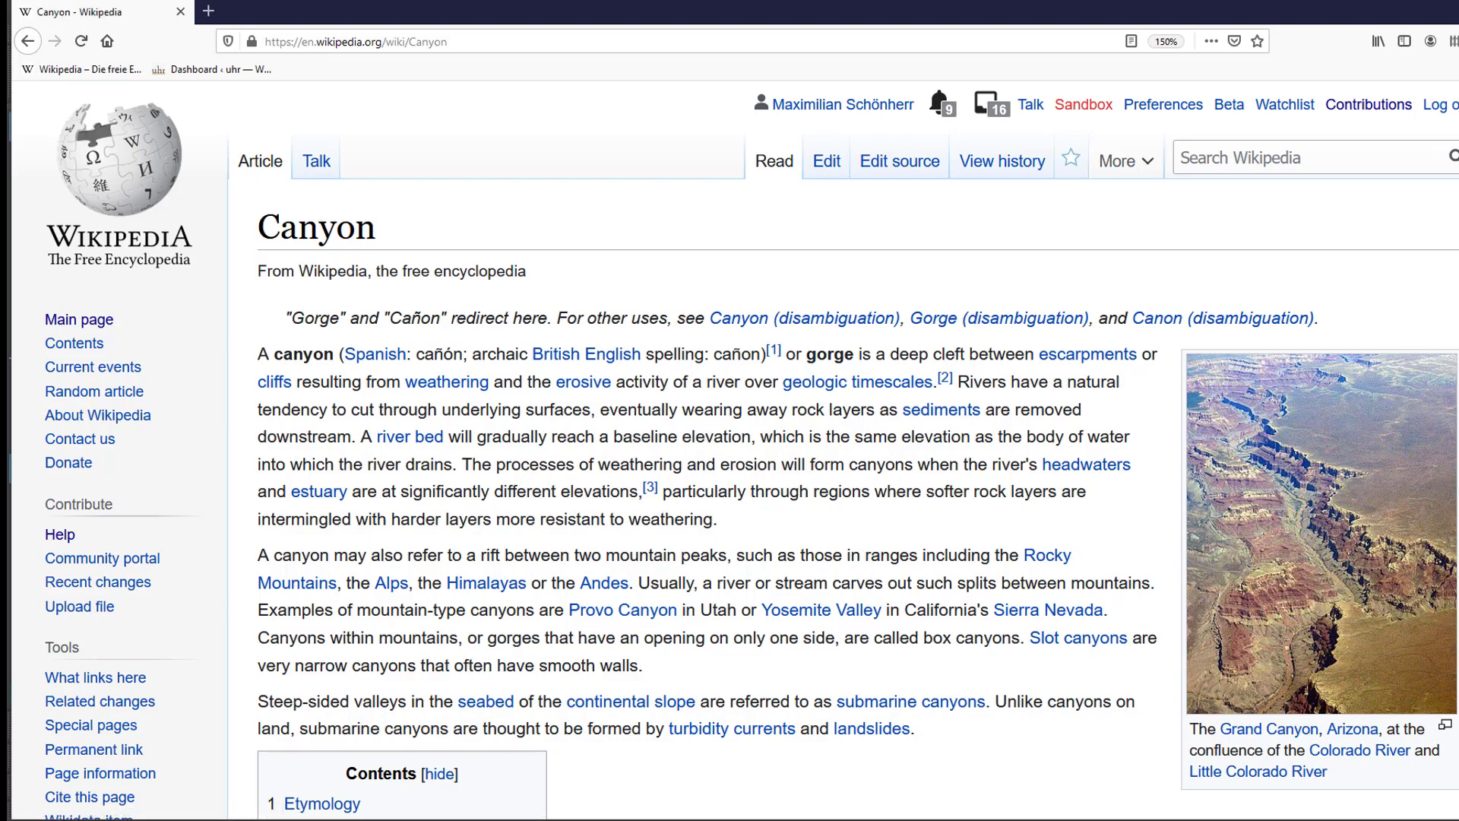
- Browse the English Canyon article and view the enlarged Itaimbezinho Canyon photo
scroll(down, 3)
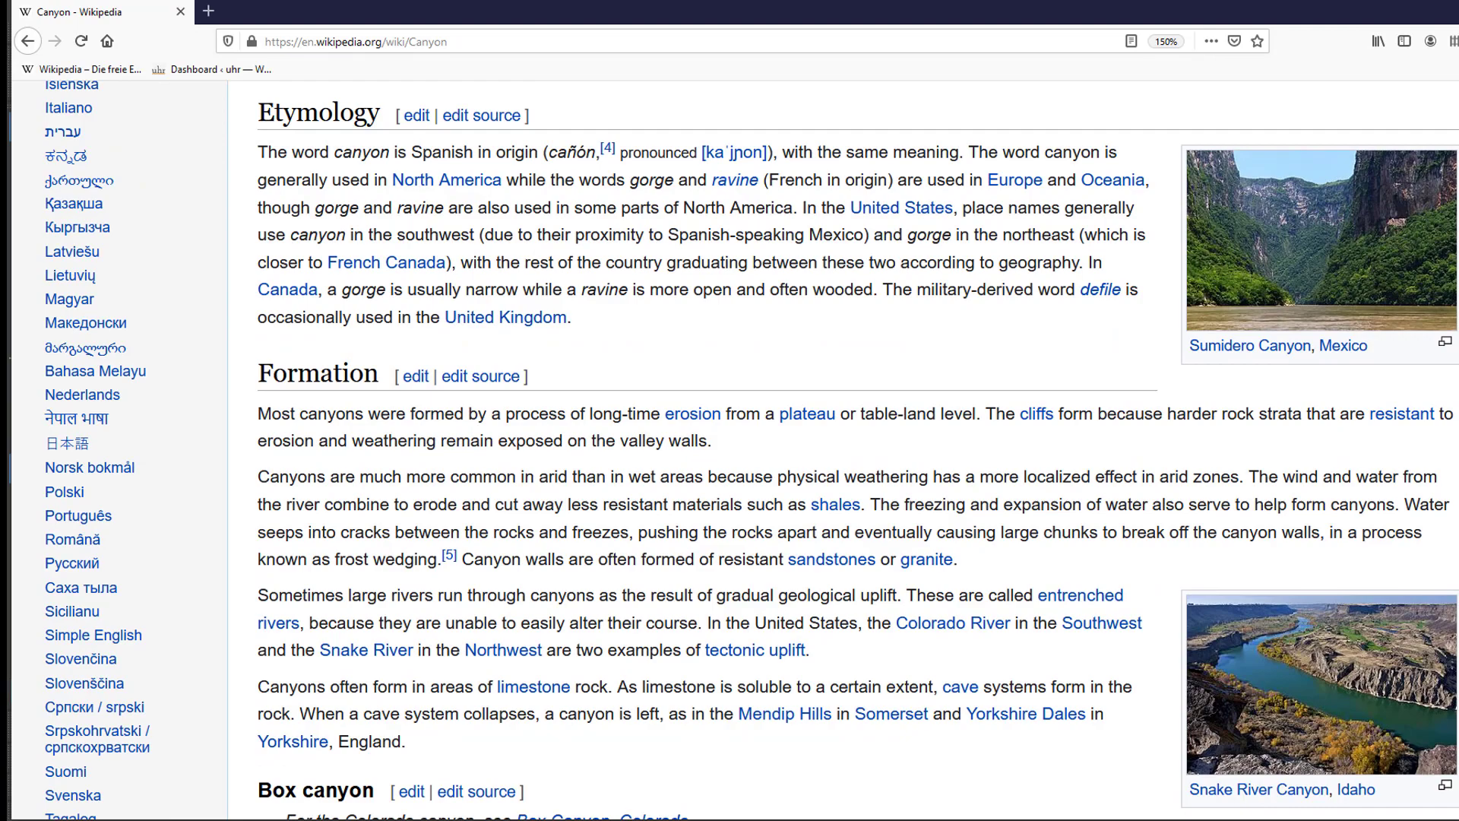
scroll(down, 3)
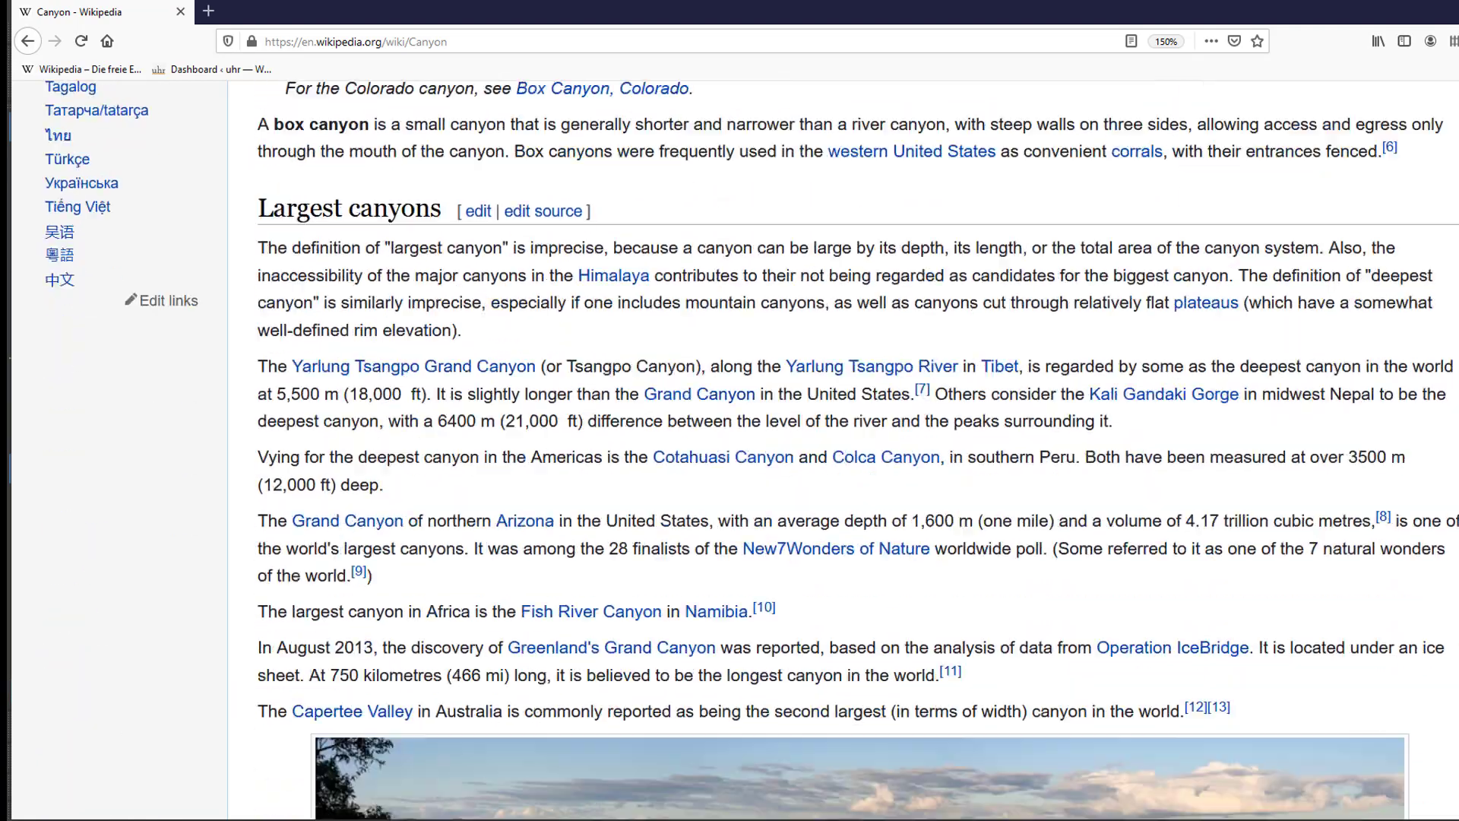
scroll(down, 3)
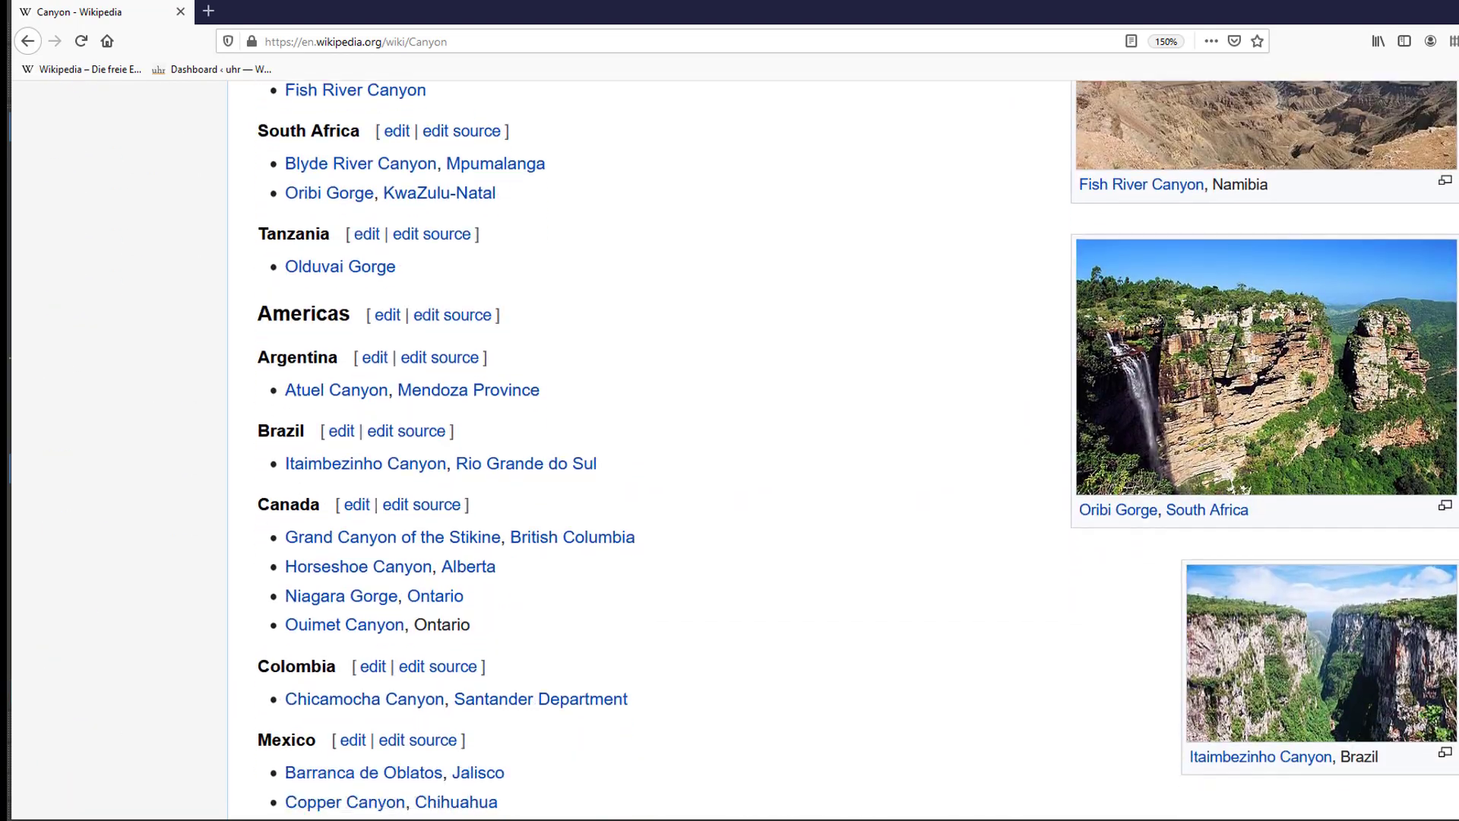
click(1321, 654)
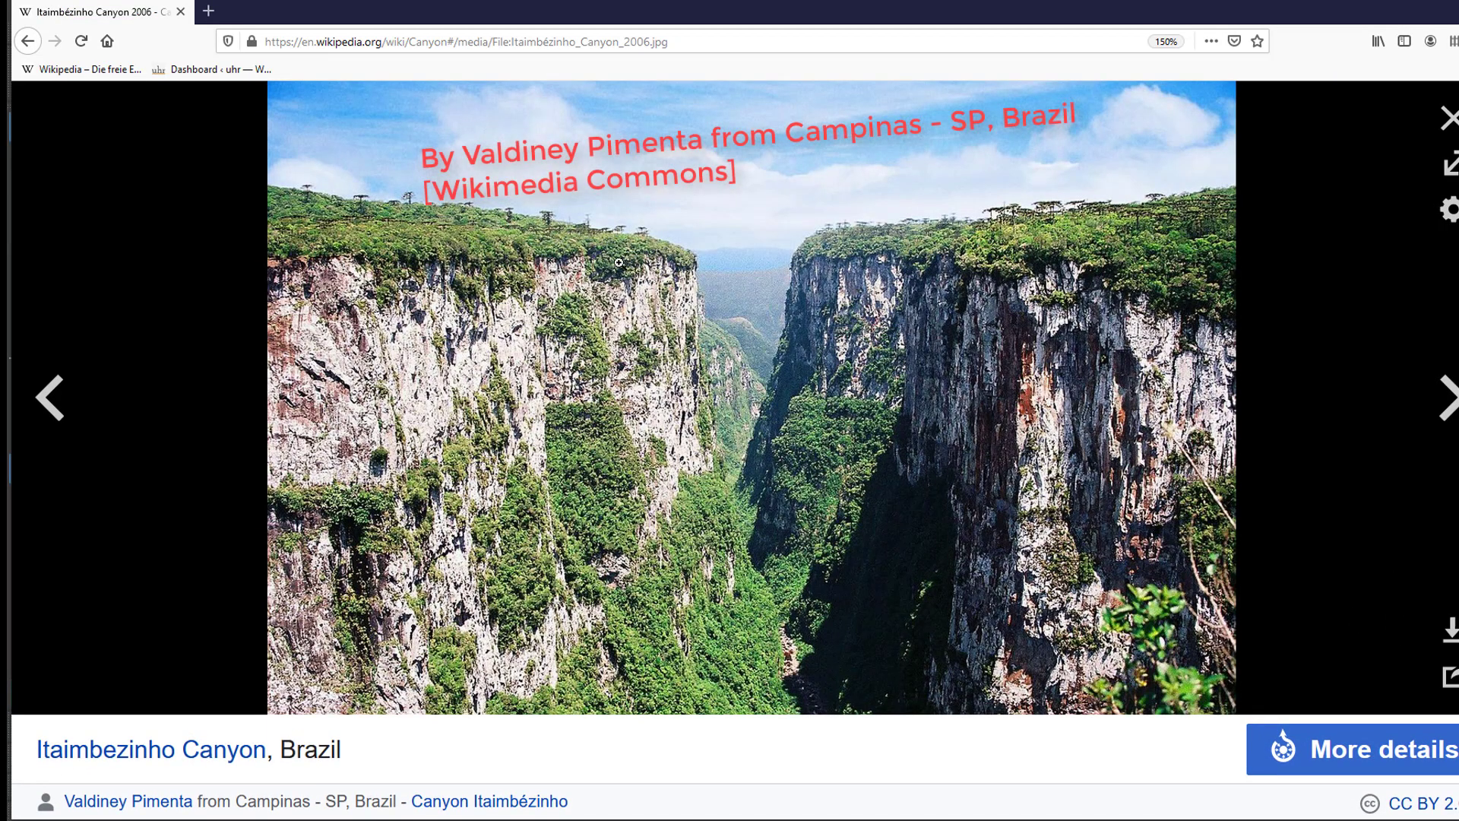
mouse_move(690, 269)
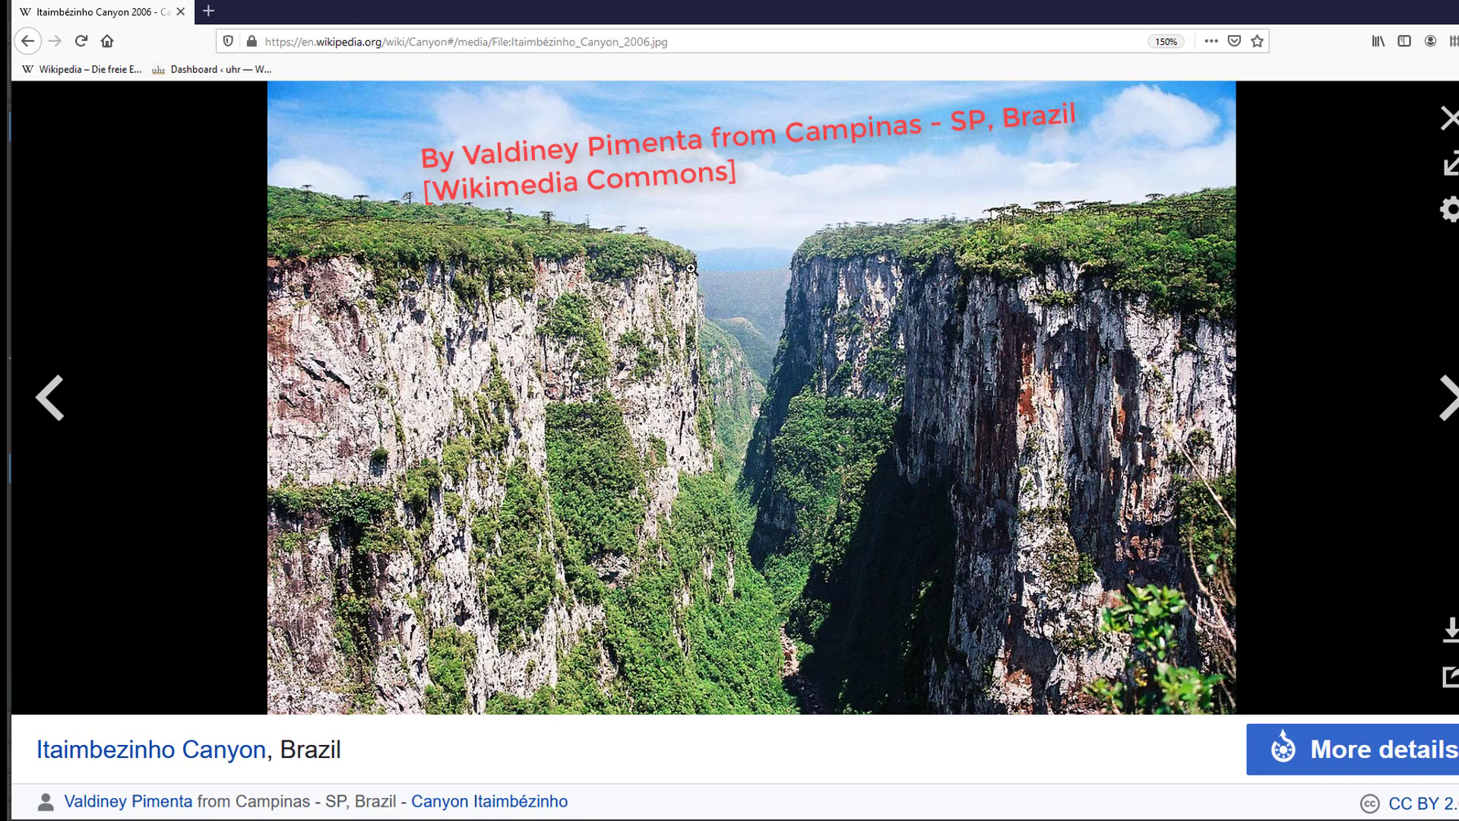
mouse_move(877, 362)
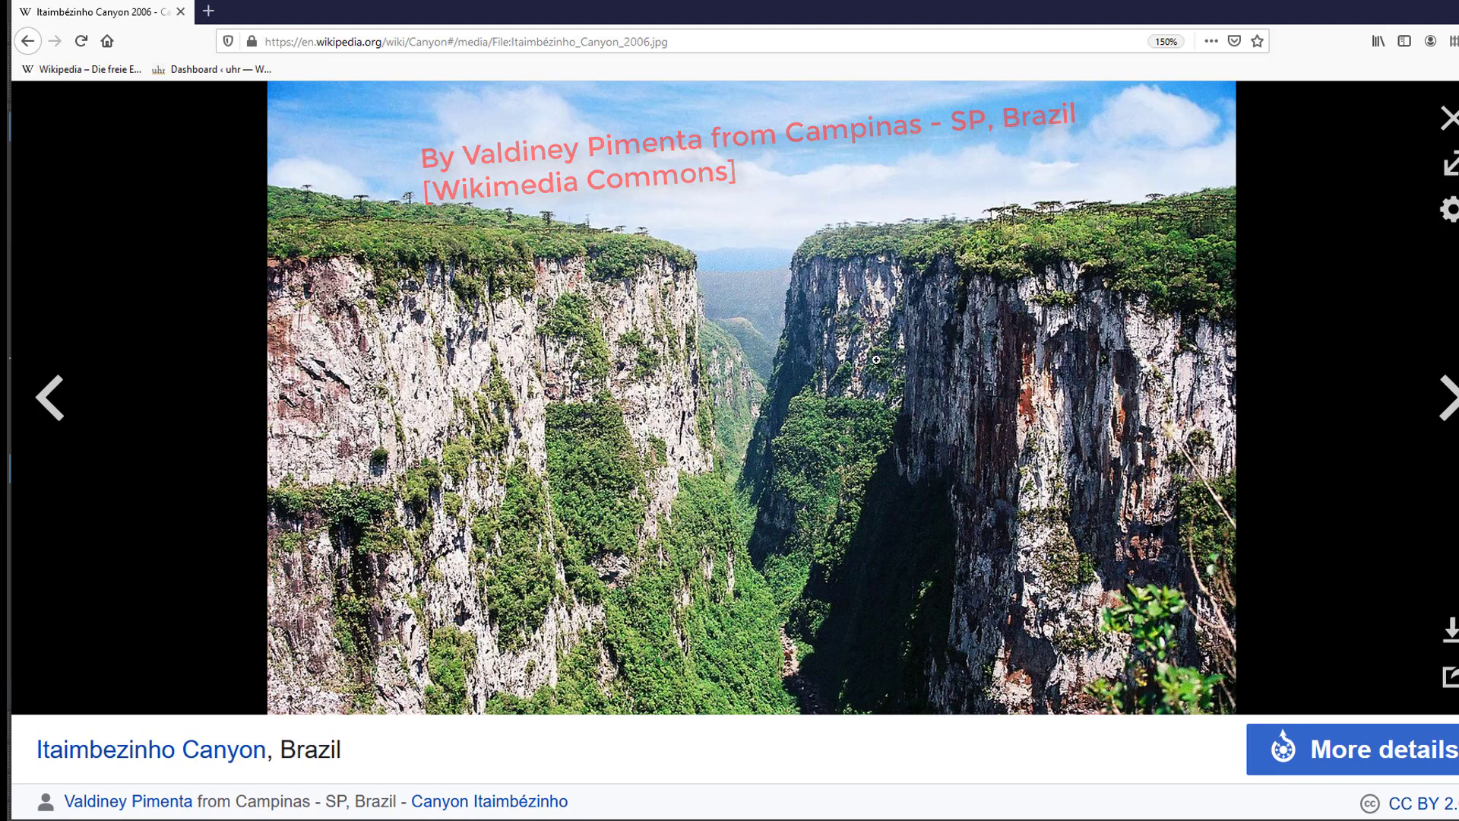
click(1448, 119)
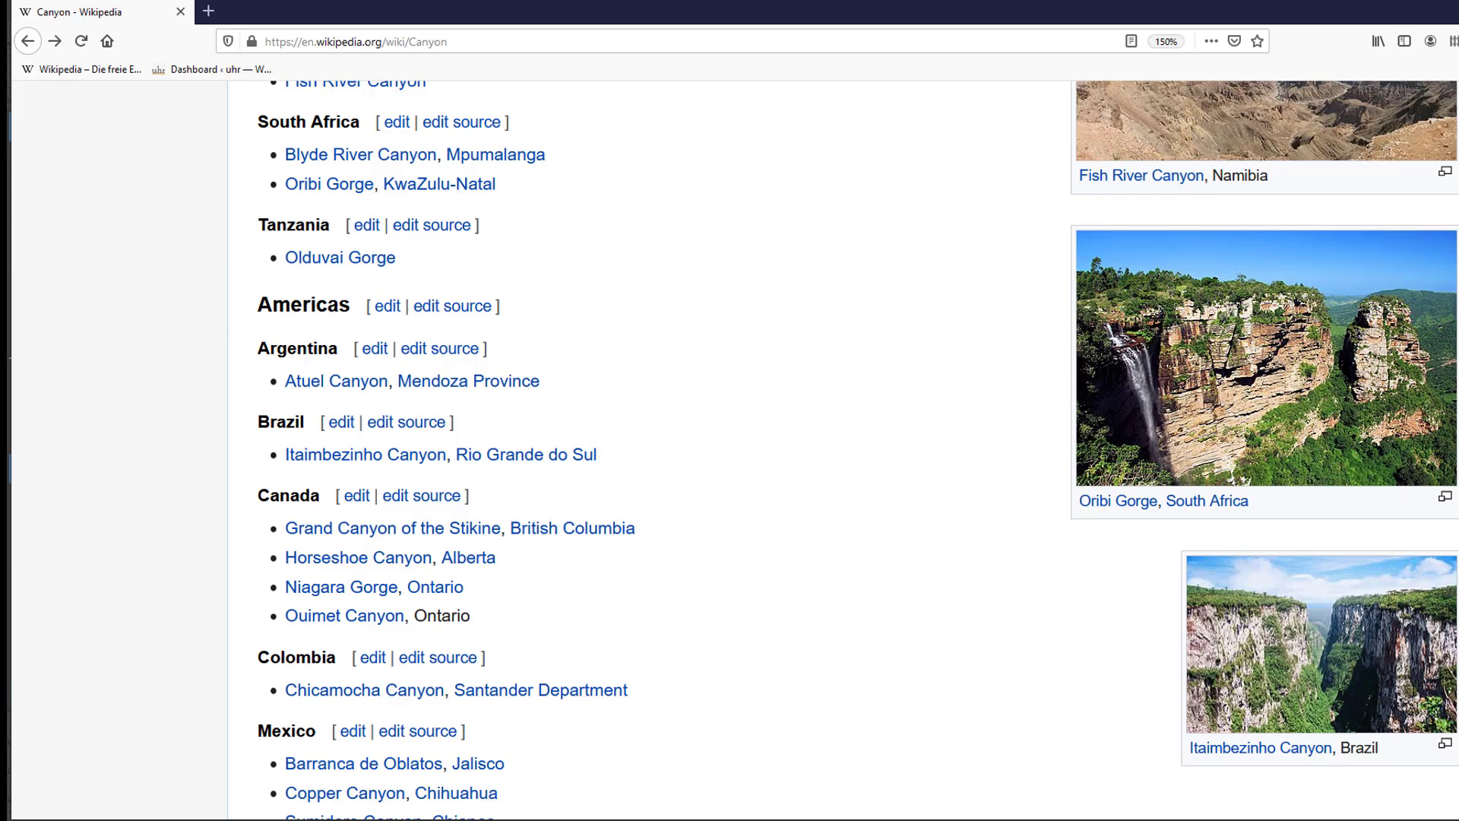
- Switch to the Korean-language Canyon article (협곡) and scroll through its sections
scroll(up, 3)
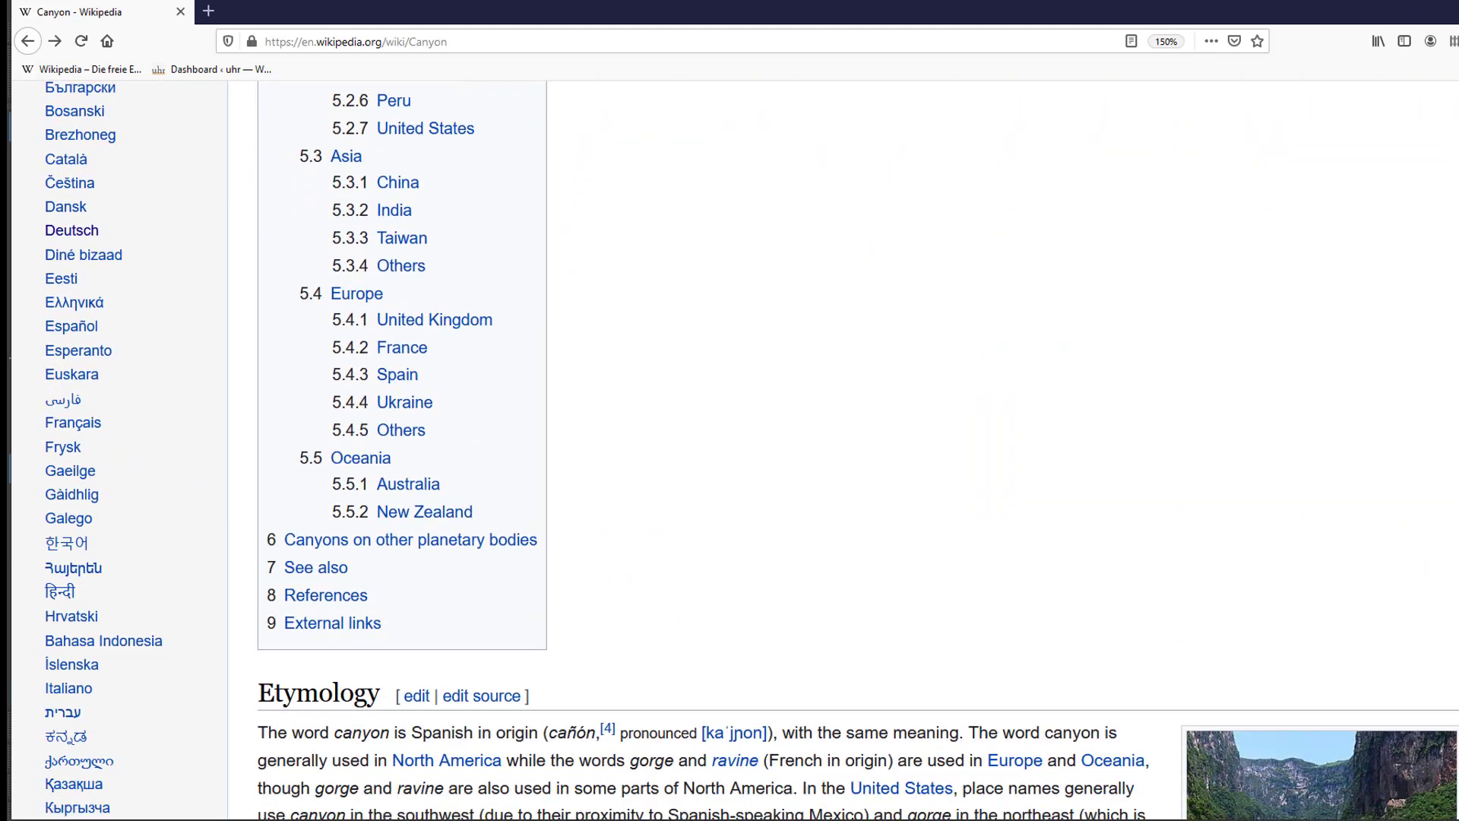
scroll(down, 3)
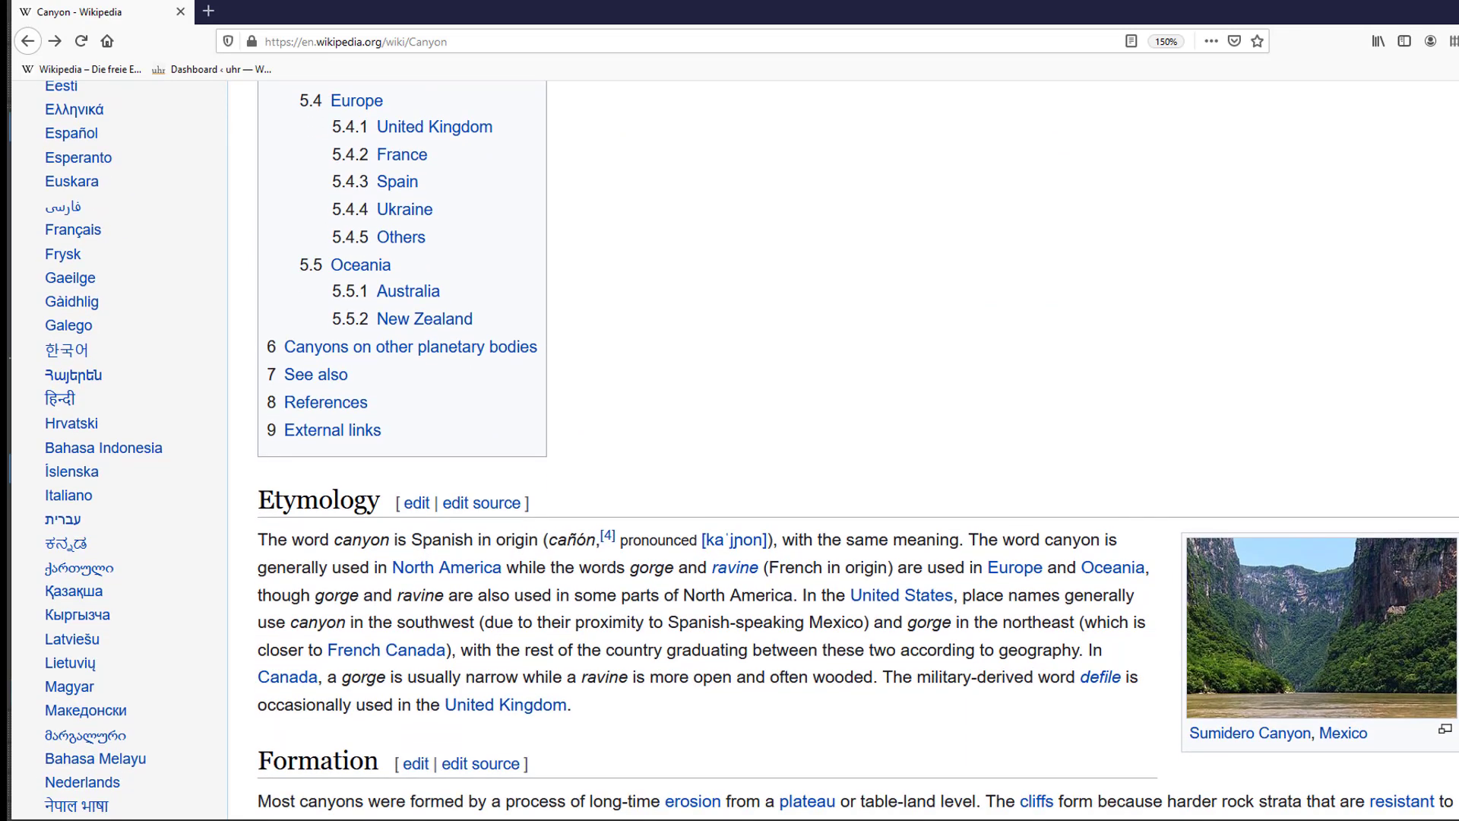
scroll(down, 3)
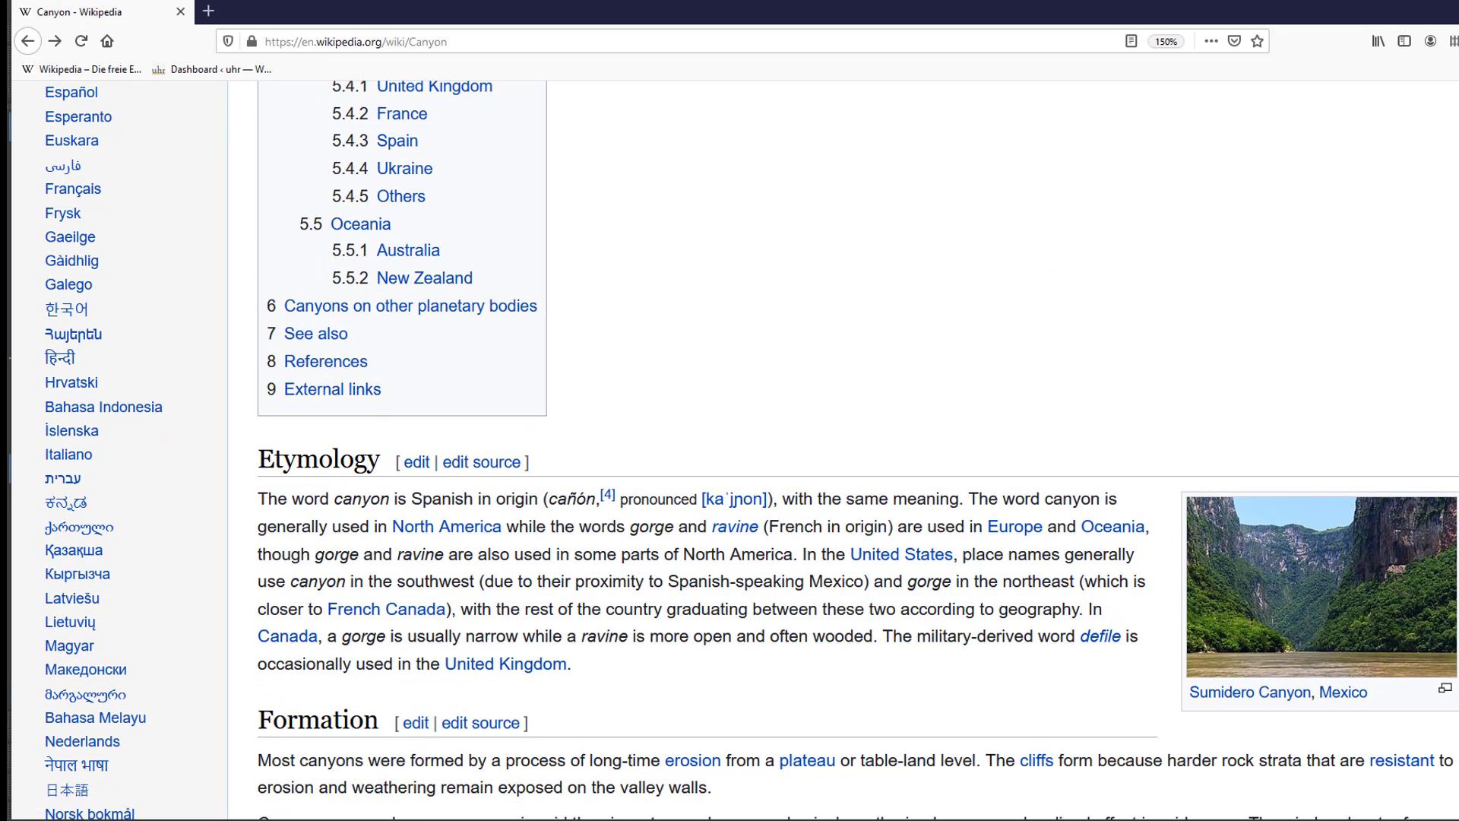
scroll(down, 3)
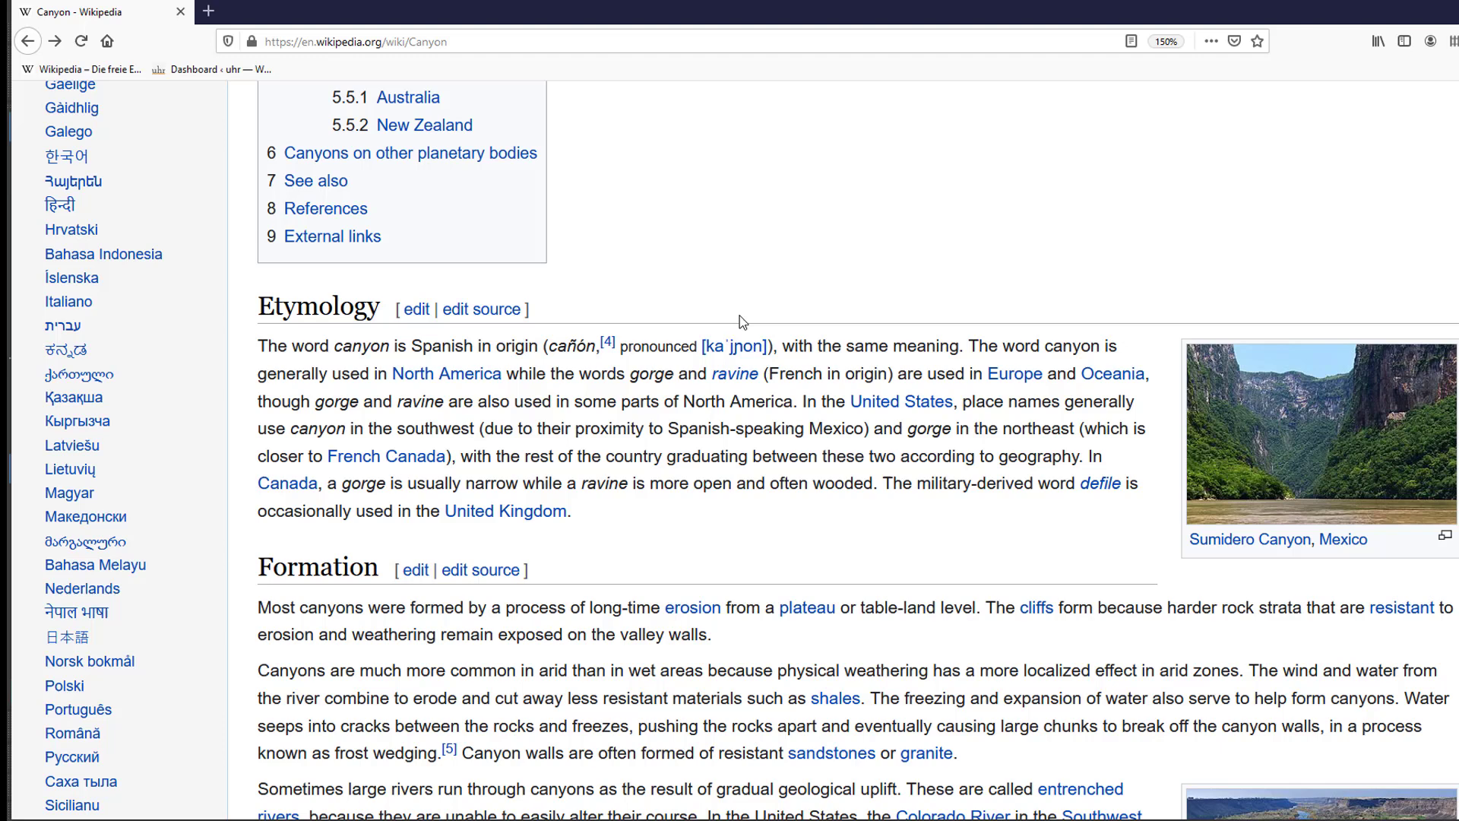
mouse_move(82, 588)
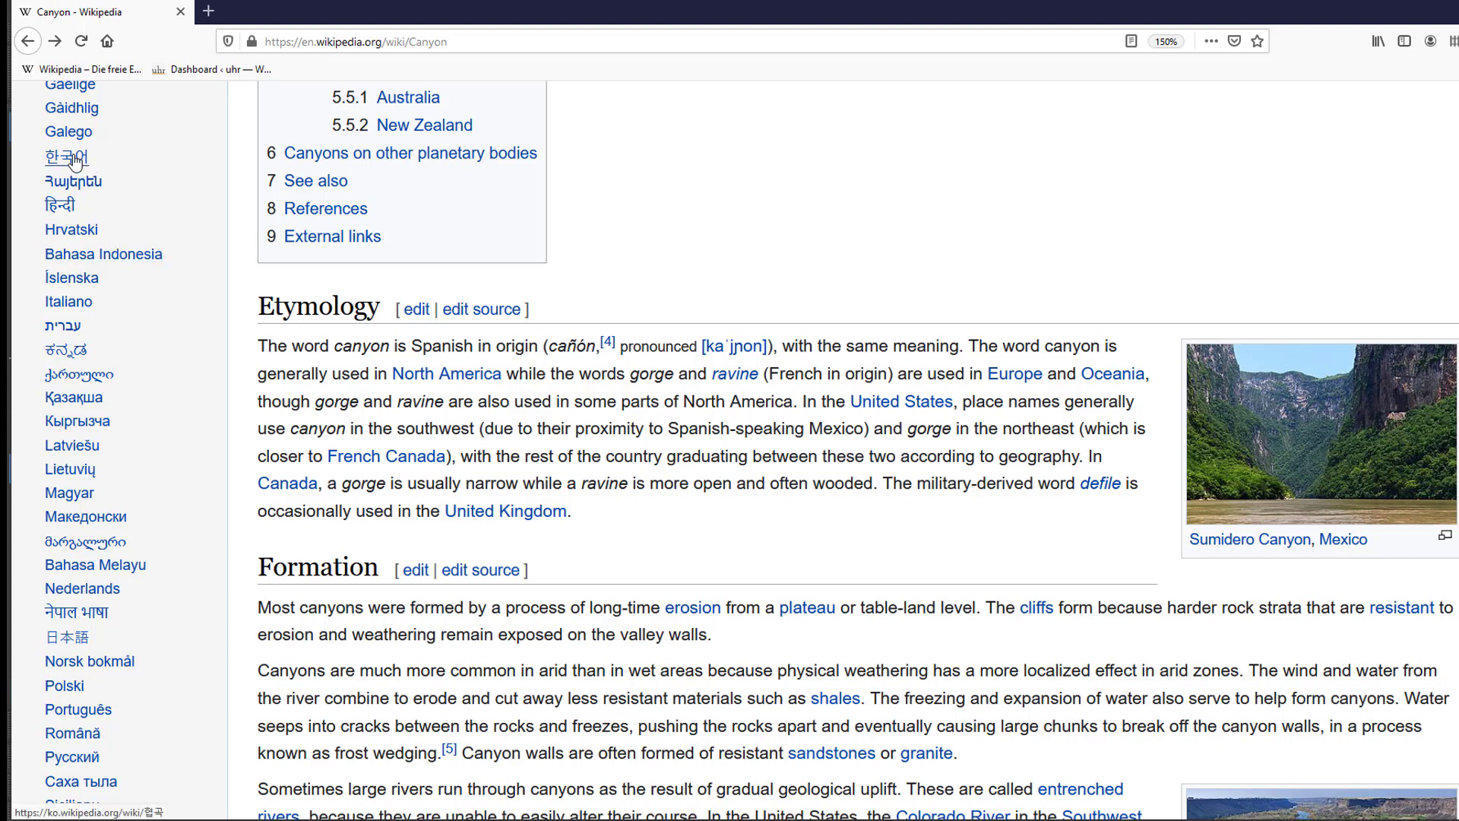
click(64, 158)
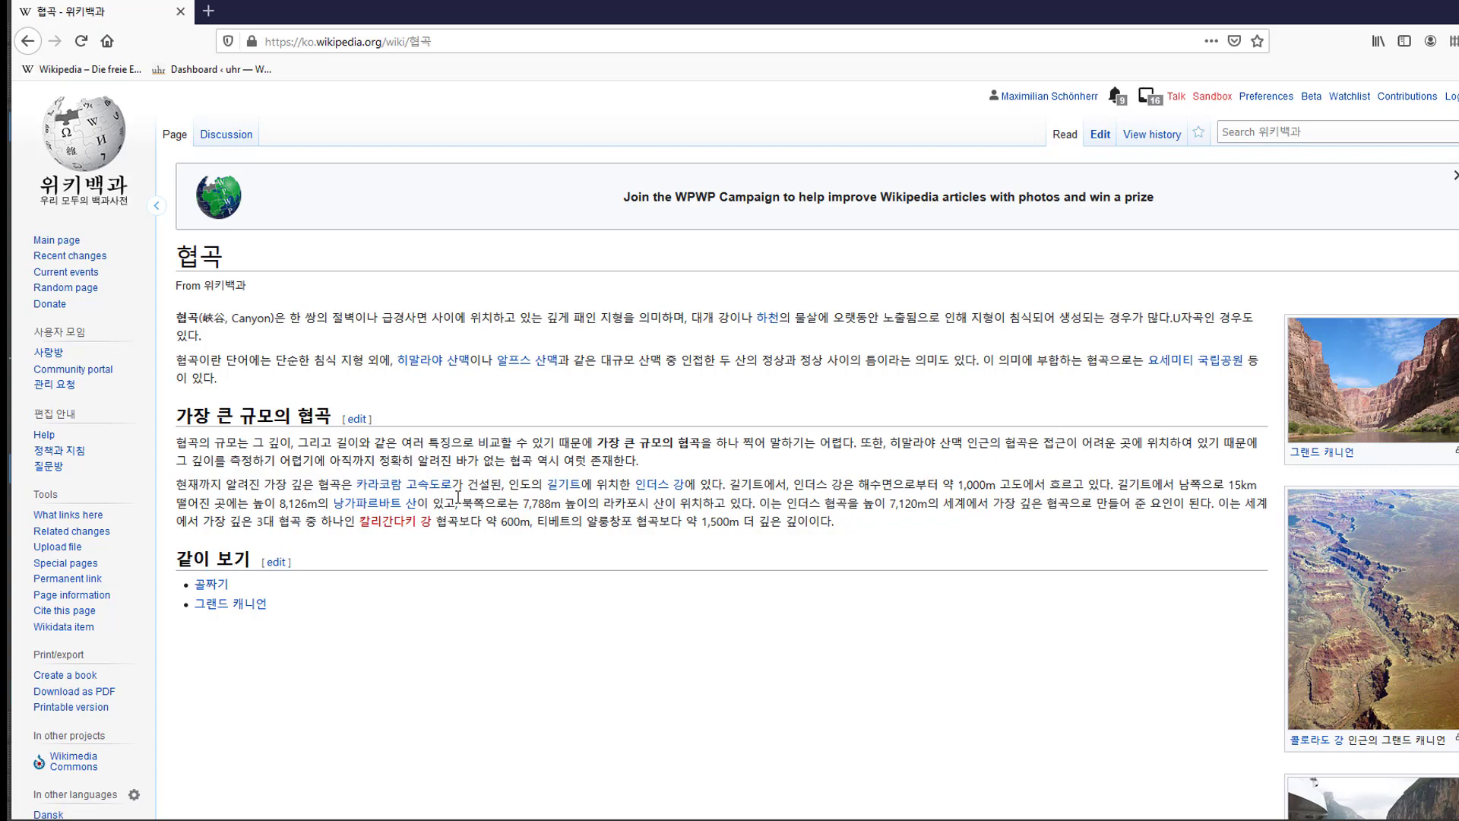
scroll(down, 3)
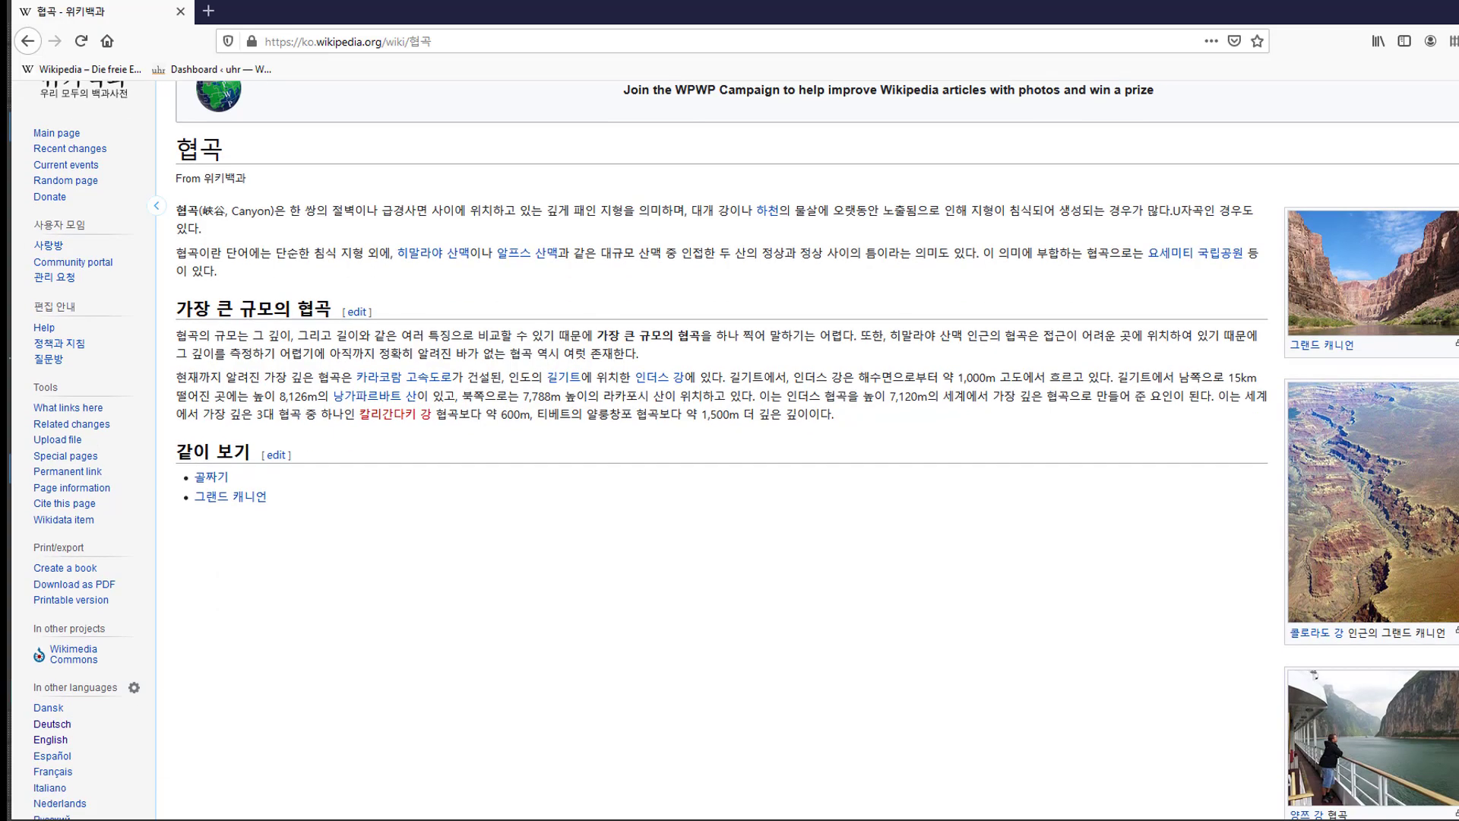
scroll(down, 3)
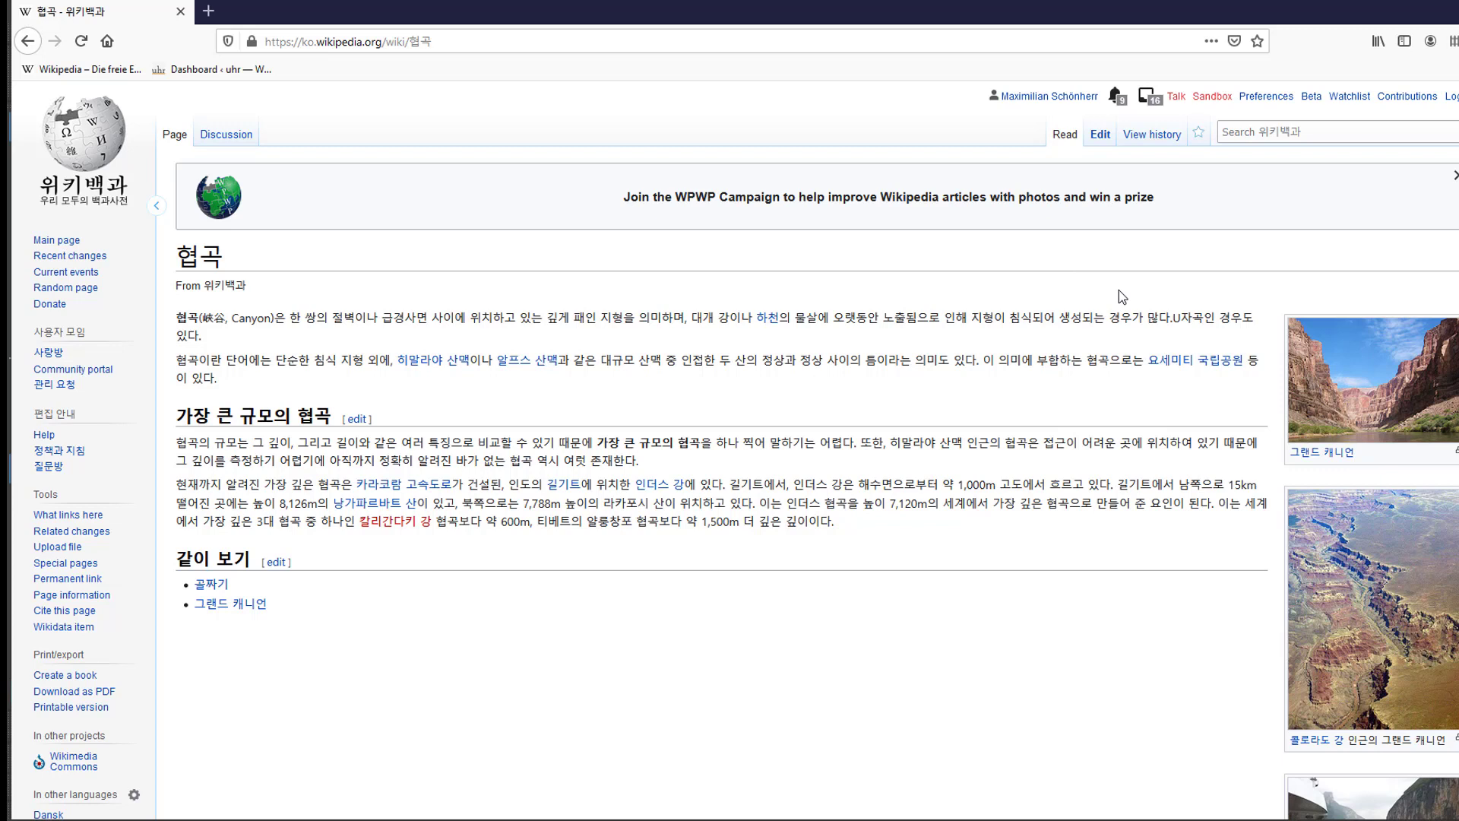
mouse_move(1120, 285)
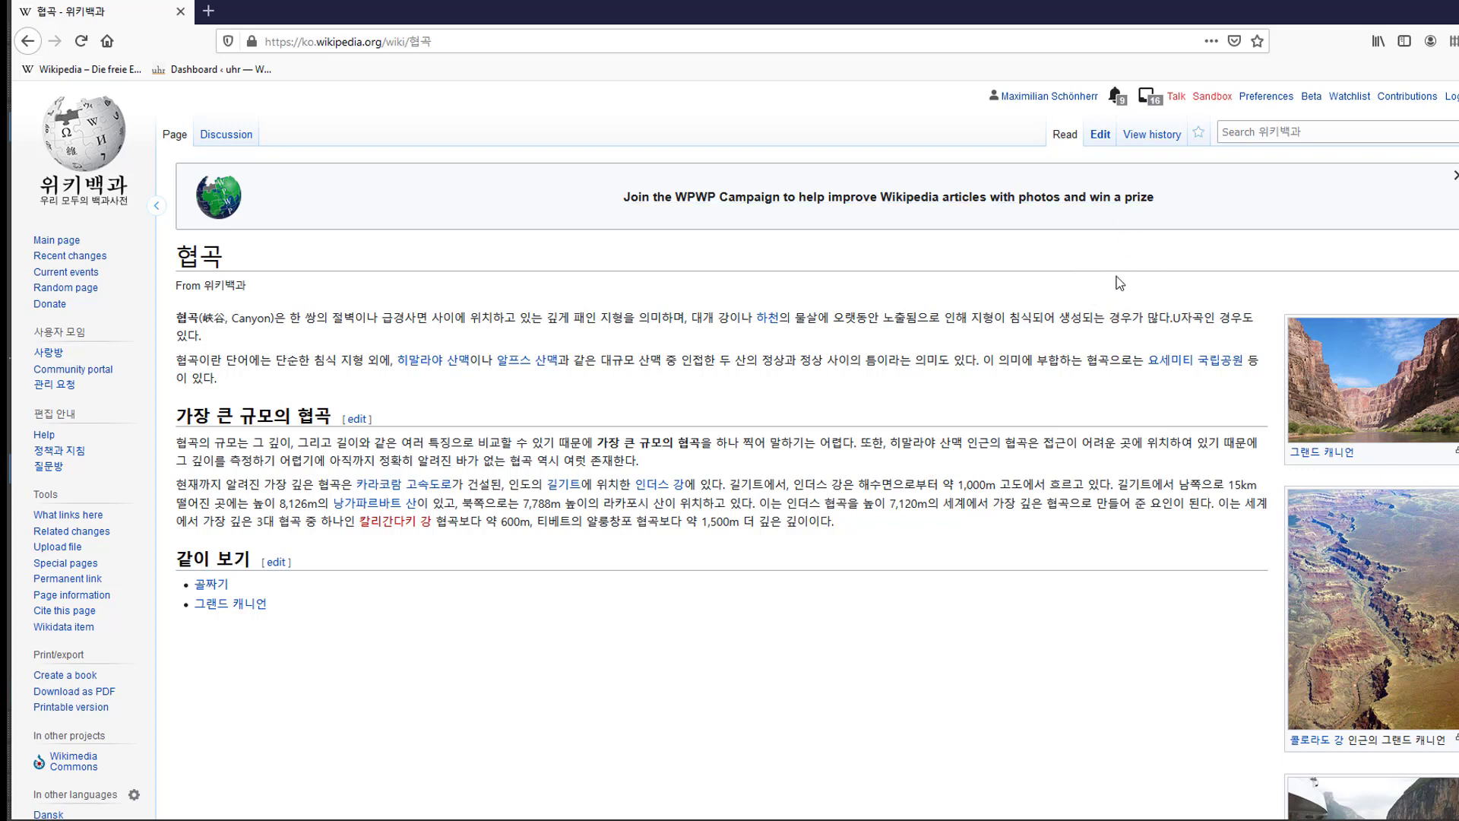
mouse_move(1117, 297)
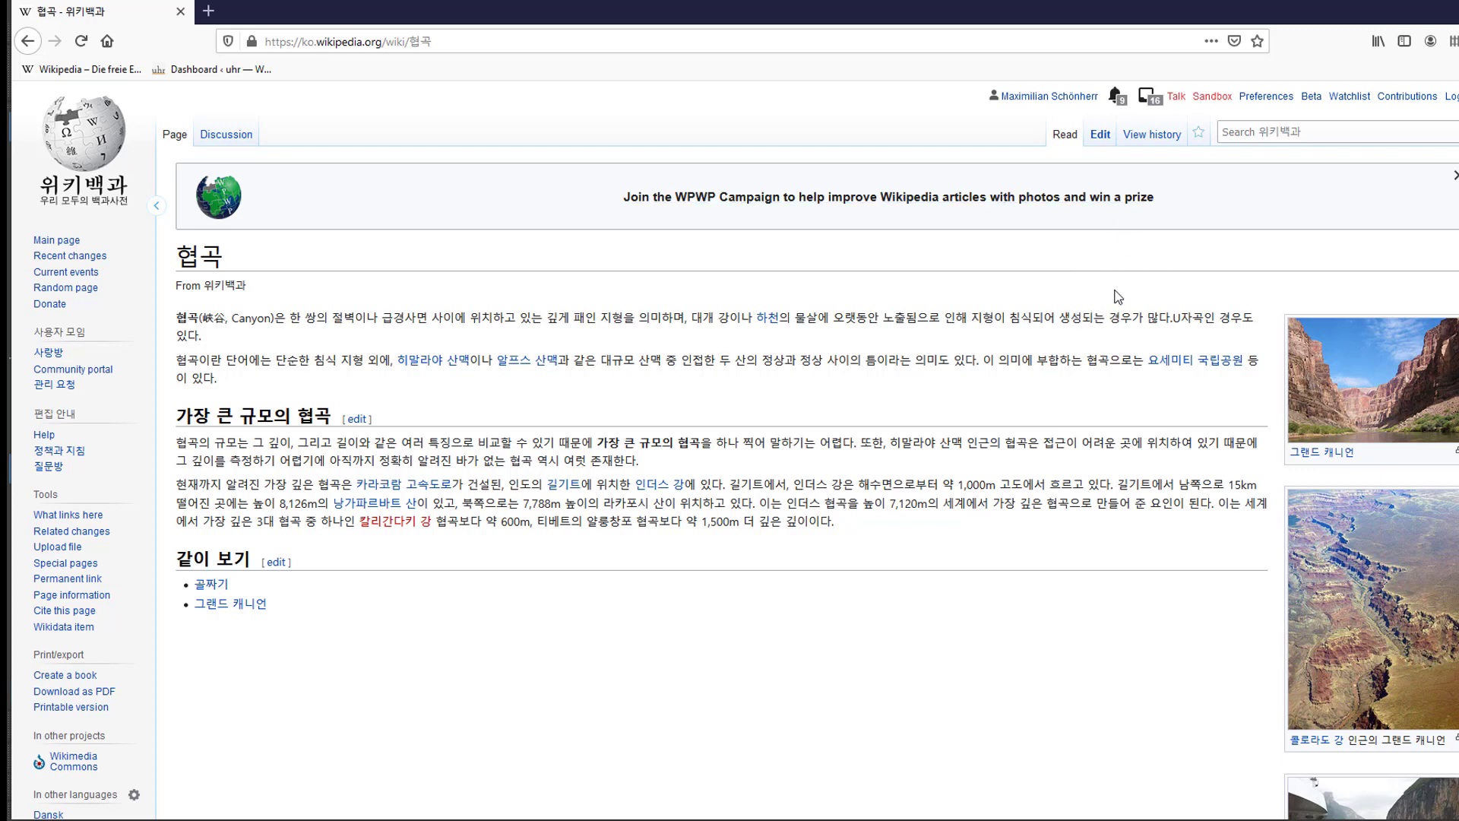
mouse_move(1039, 321)
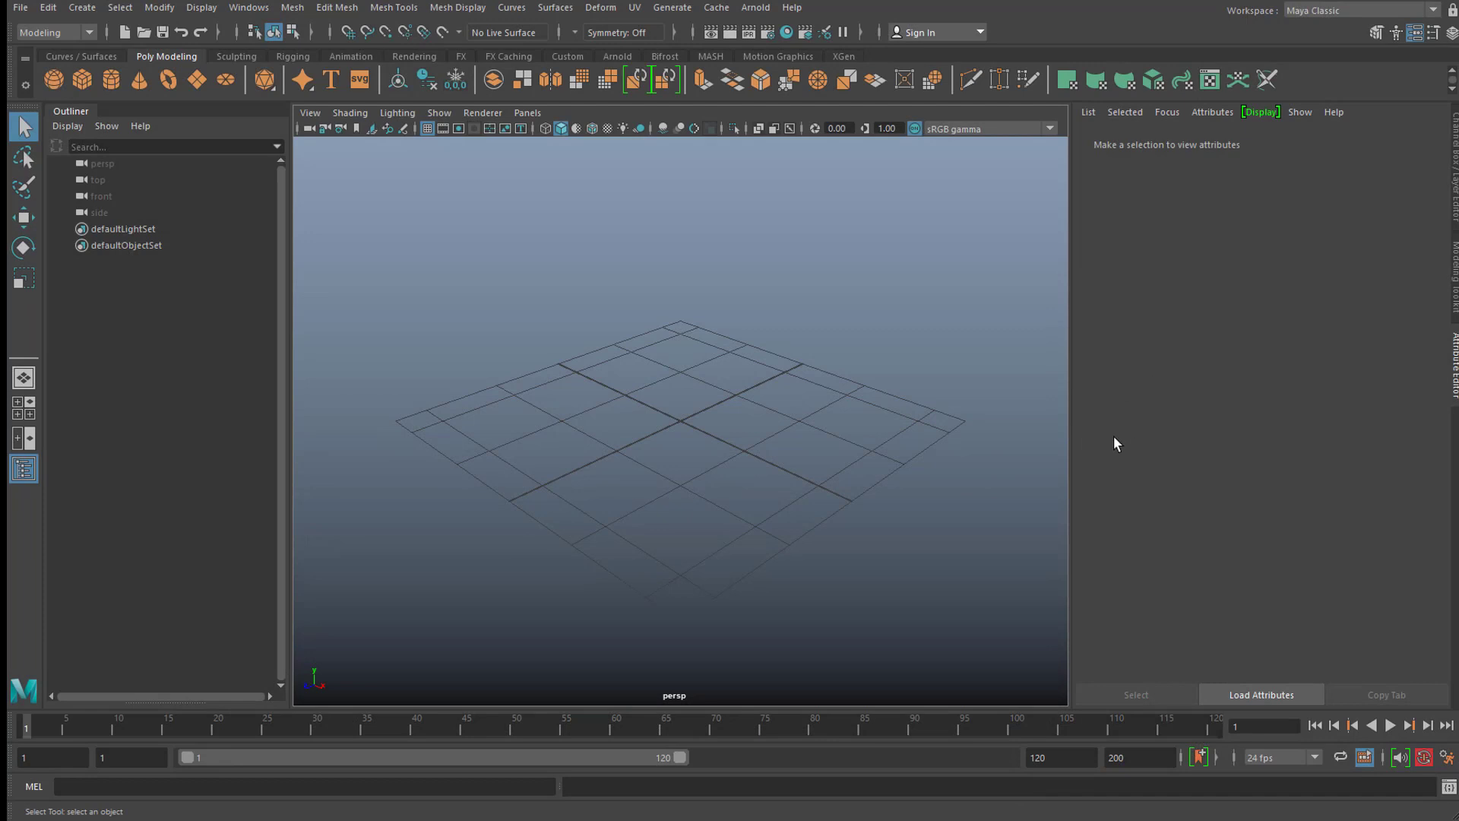
mouse_move(1117, 456)
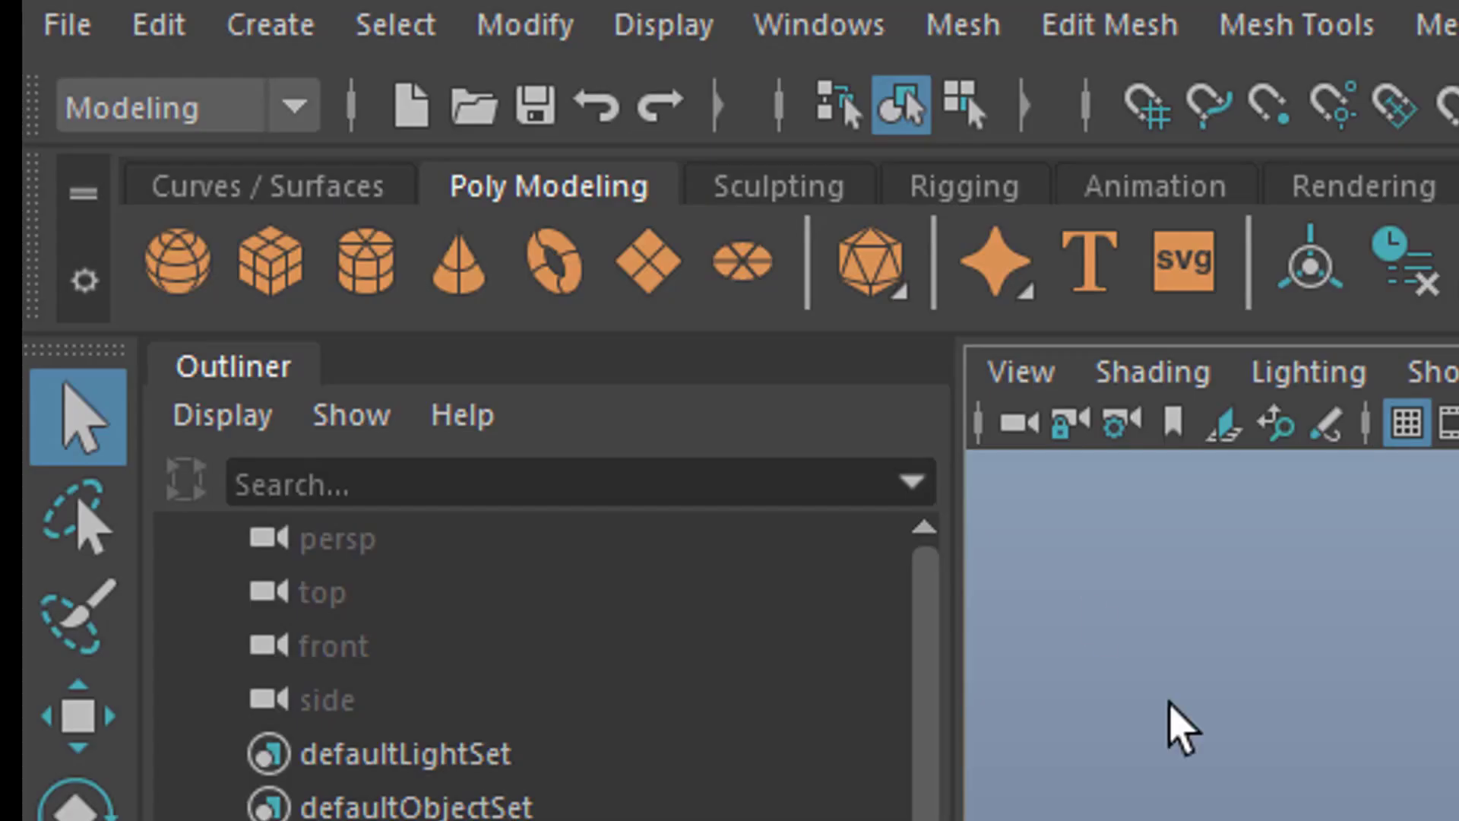
mouse_move(1066, 298)
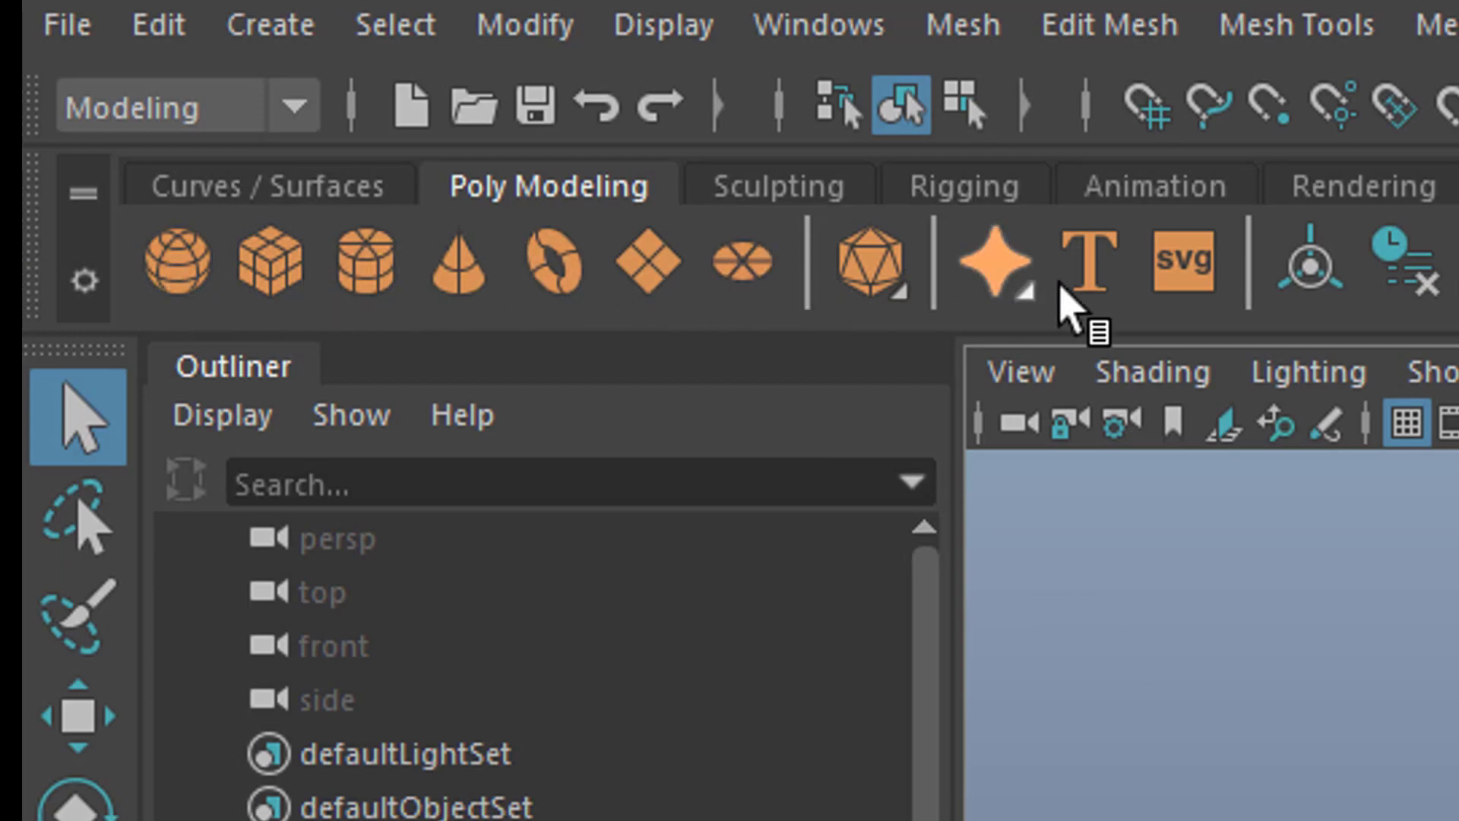
mouse_move(316, 205)
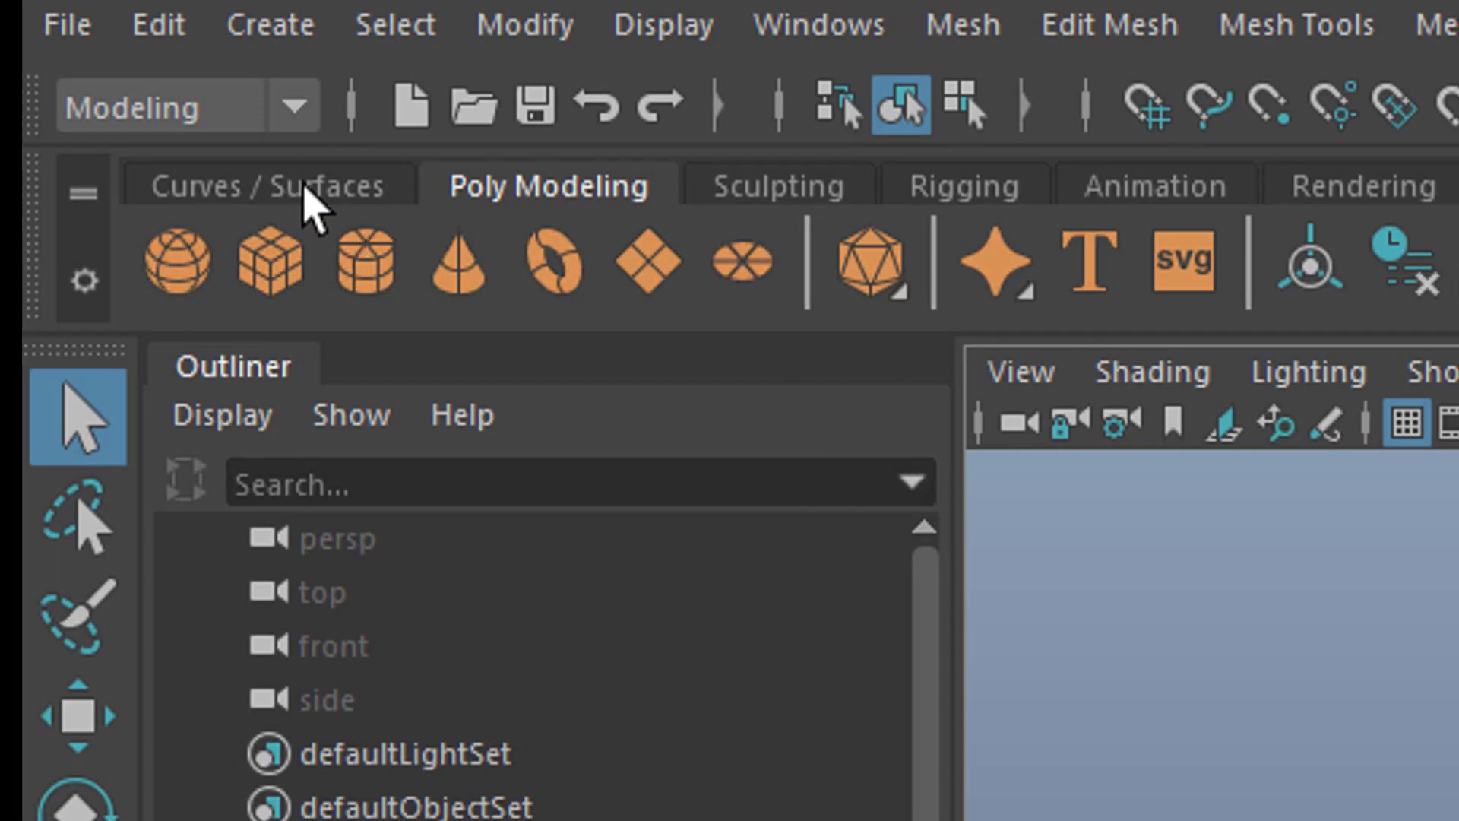
- Switch the shelf to the Curves / Surfaces tool set
click(266, 185)
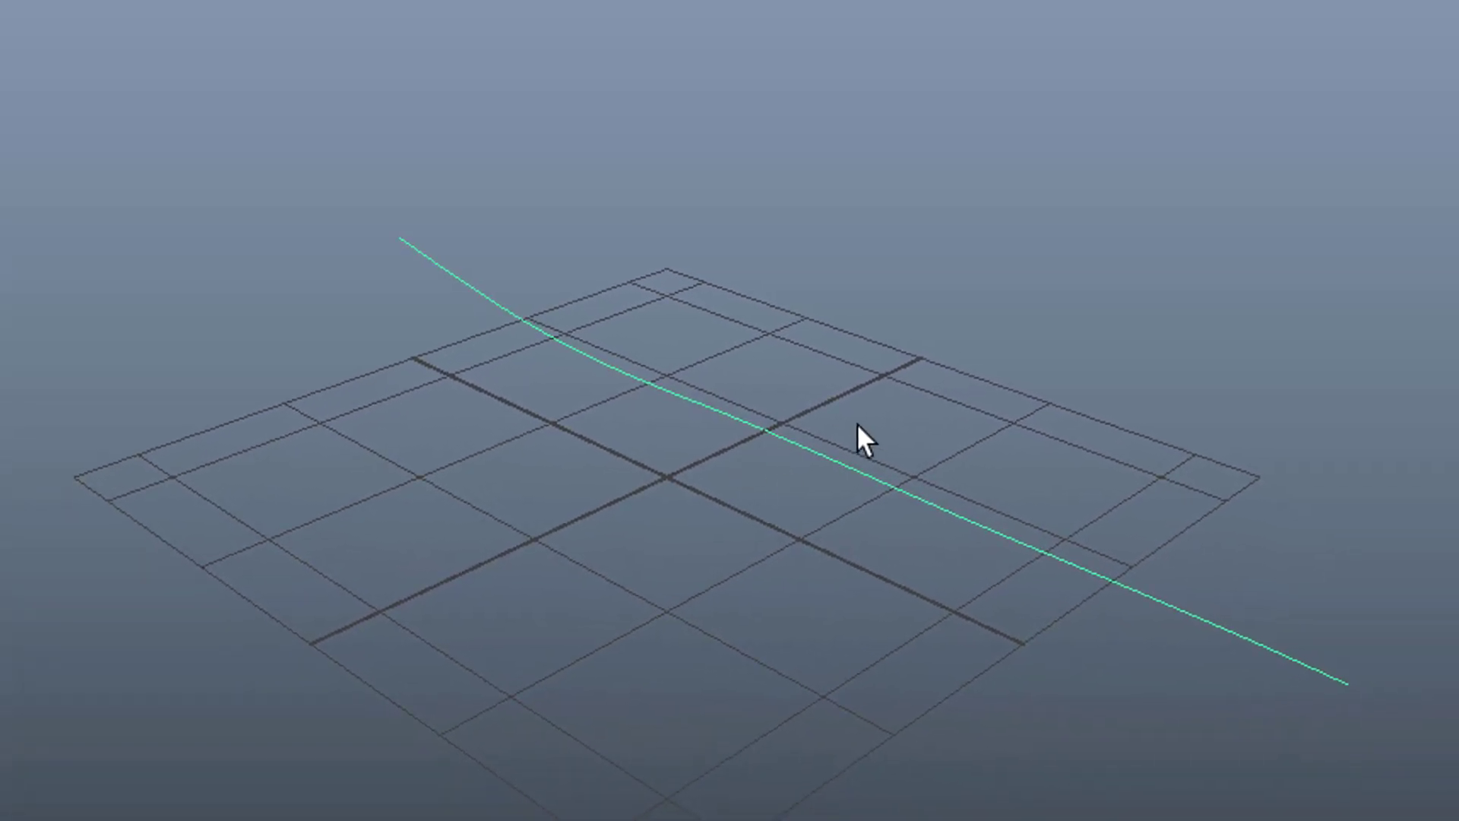
- Orbit the perspective view to inspect curve1 from several angles, including edge-on
drag(869, 438, 687, 544)
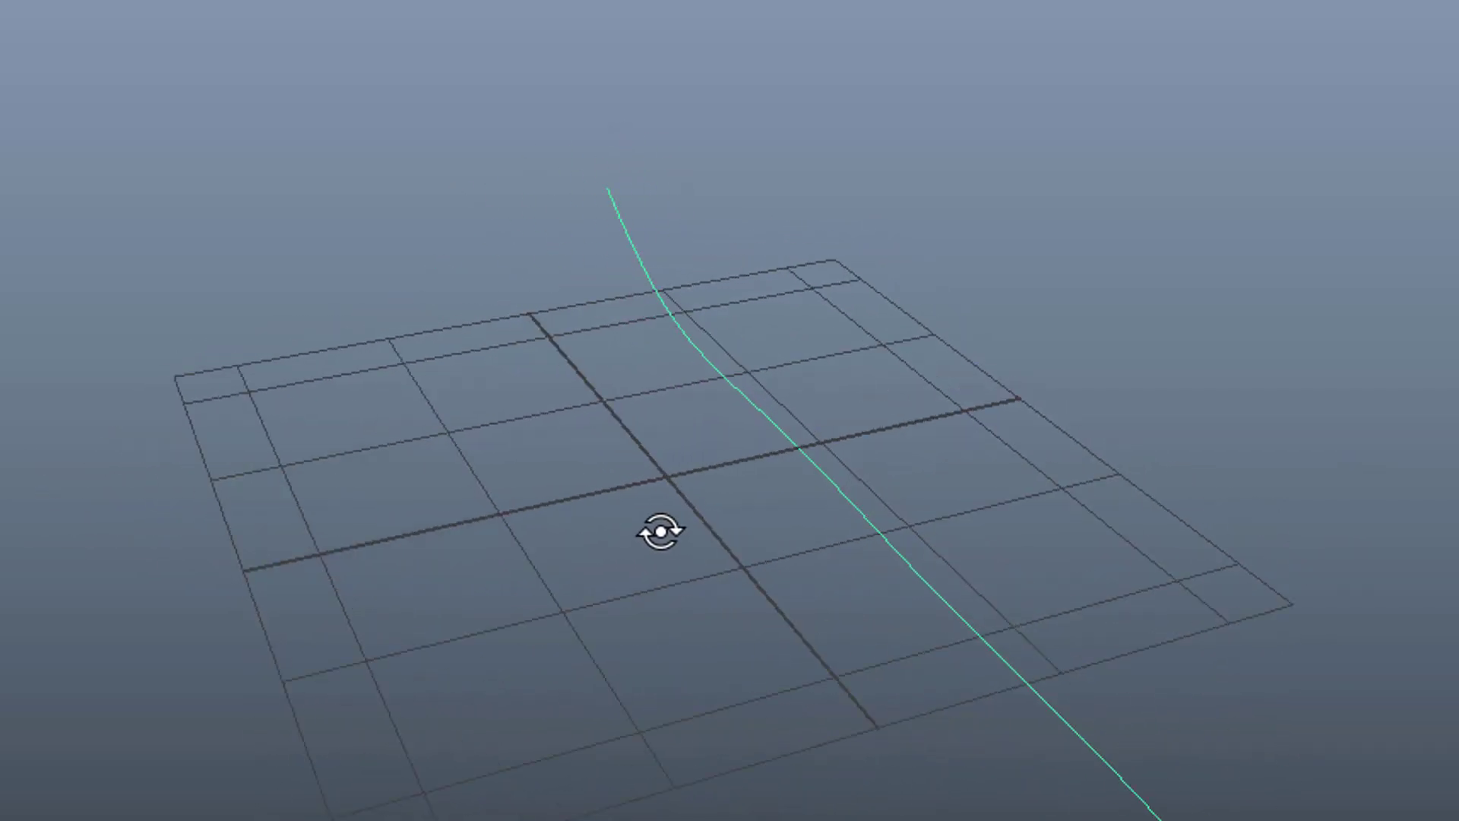
drag(661, 530, 733, 516)
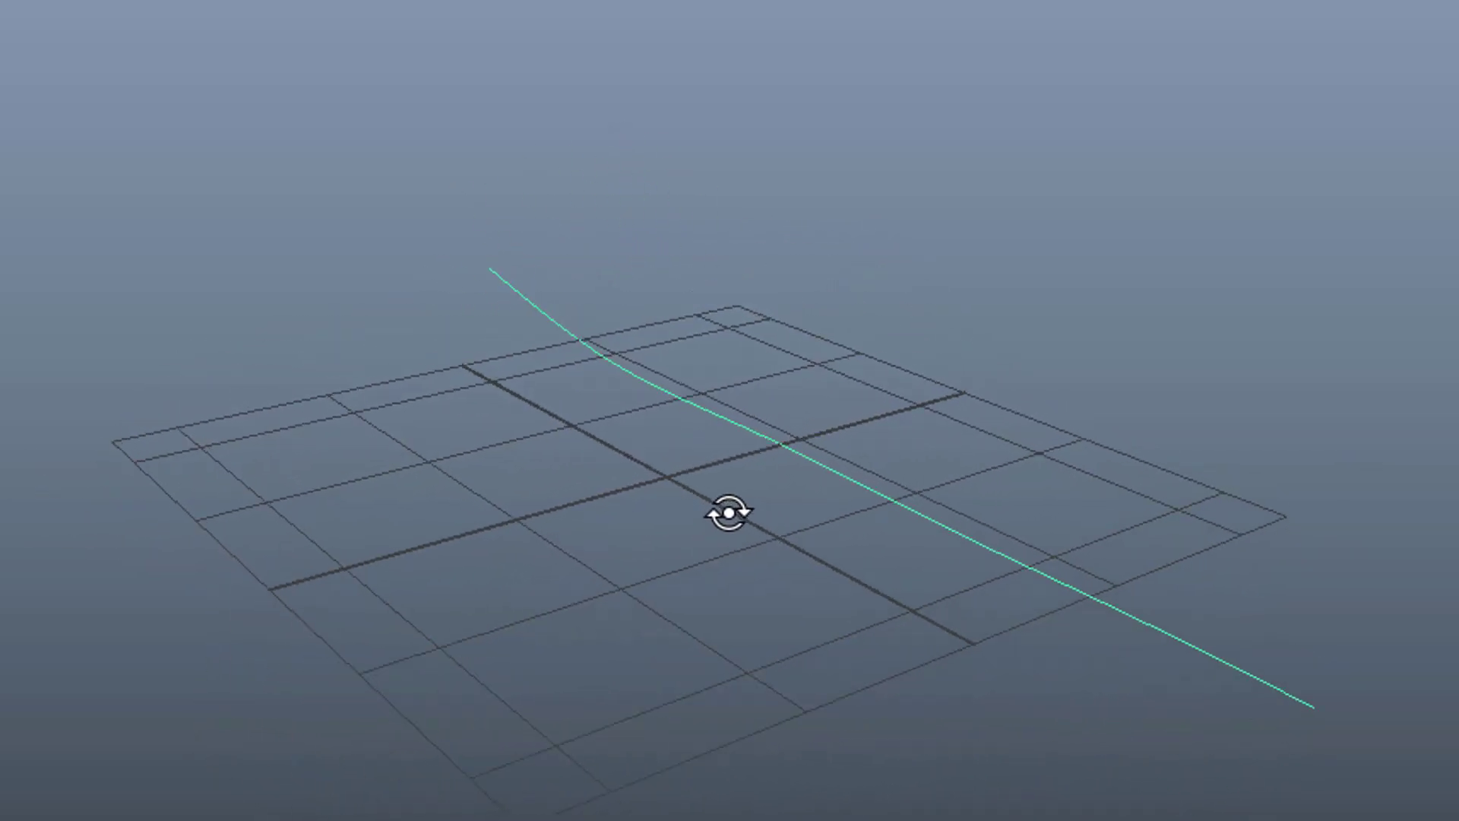
drag(731, 515, 846, 470)
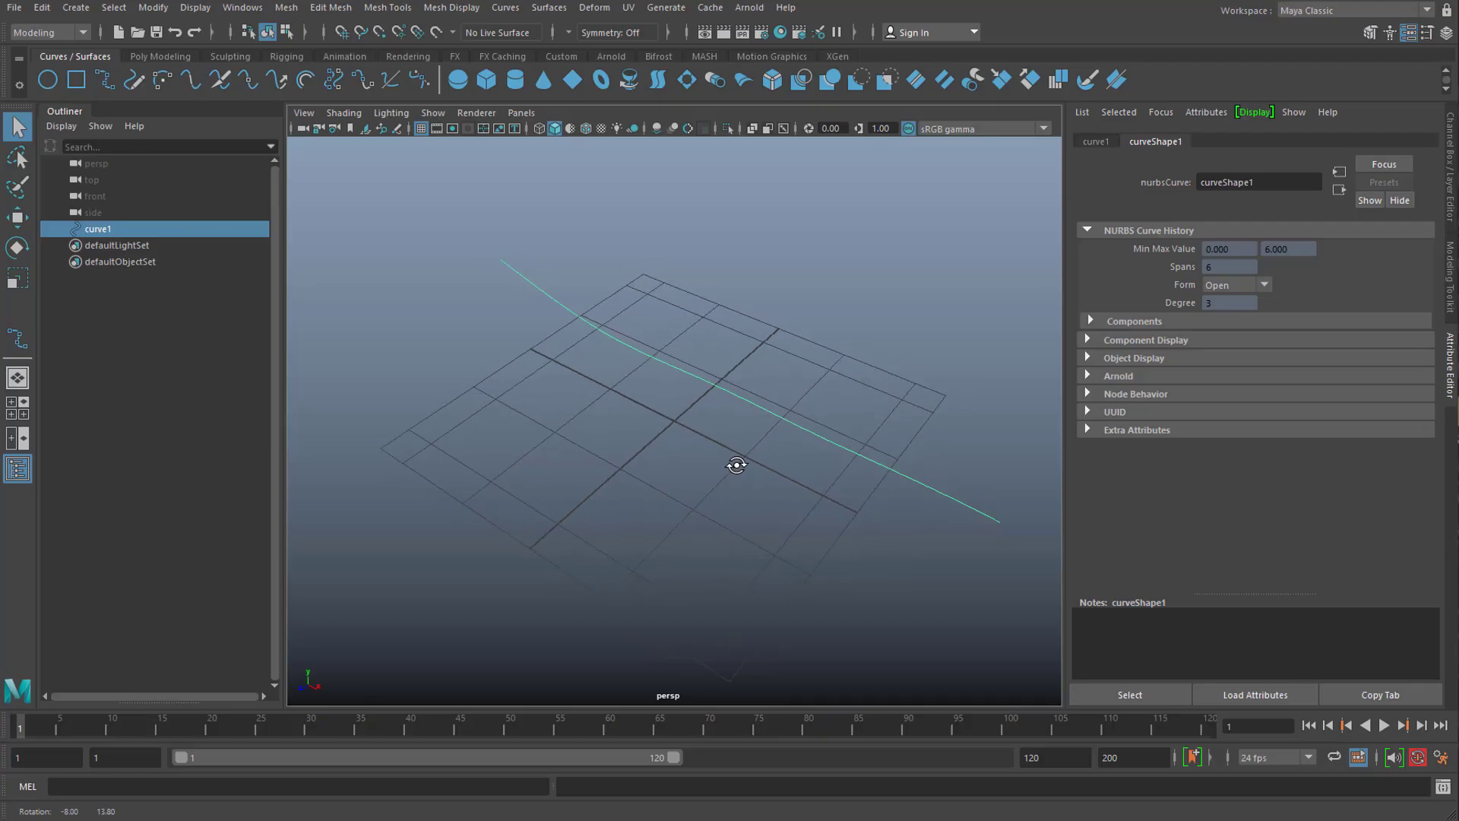
drag(739, 465, 771, 428)
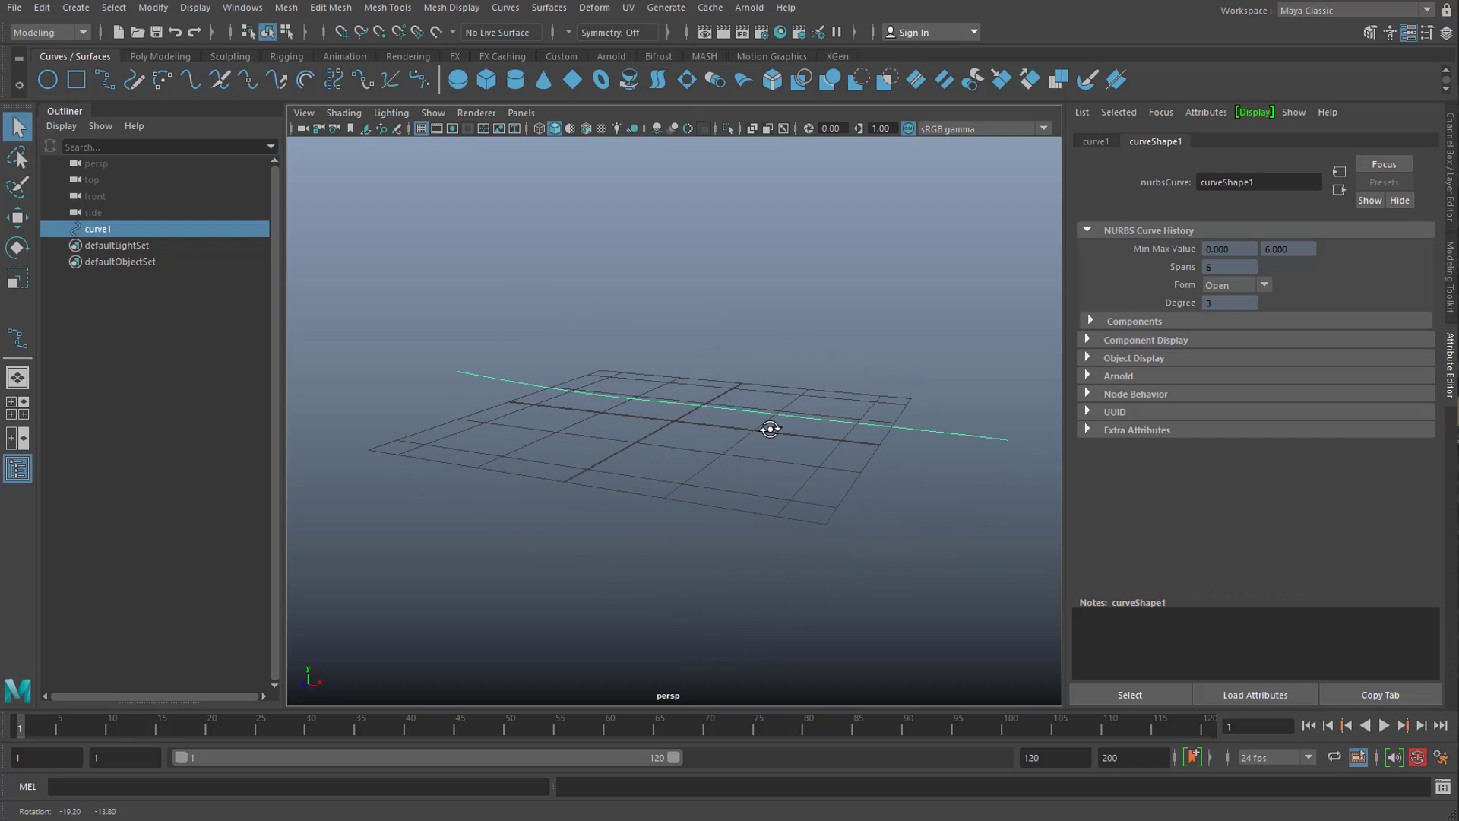
drag(770, 429, 831, 489)
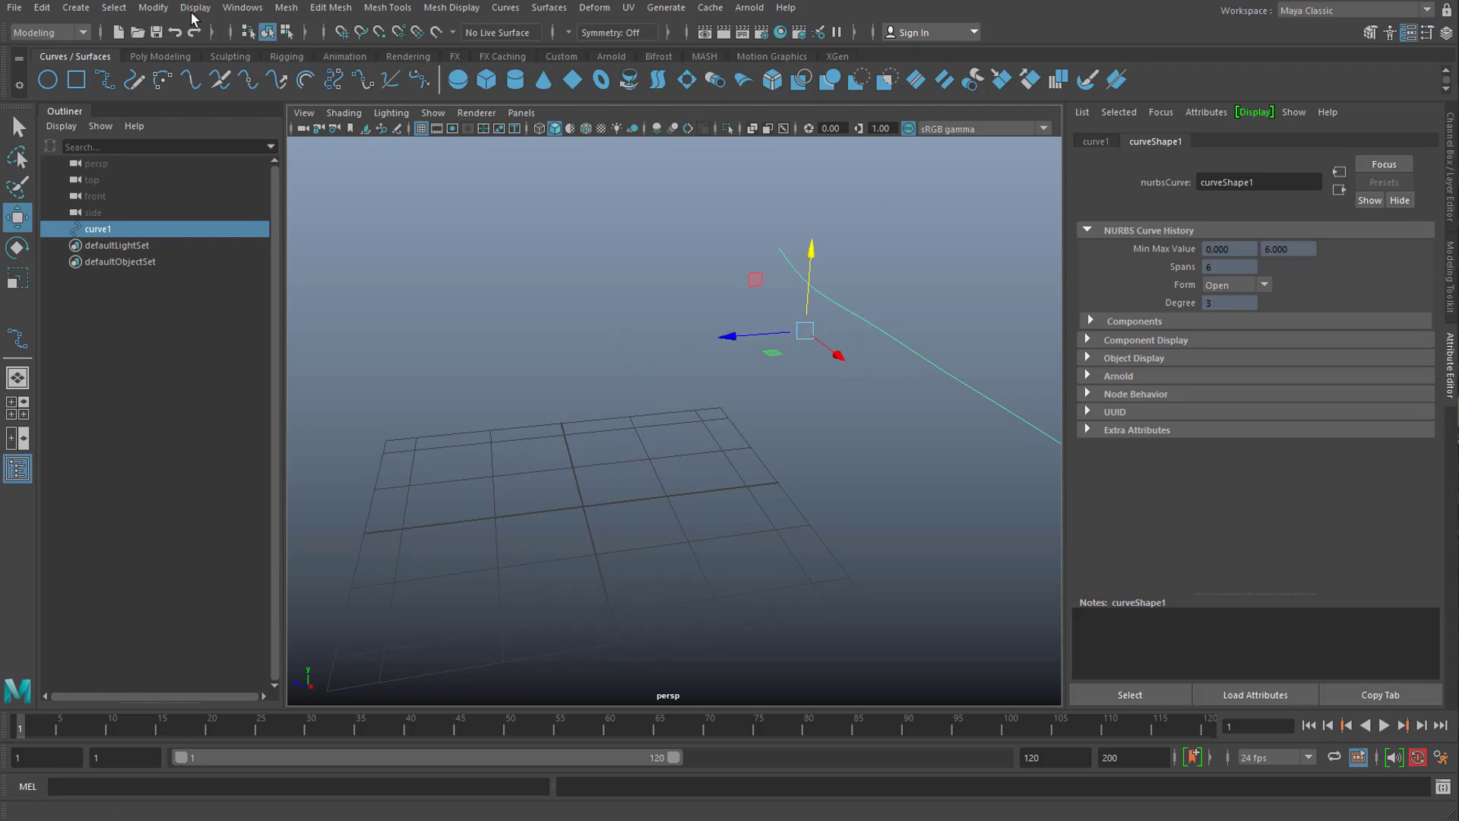
- Centre curve1's pivot on its shape via Modify > Center Pivot
click(152, 7)
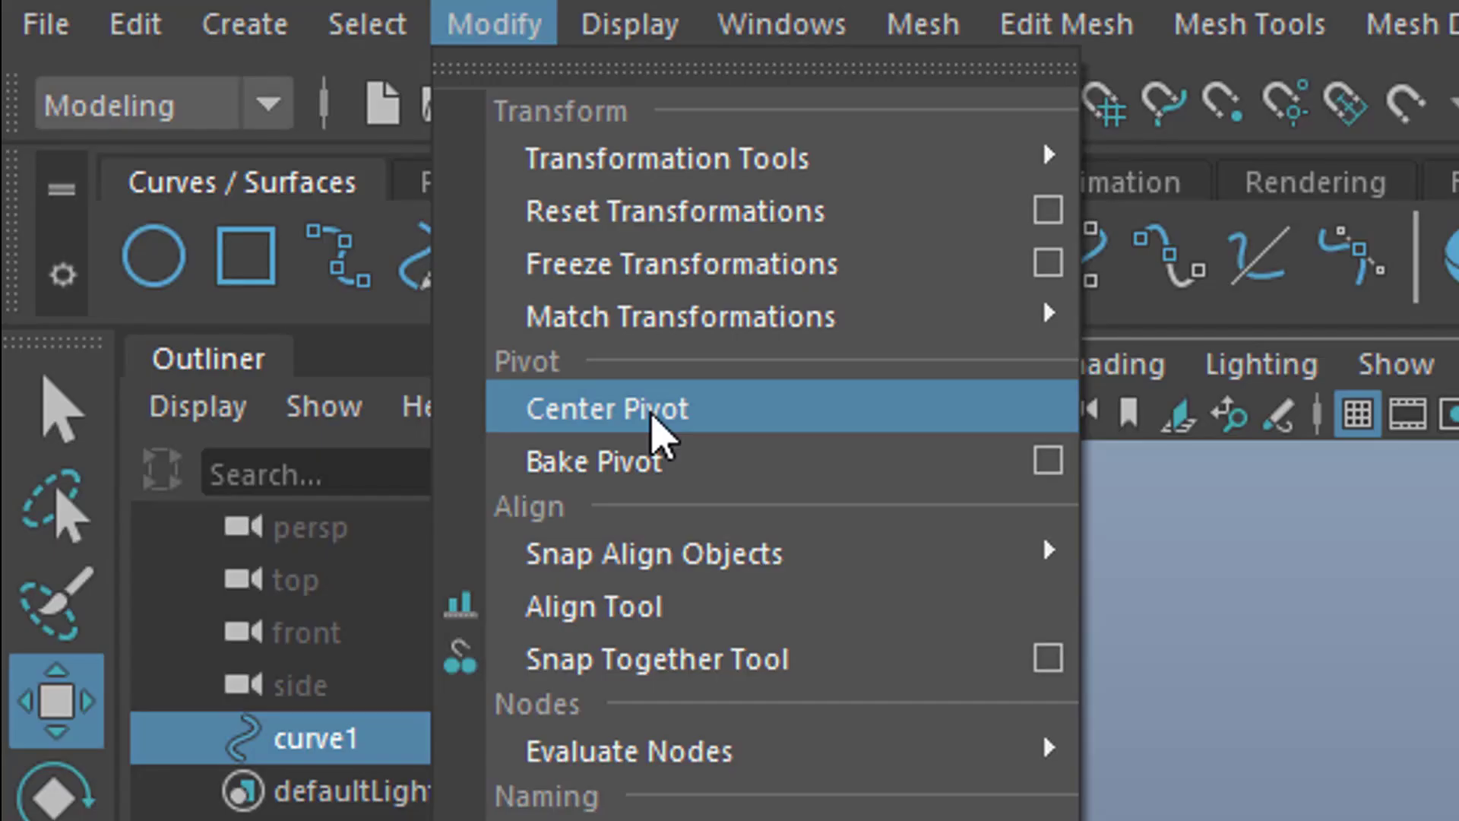
click(605, 407)
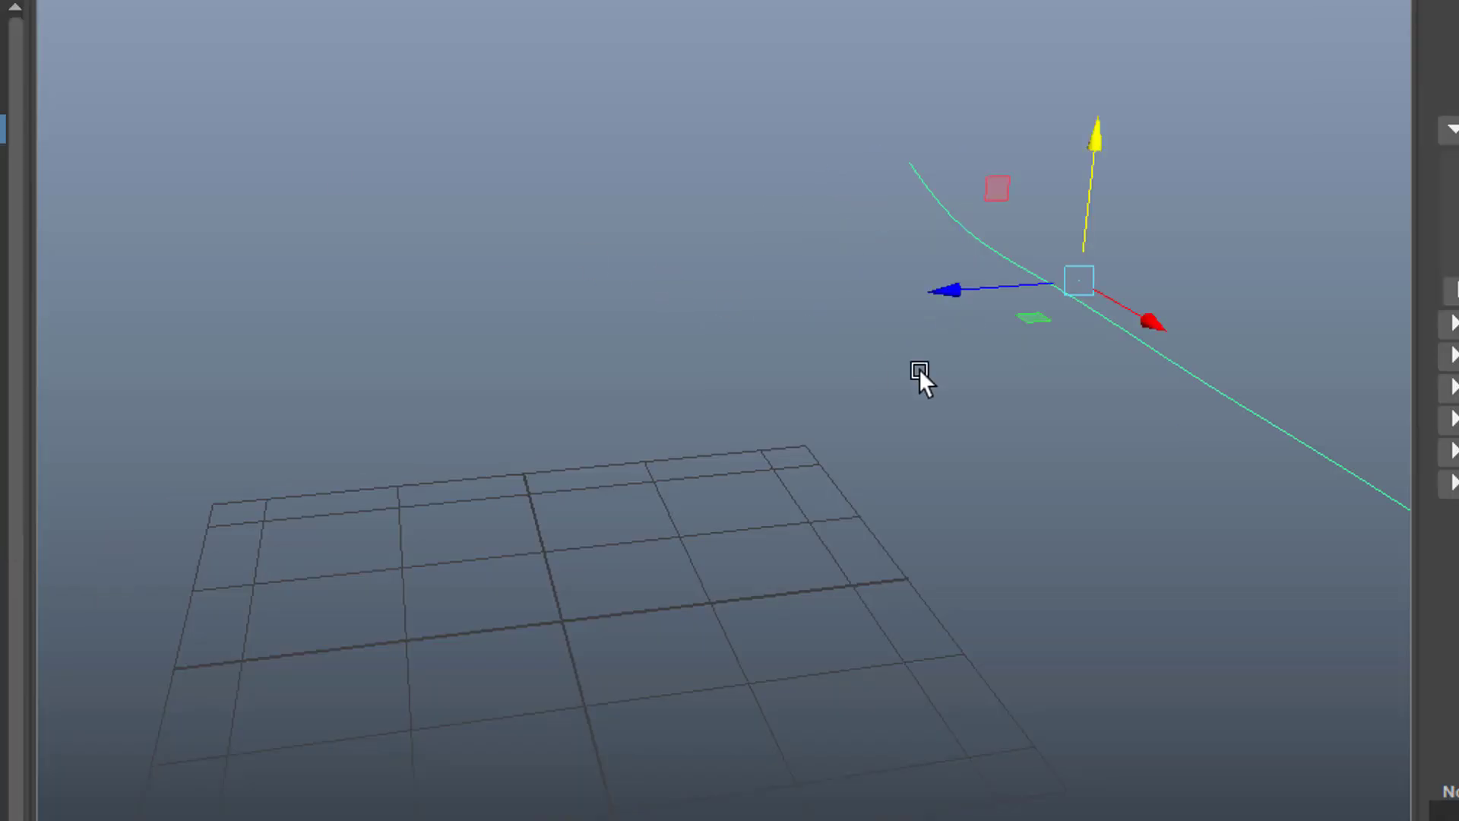
mouse_move(996, 372)
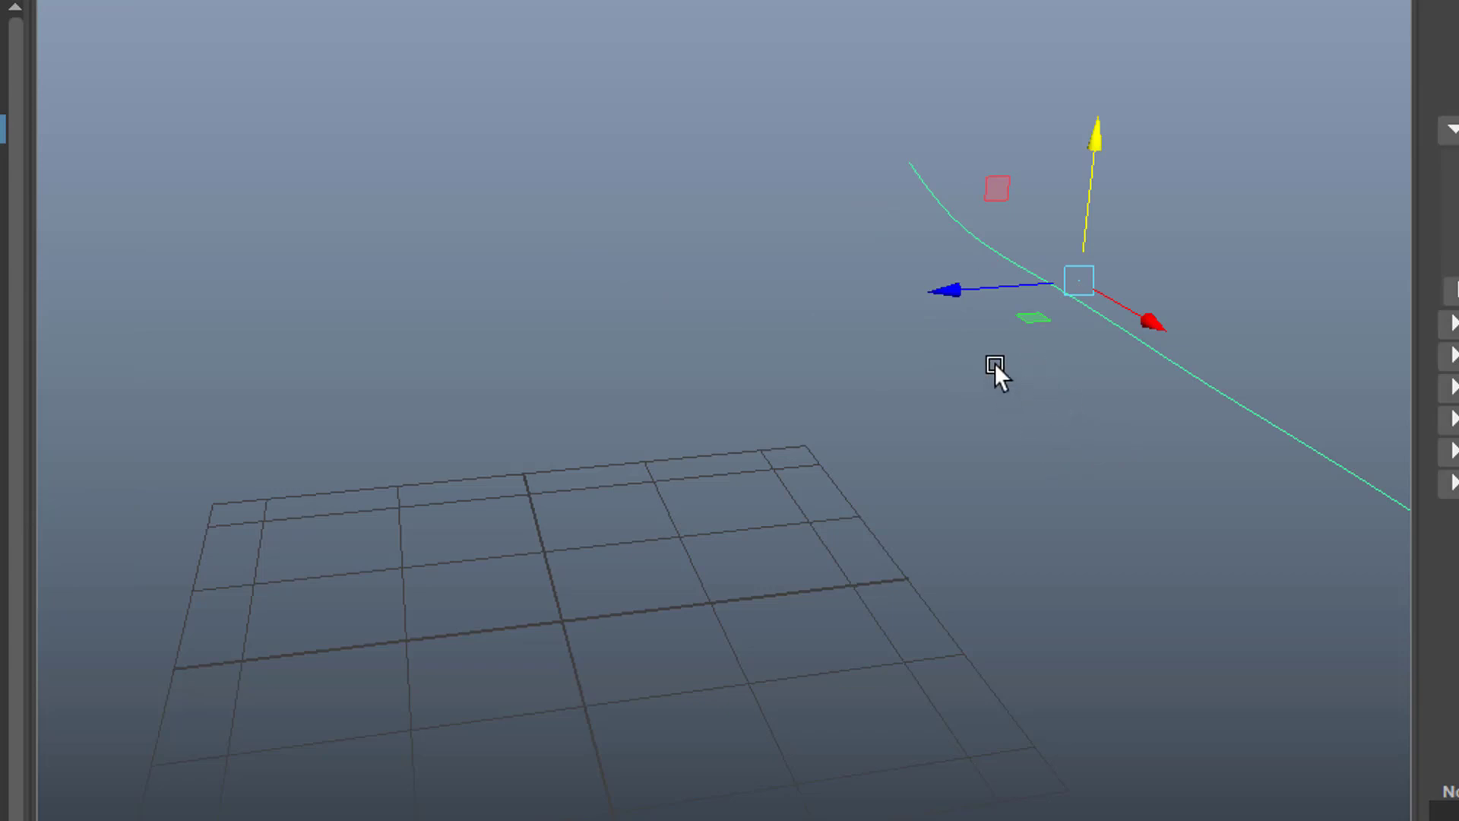
mouse_move(1067, 405)
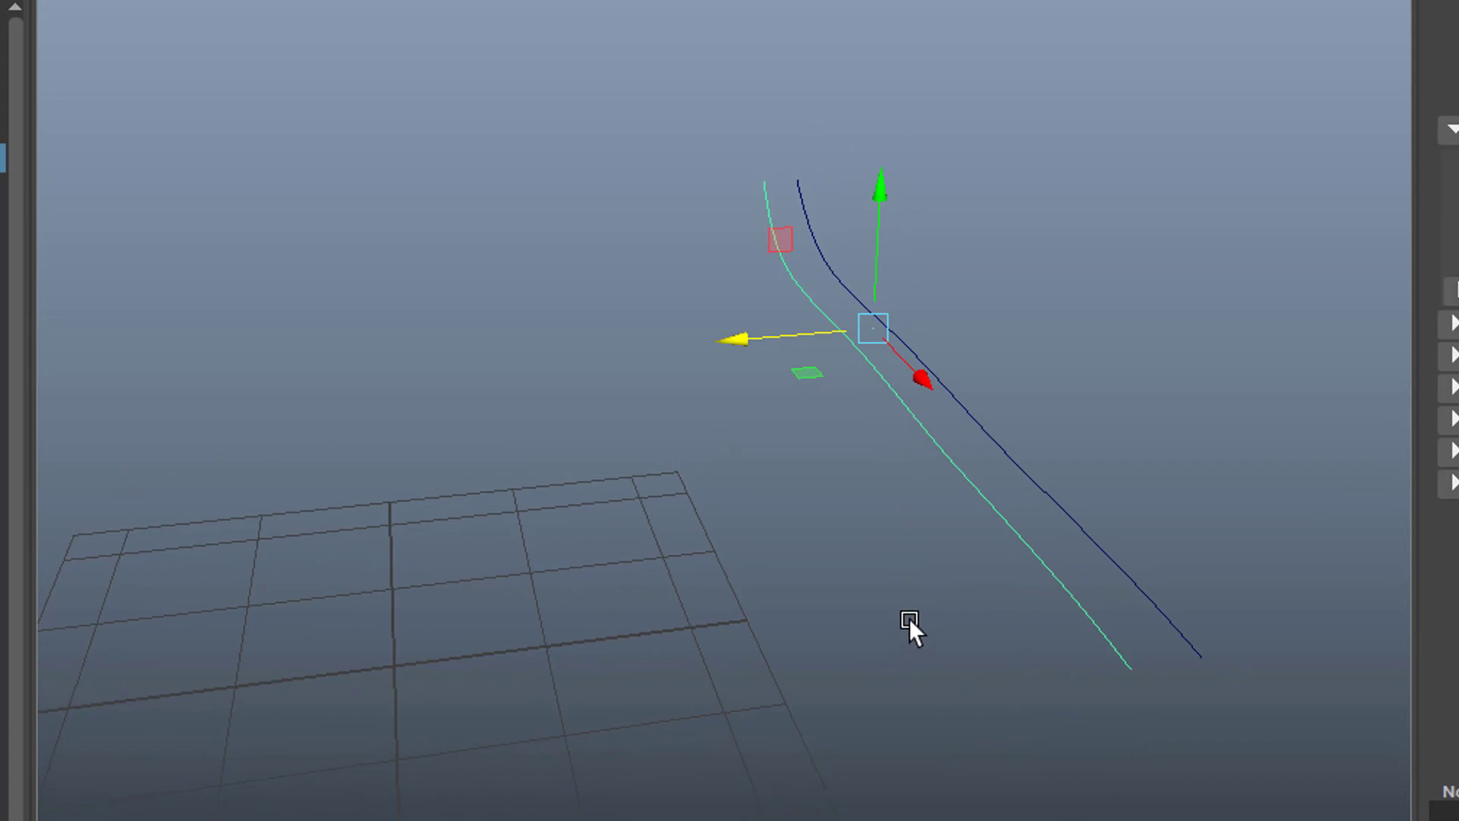
mouse_move(996, 573)
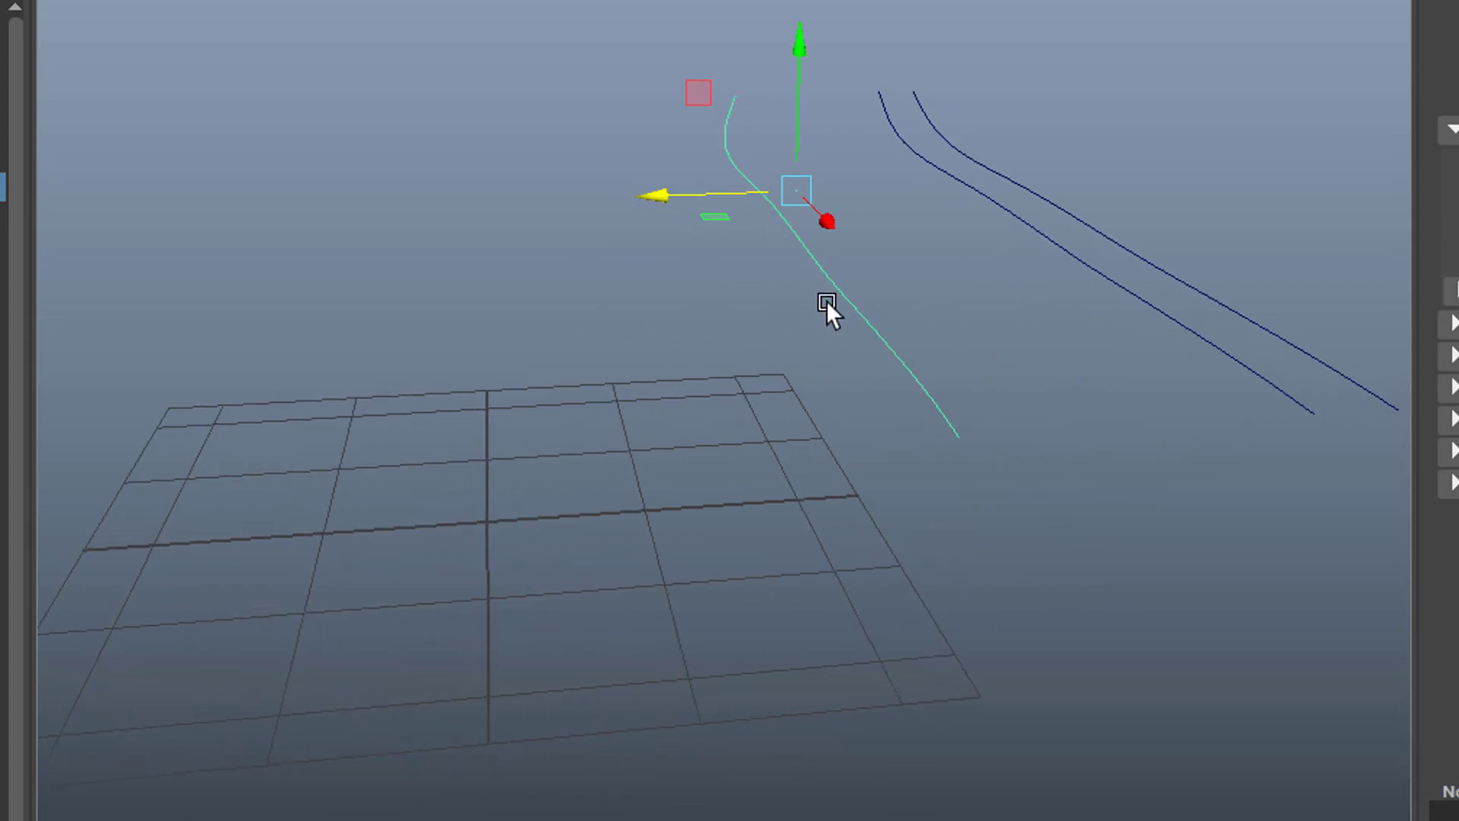
mouse_move(903, 474)
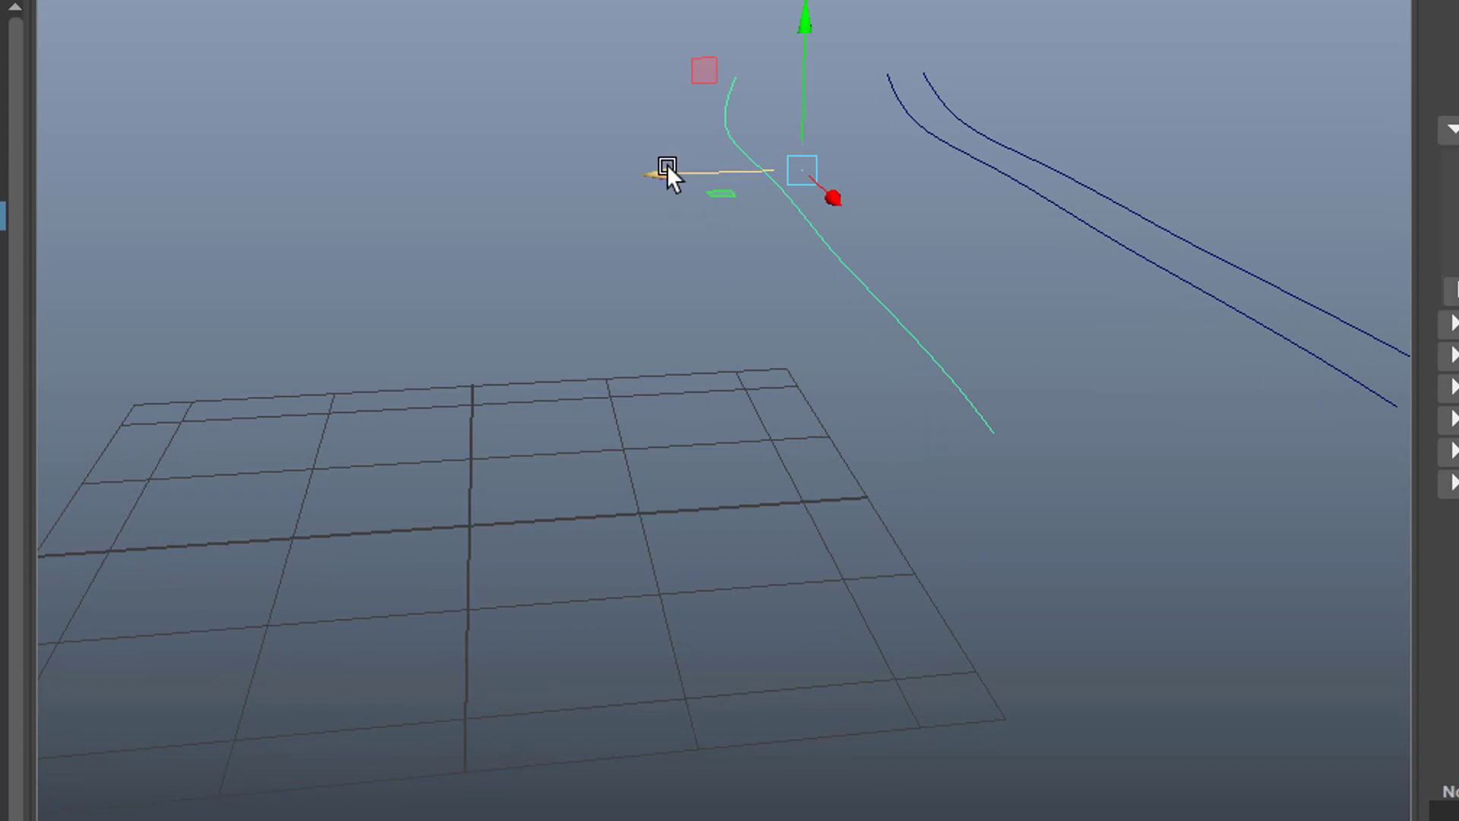
- Move the duplicated curve into place beside curve1 and lower it toward the grid
drag(665, 171, 798, 299)
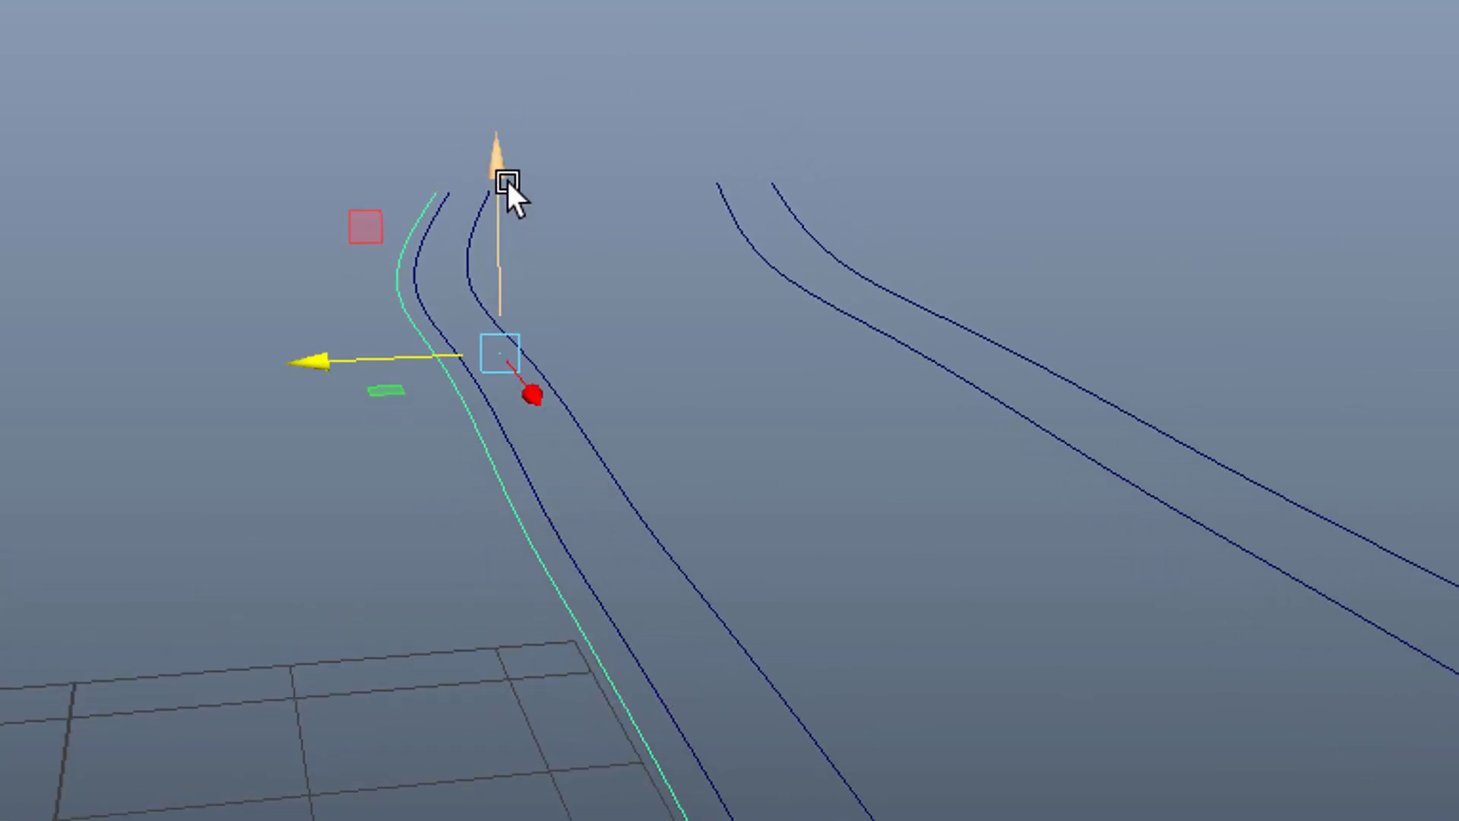
drag(508, 196, 483, 437)
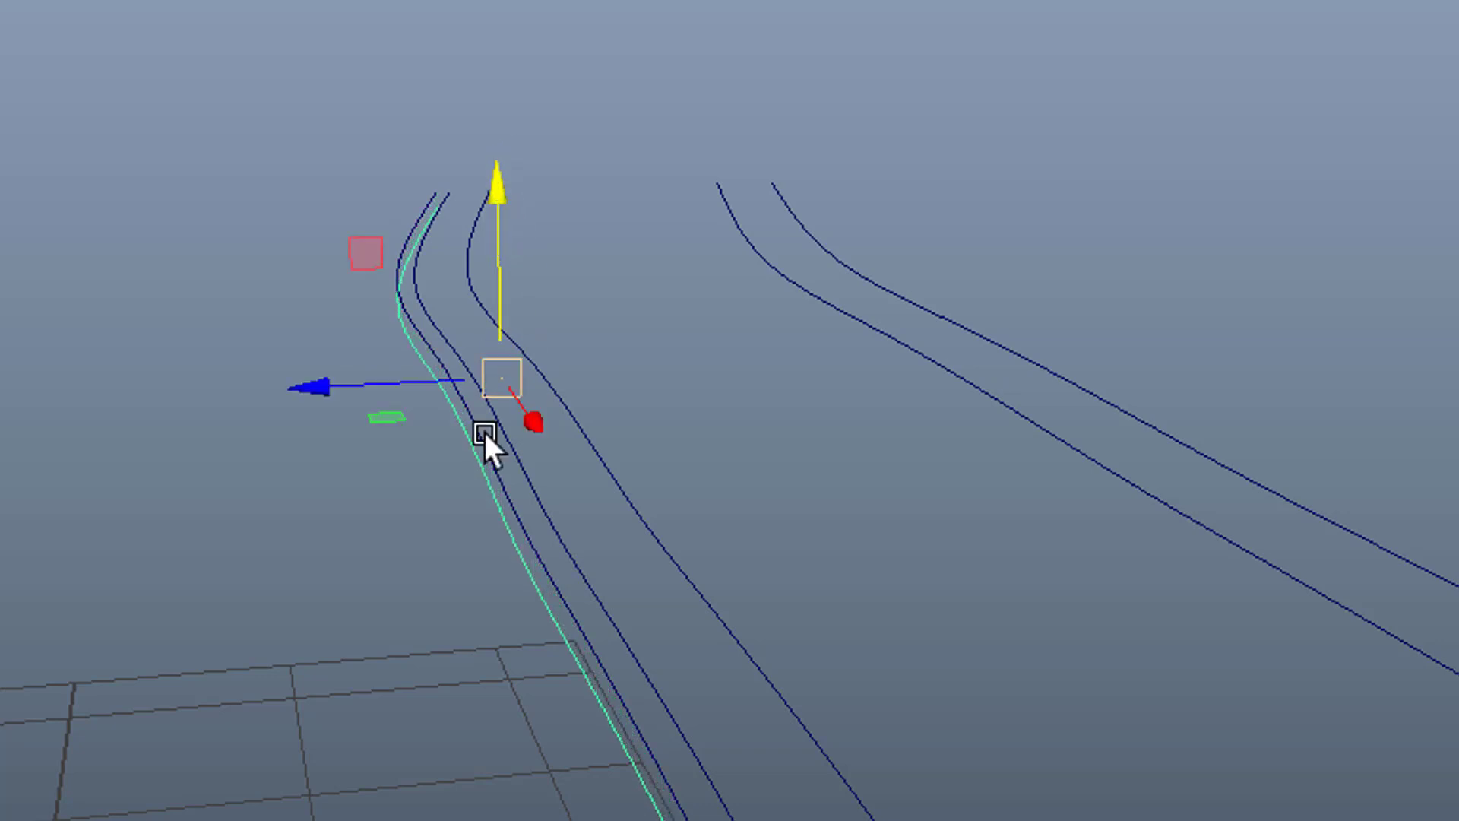
drag(488, 446, 330, 429)
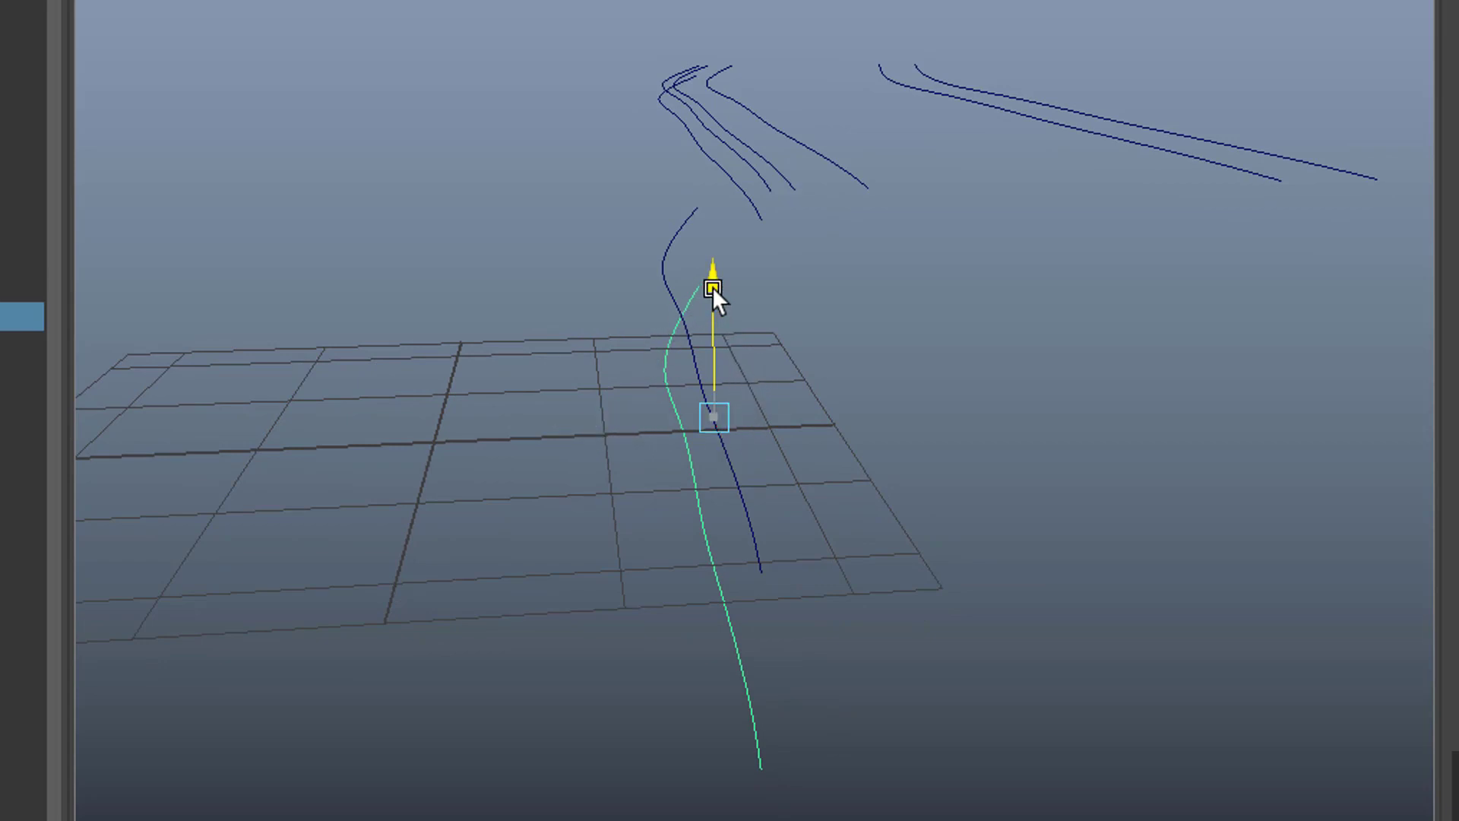
- Position each new duplicate curve, lowering some to the canyon floor and raising others, up to curve20
drag(714, 284, 573, 438)
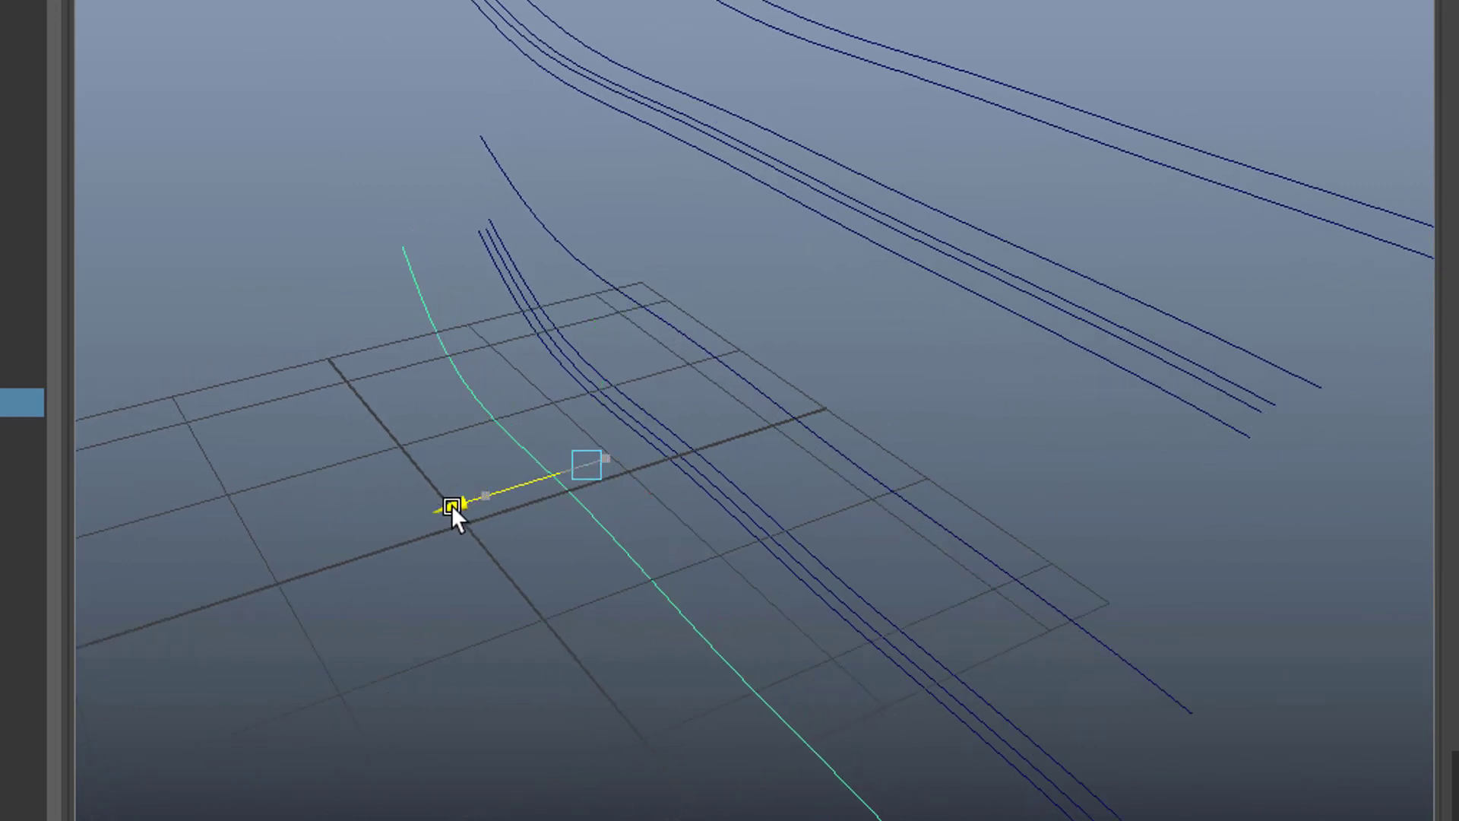
click(453, 499)
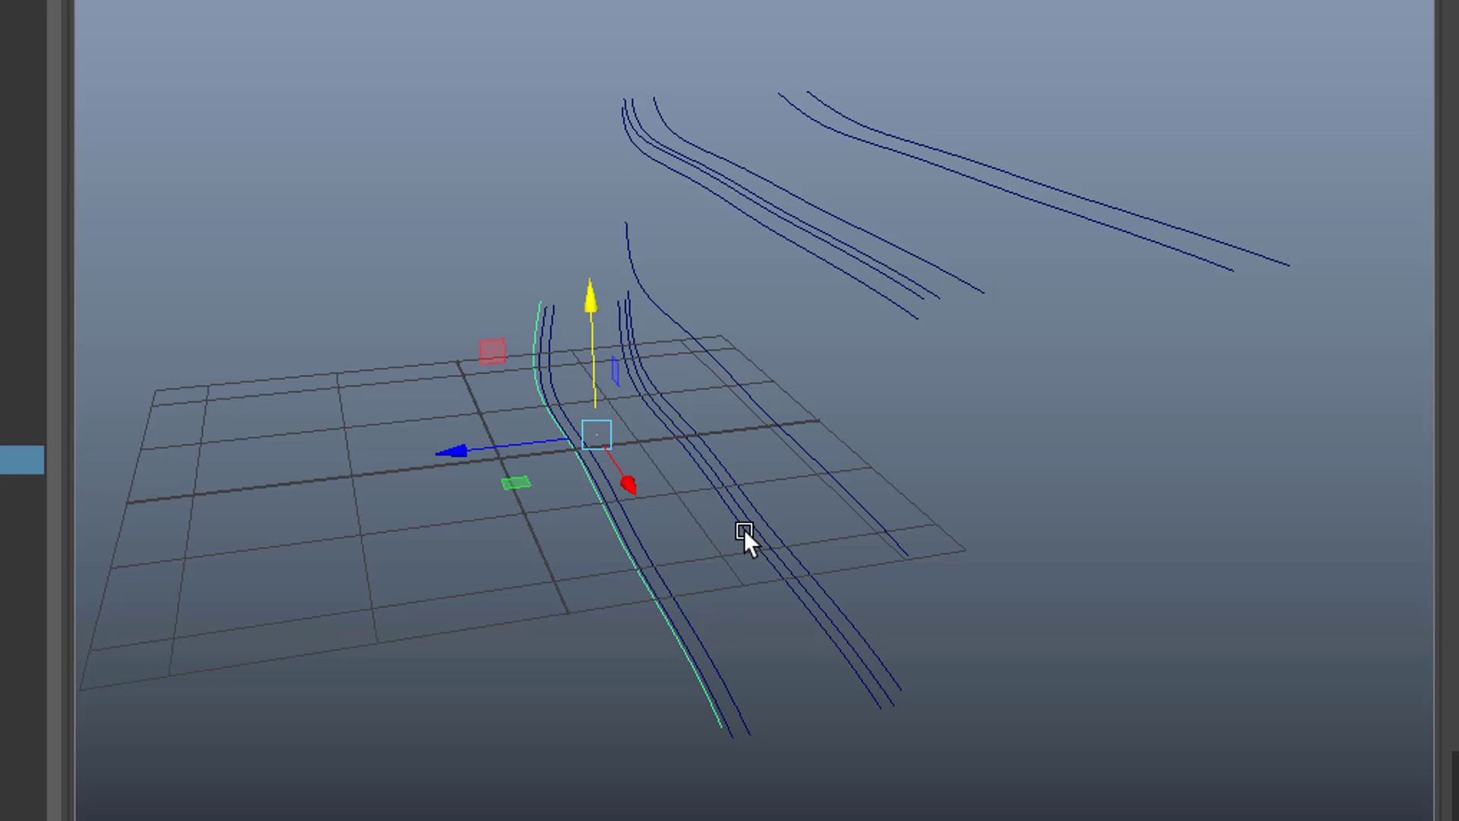
mouse_move(618, 389)
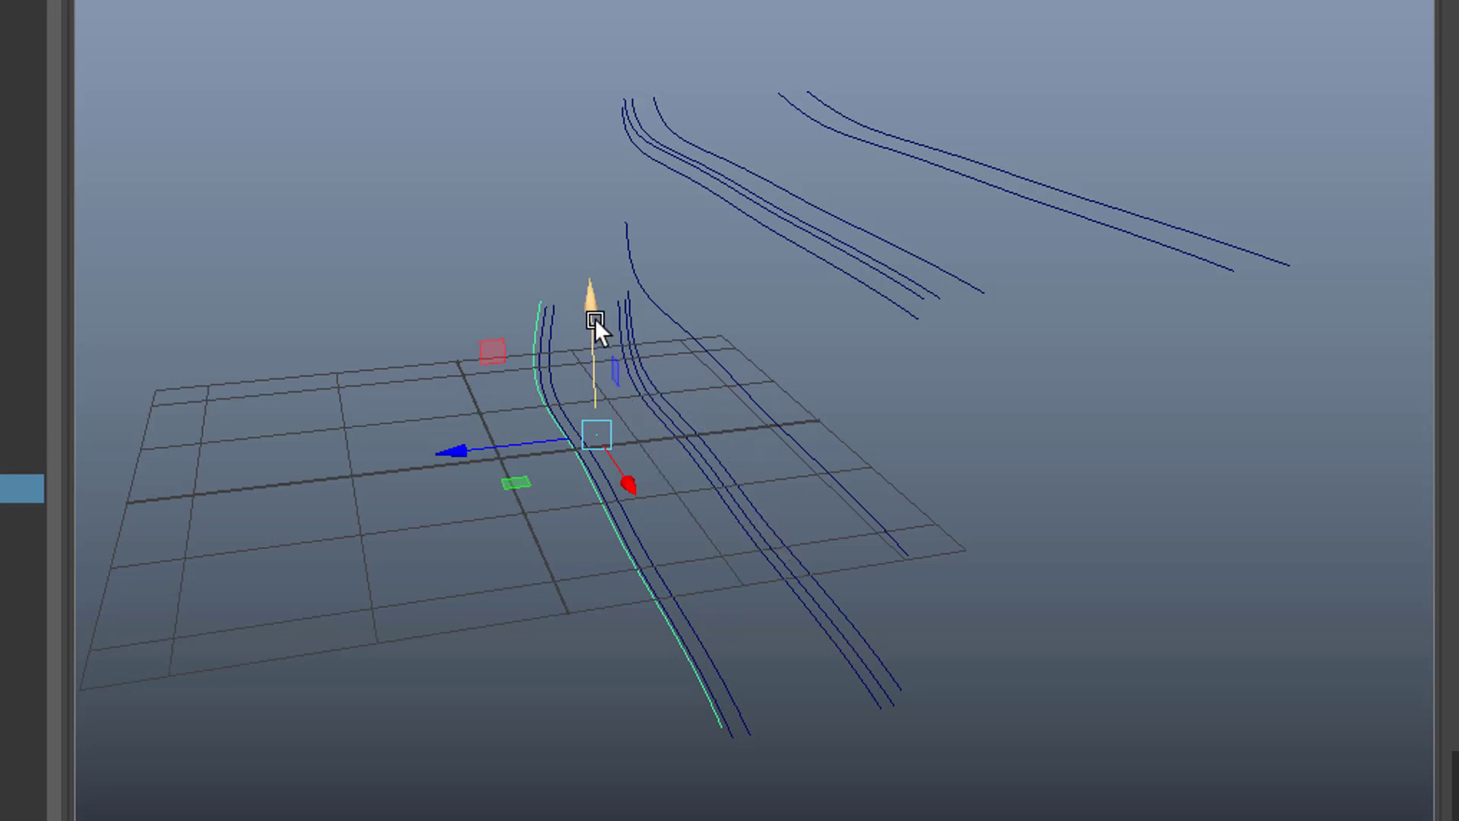
drag(596, 325, 456, 312)
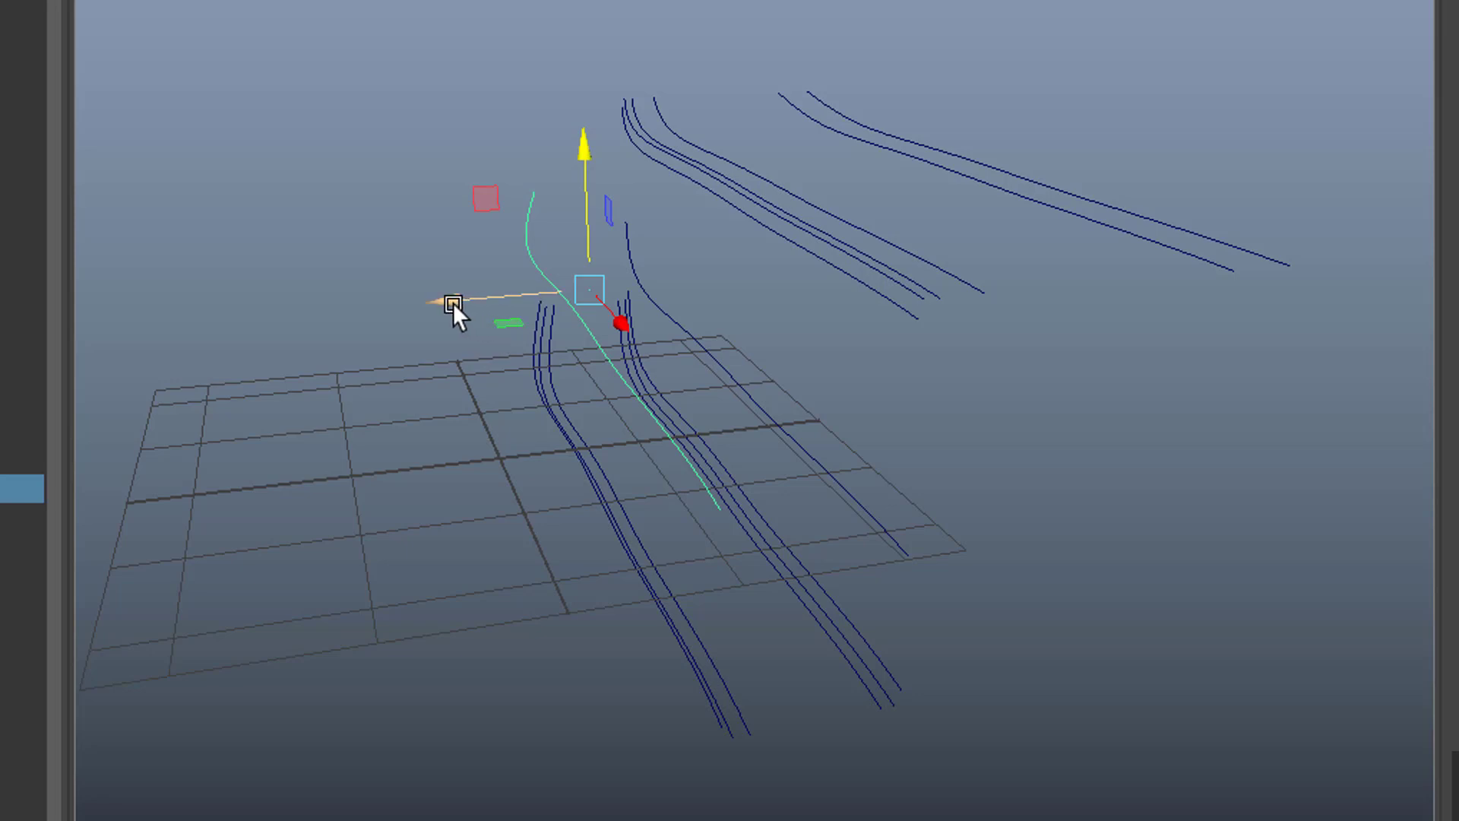
drag(456, 312, 637, 470)
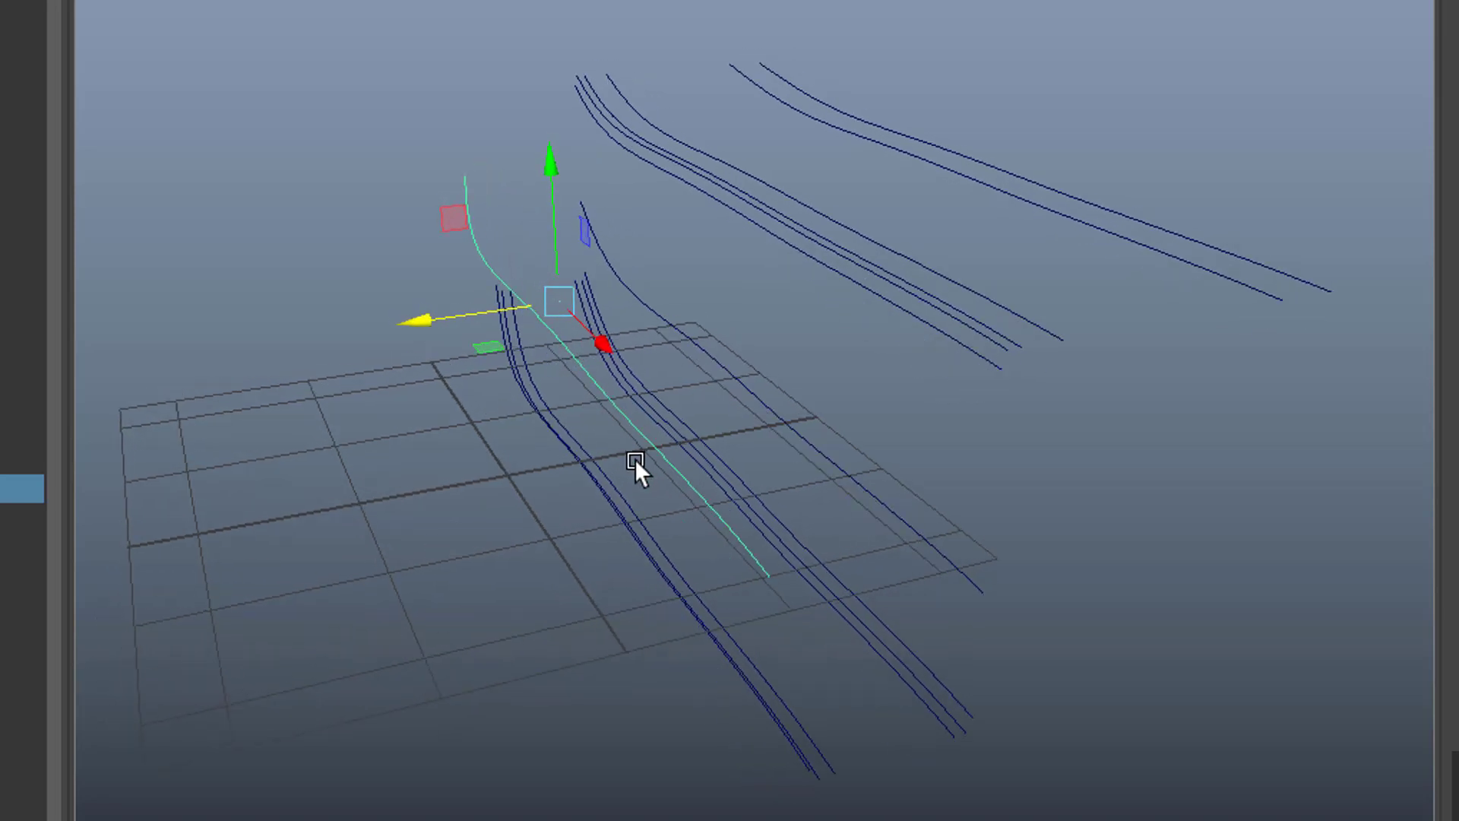
drag(637, 469, 557, 74)
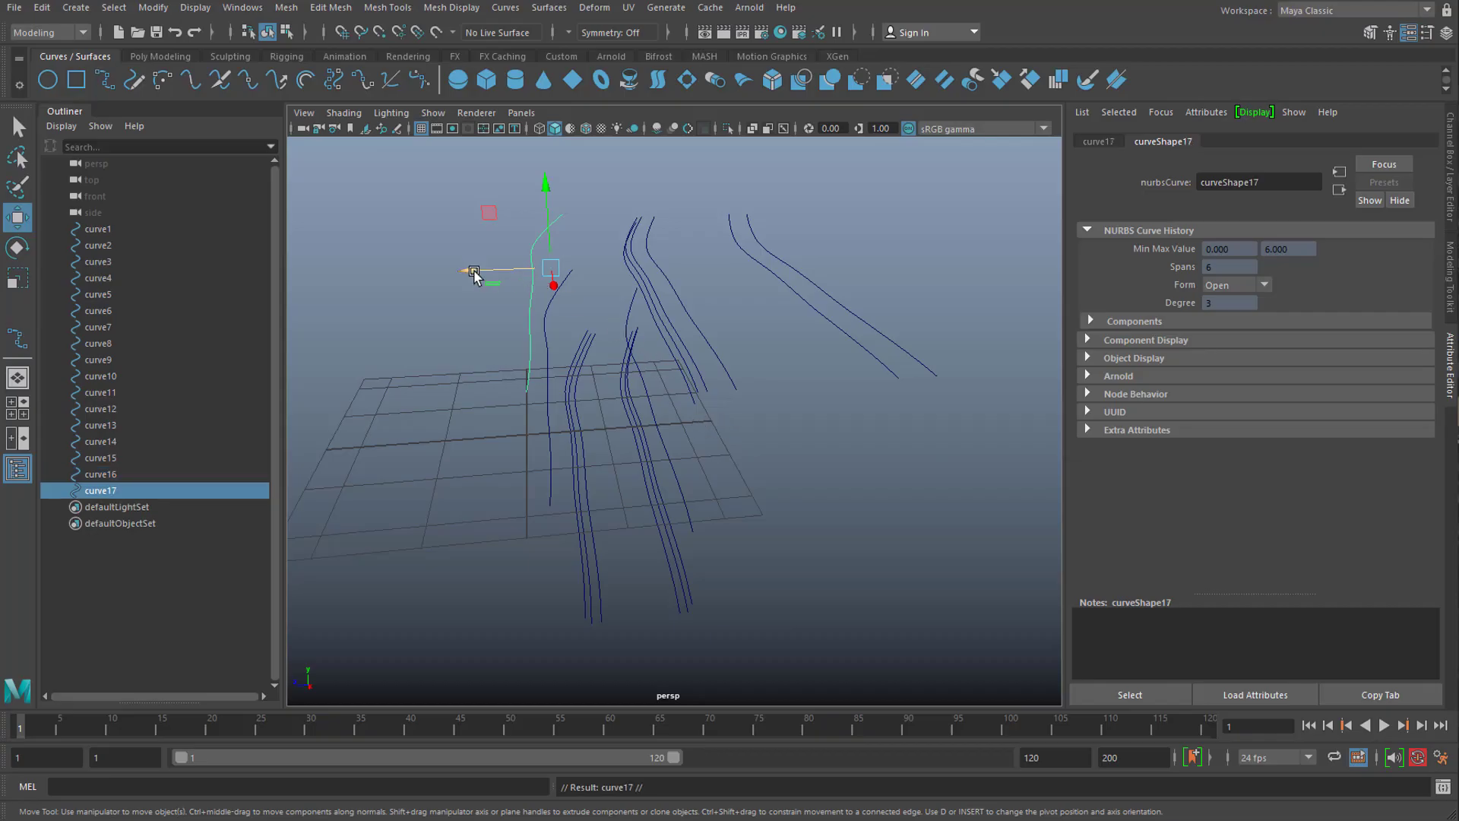
drag(476, 271, 462, 271)
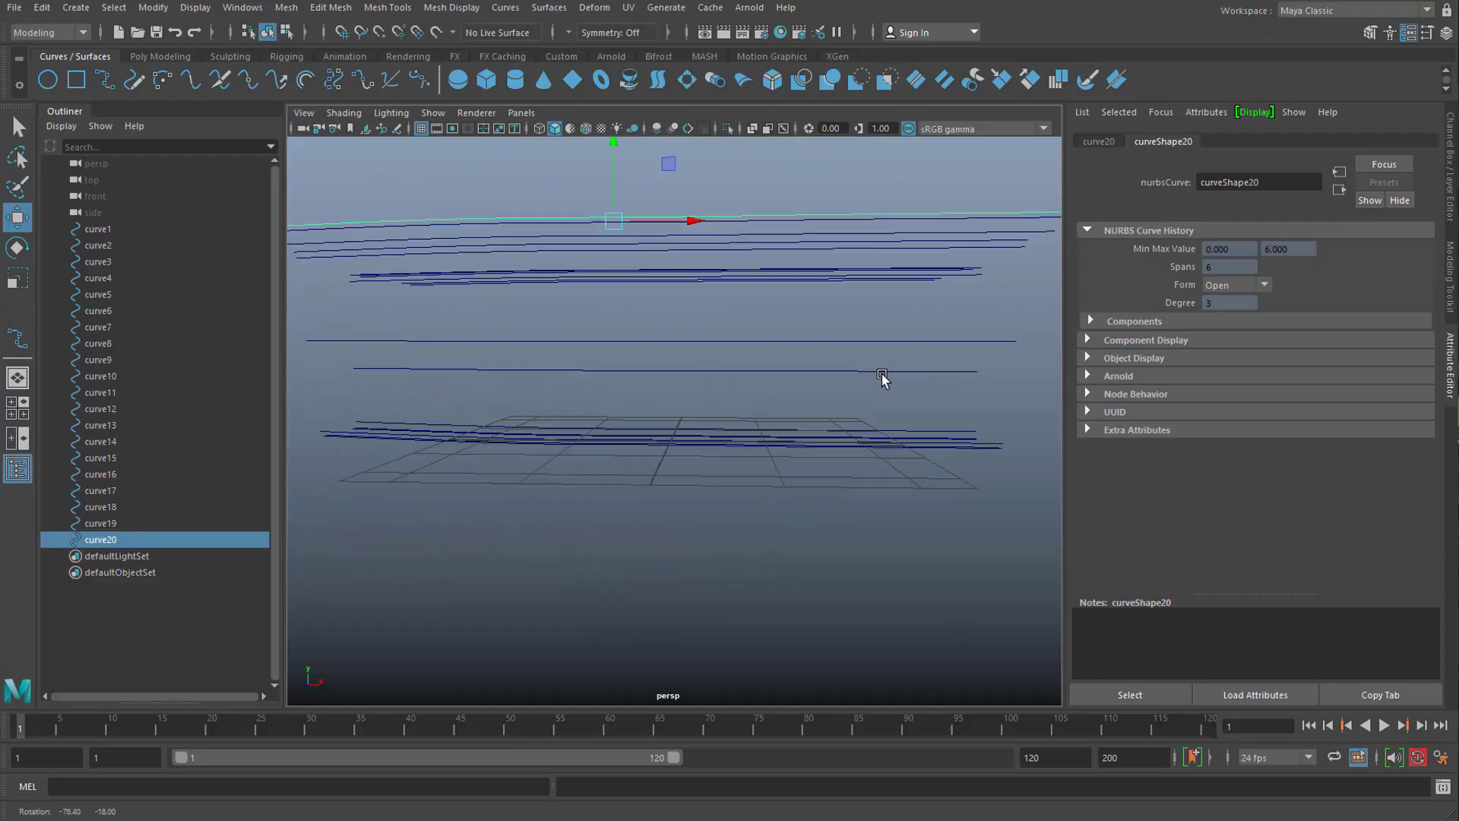
- Orbit the view to see all twenty profile curves together
drag(882, 380, 710, 436)
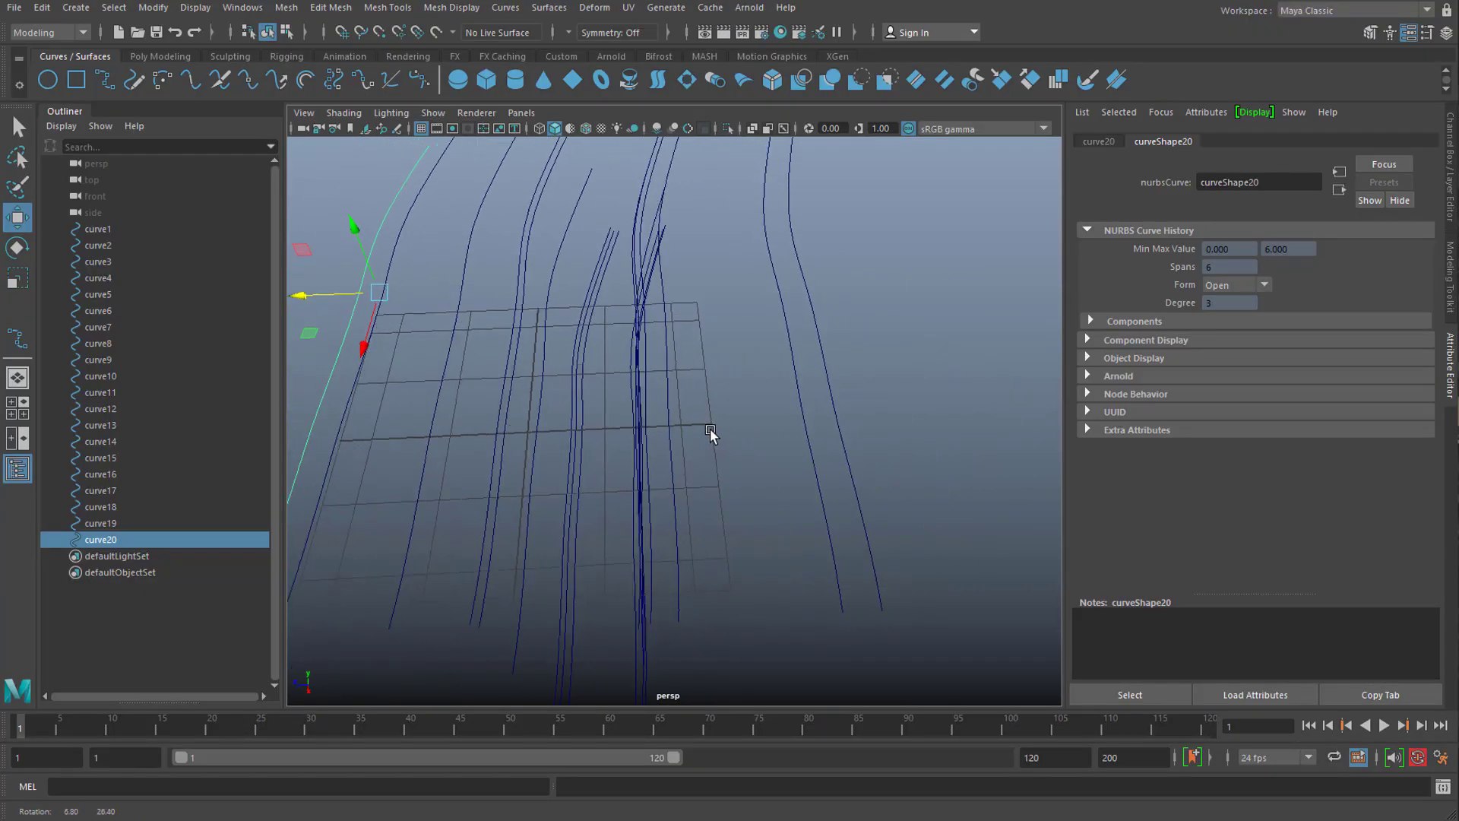
drag(711, 435, 759, 470)
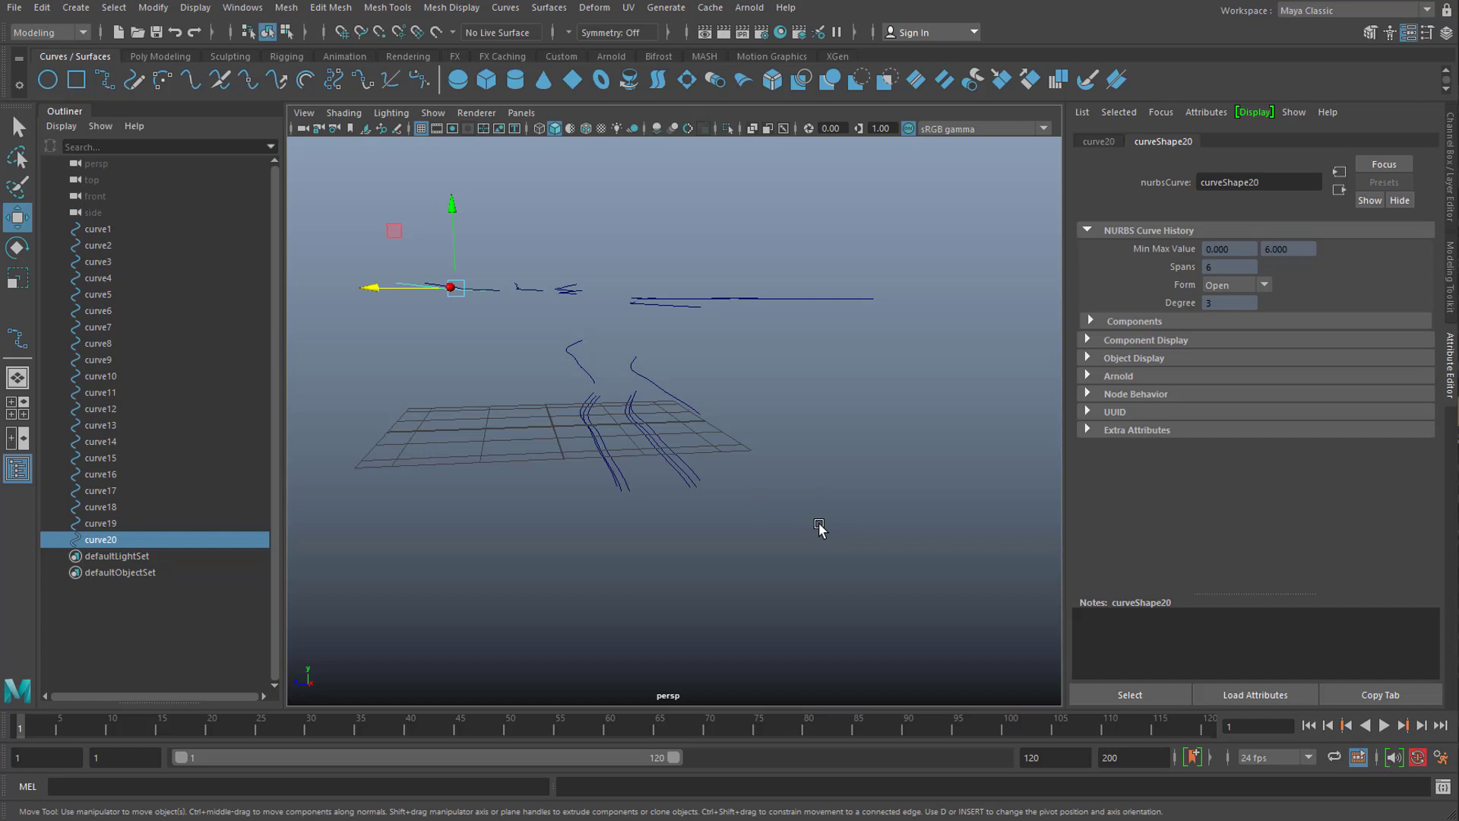
mouse_move(383, 277)
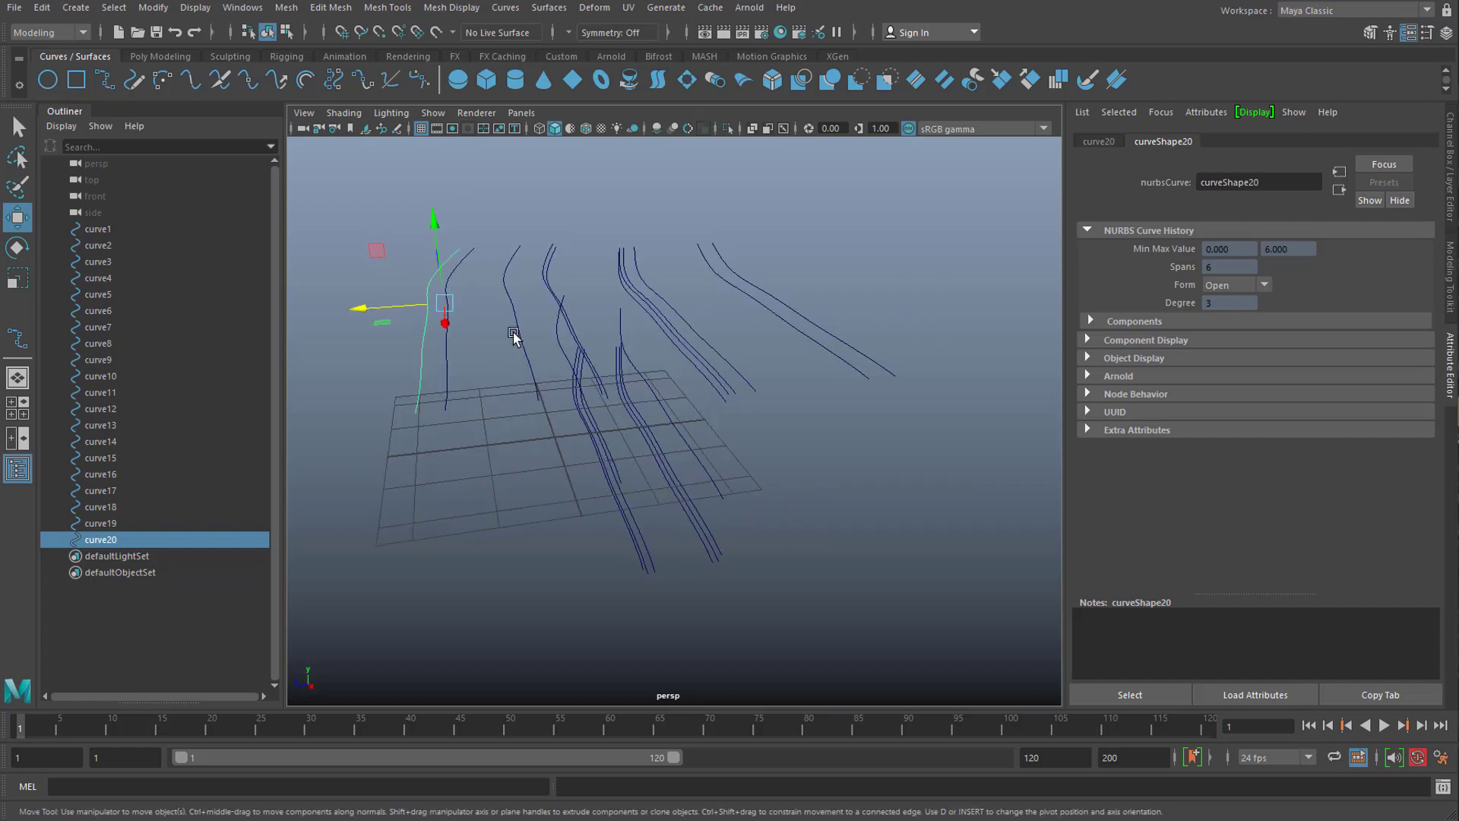
mouse_move(588, 362)
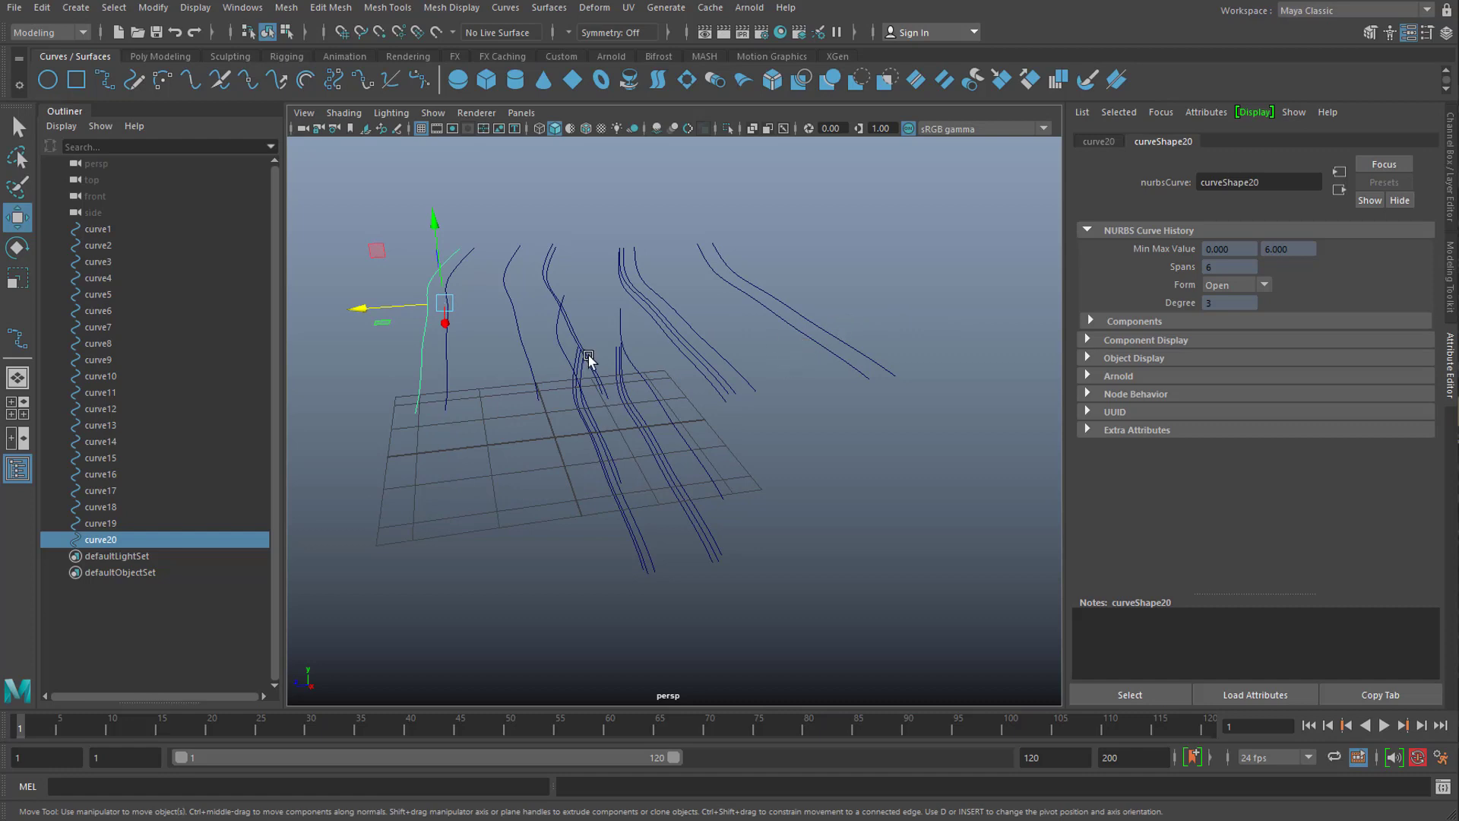
mouse_move(126, 237)
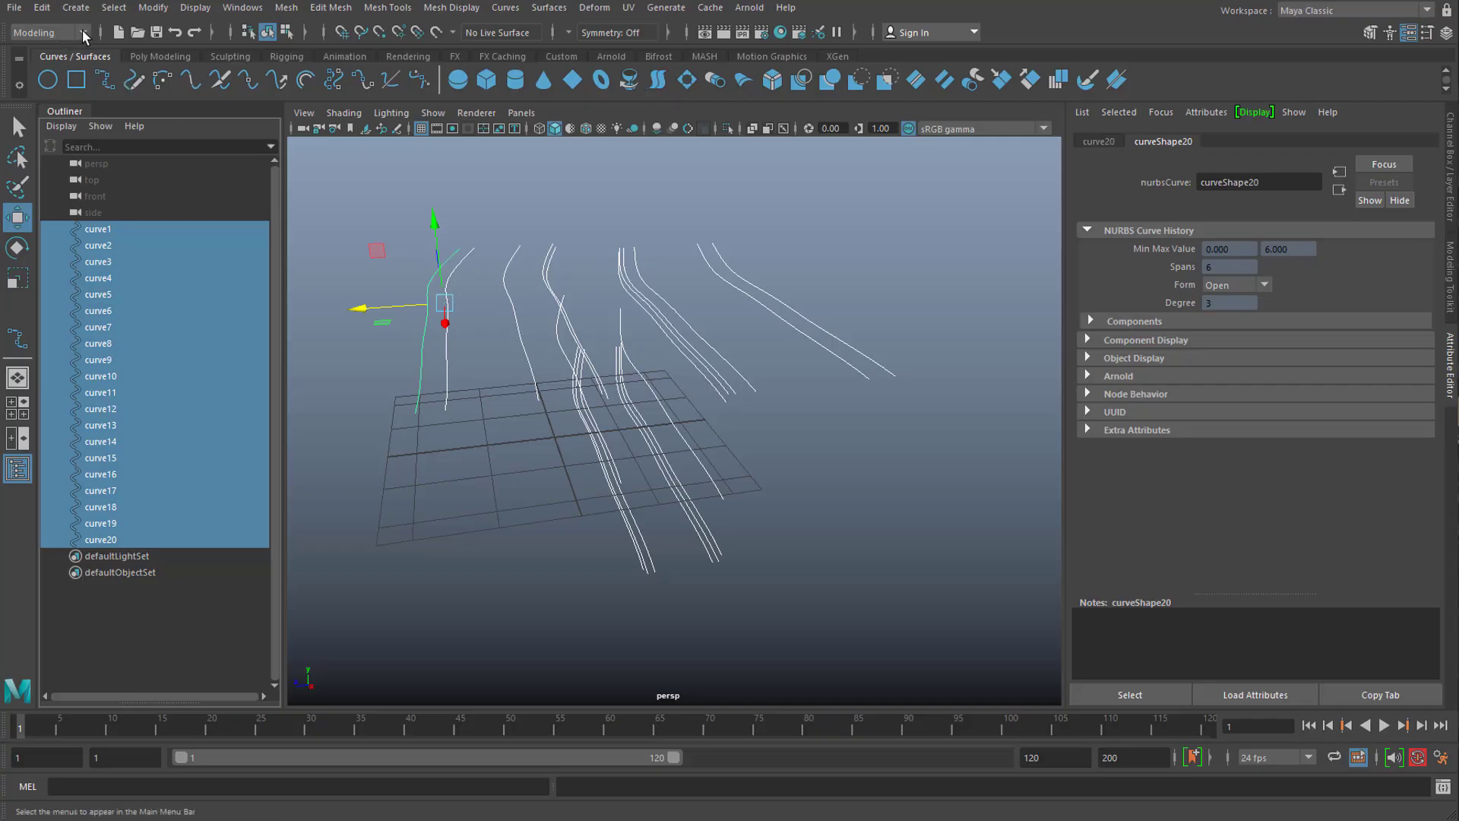
- Loft the twenty curves into loftedSurface1, reverse its direction, and inspect the canyon walls and floor
click(548, 8)
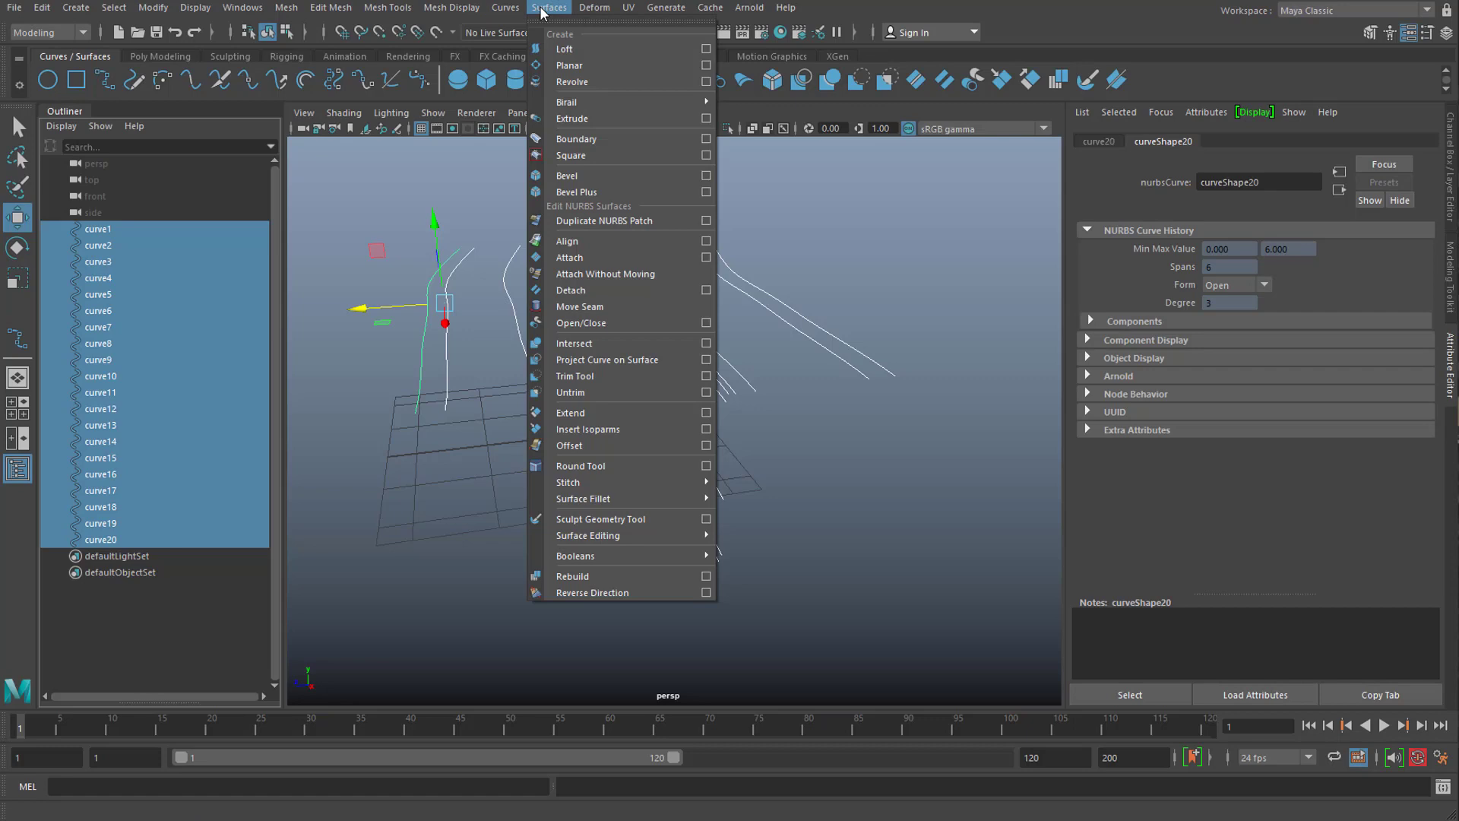
mouse_move(577, 48)
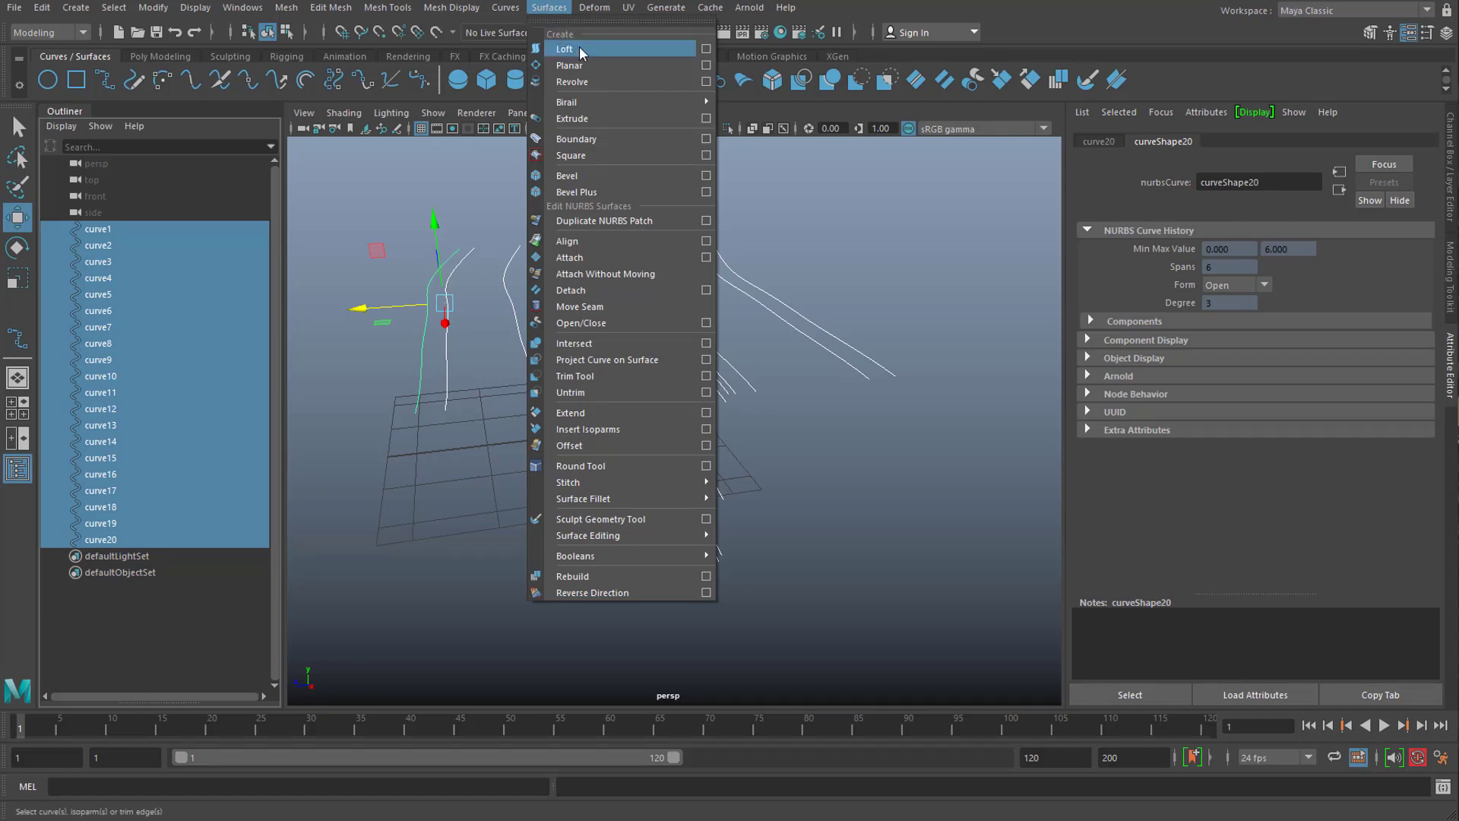
click(566, 49)
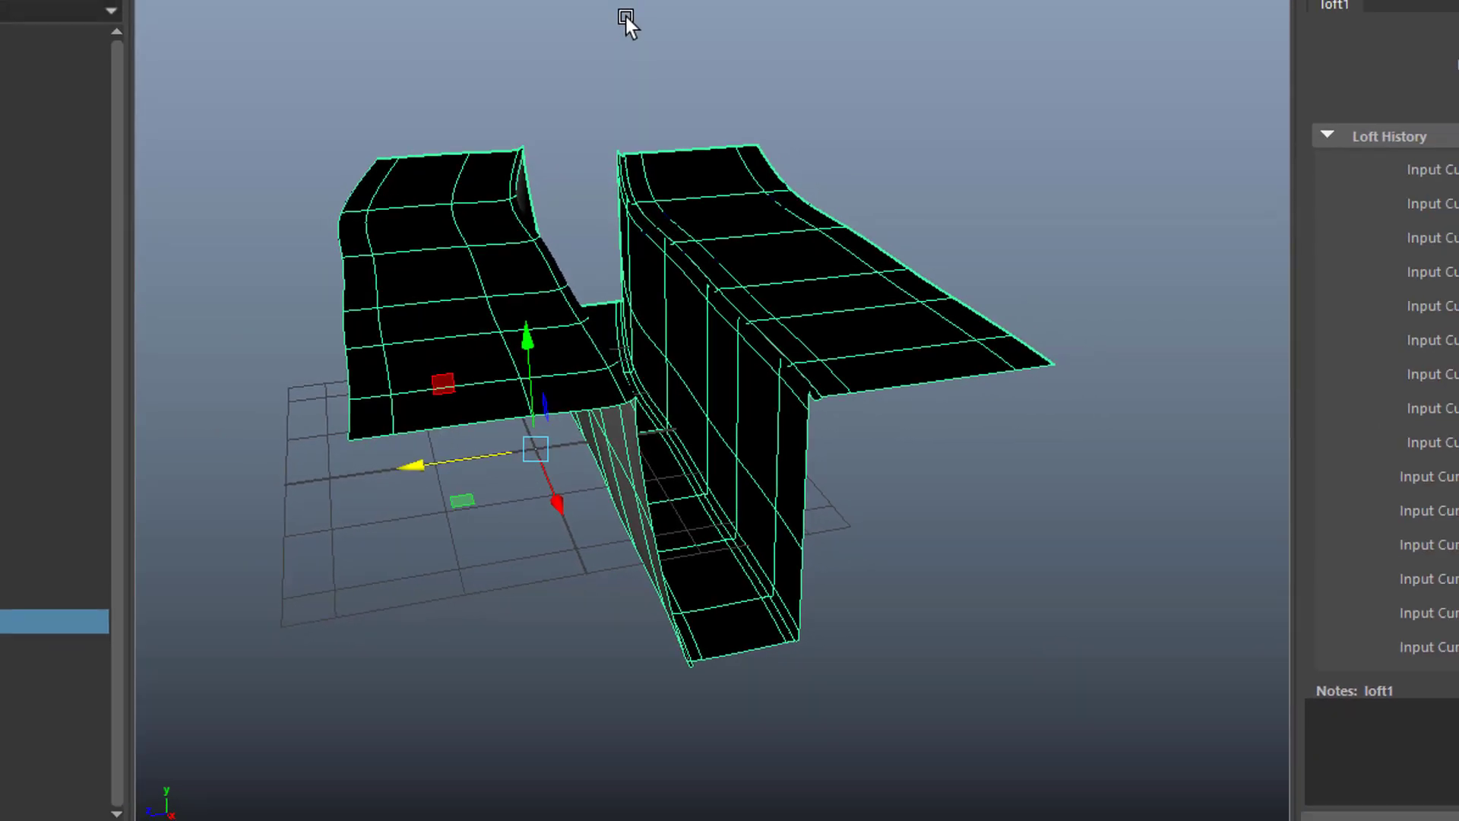
click(549, 6)
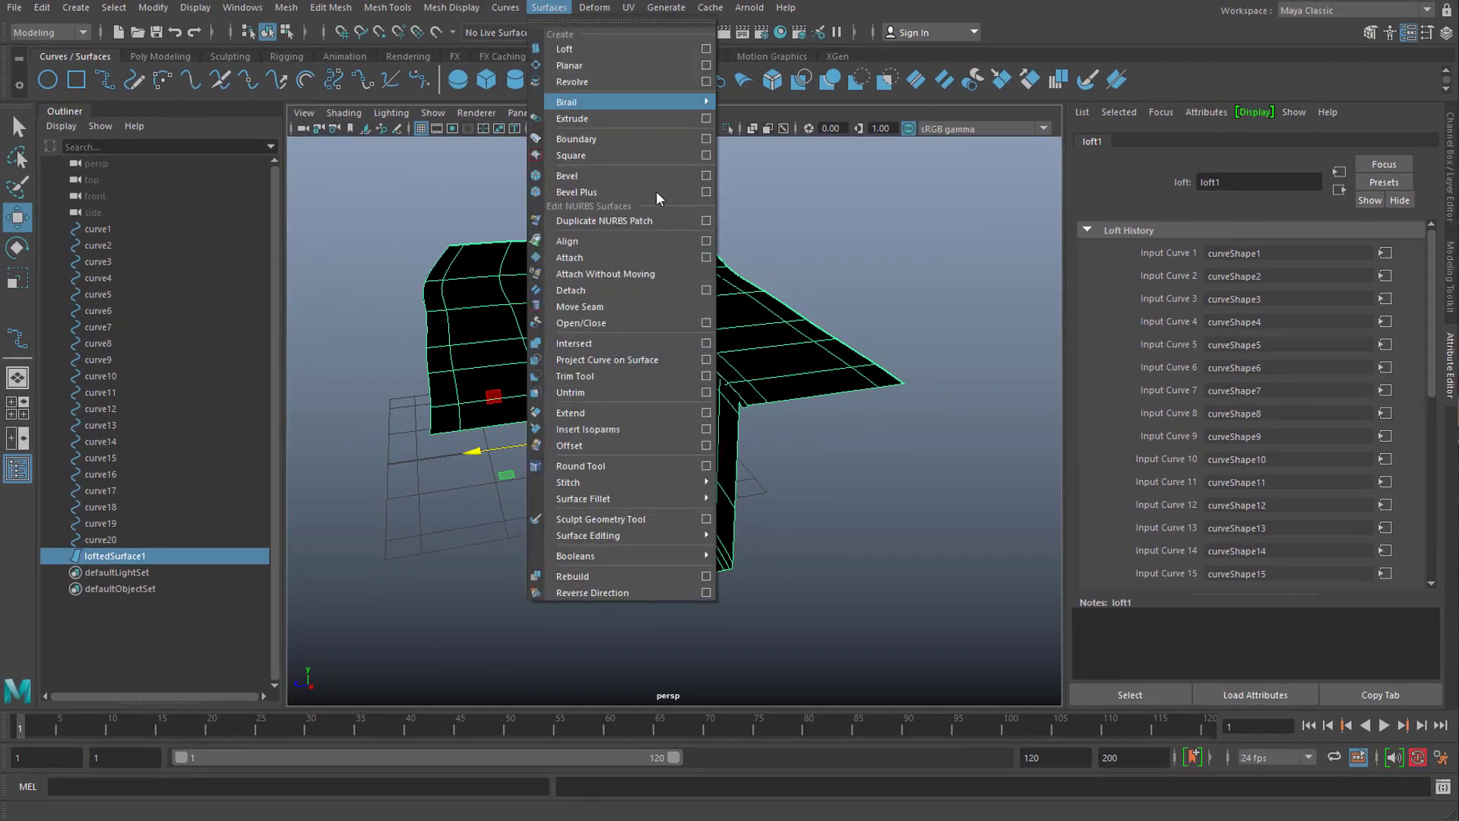
mouse_move(575, 557)
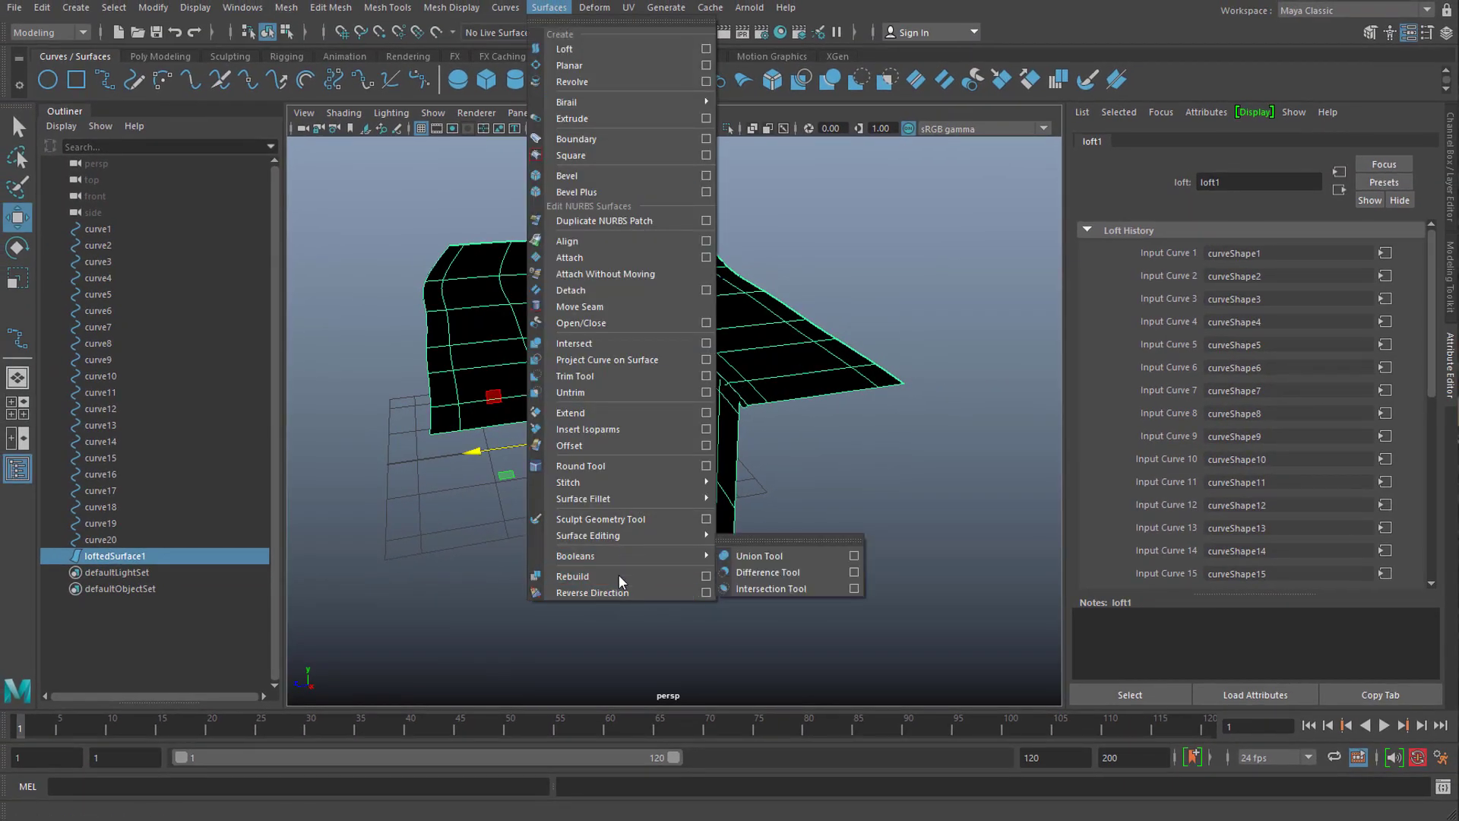
click(591, 591)
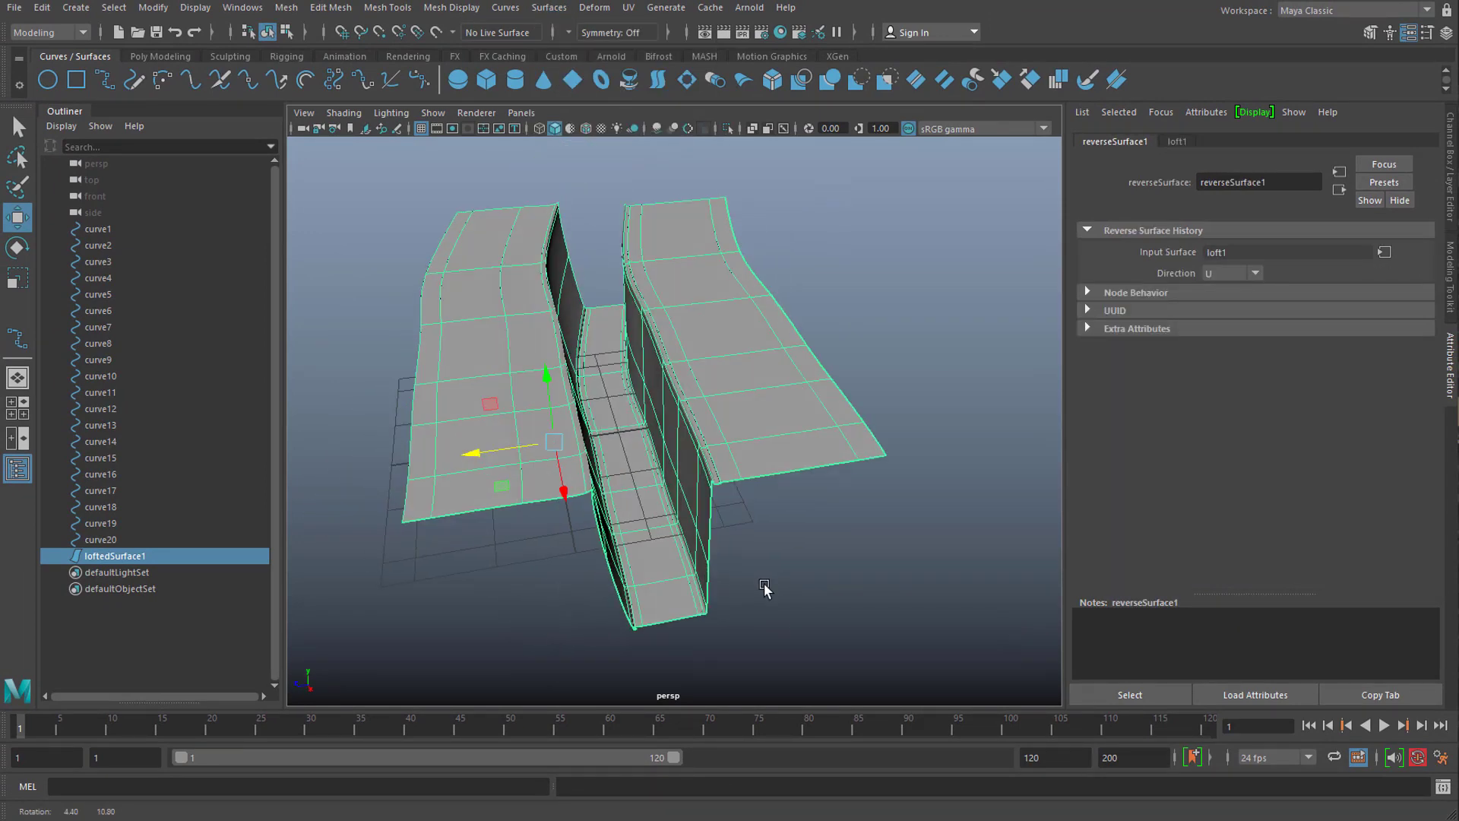
drag(763, 590, 790, 593)
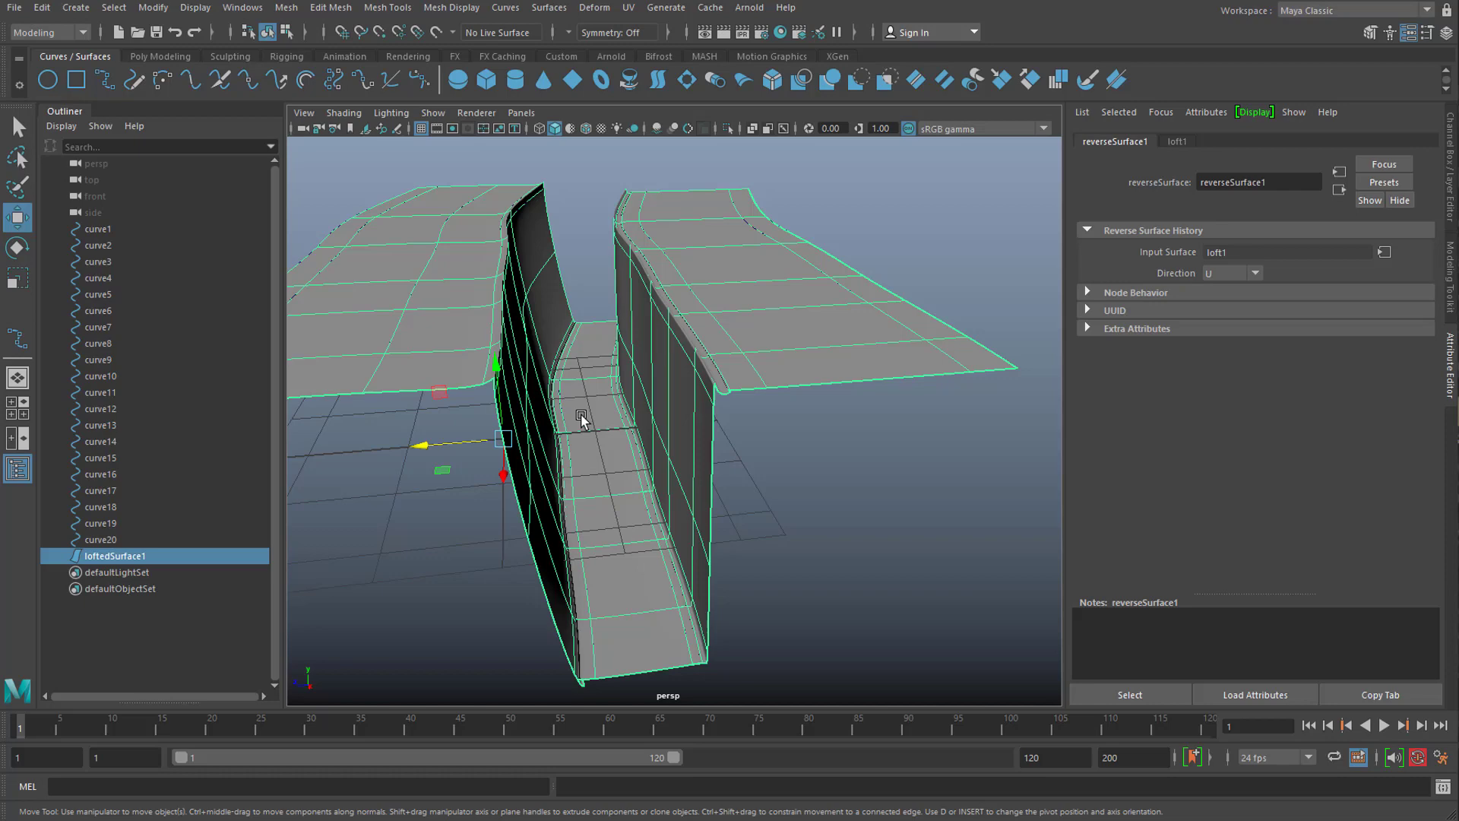
drag(587, 420, 539, 279)
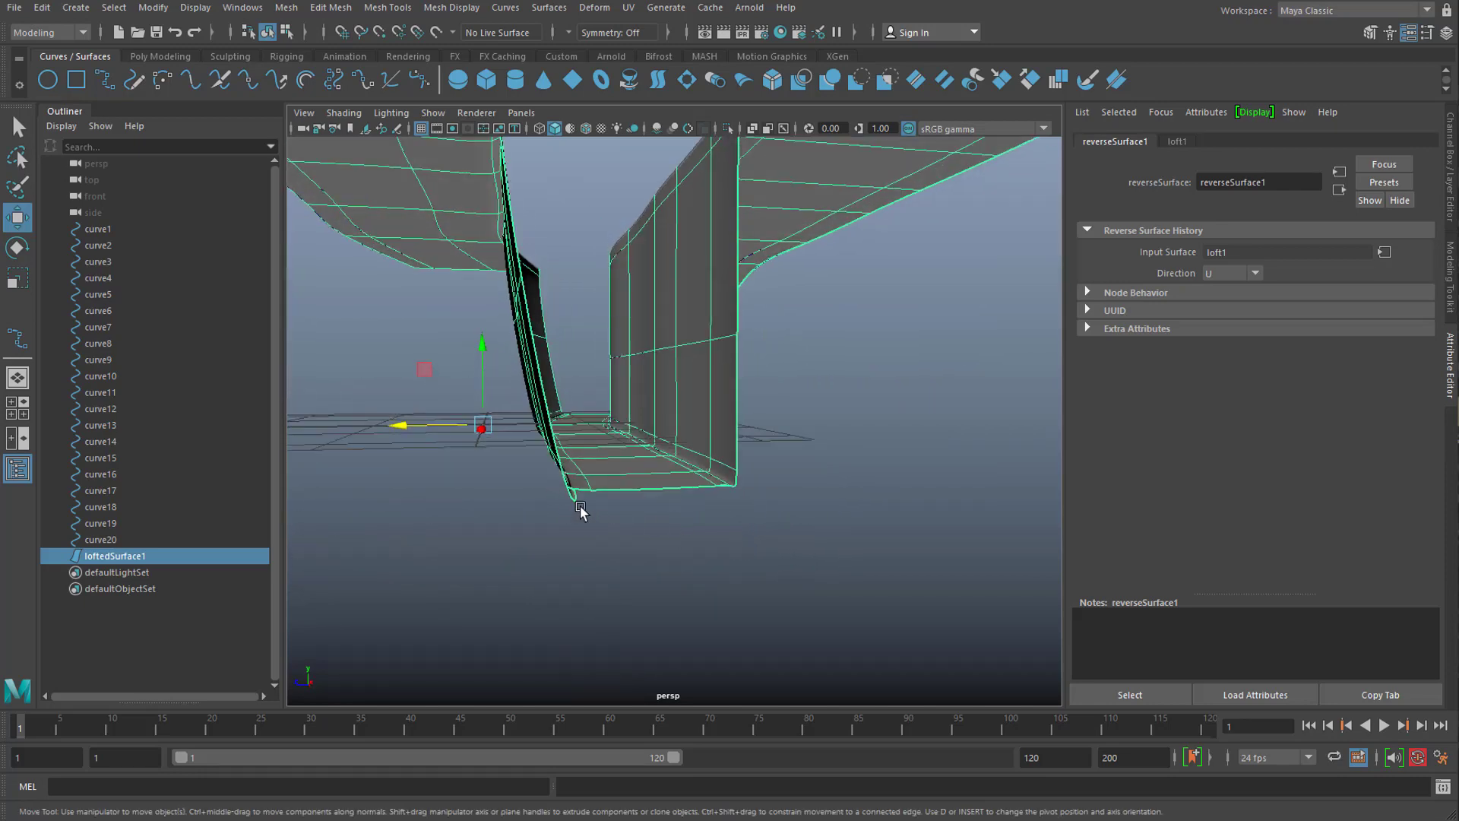
drag(582, 511, 652, 594)
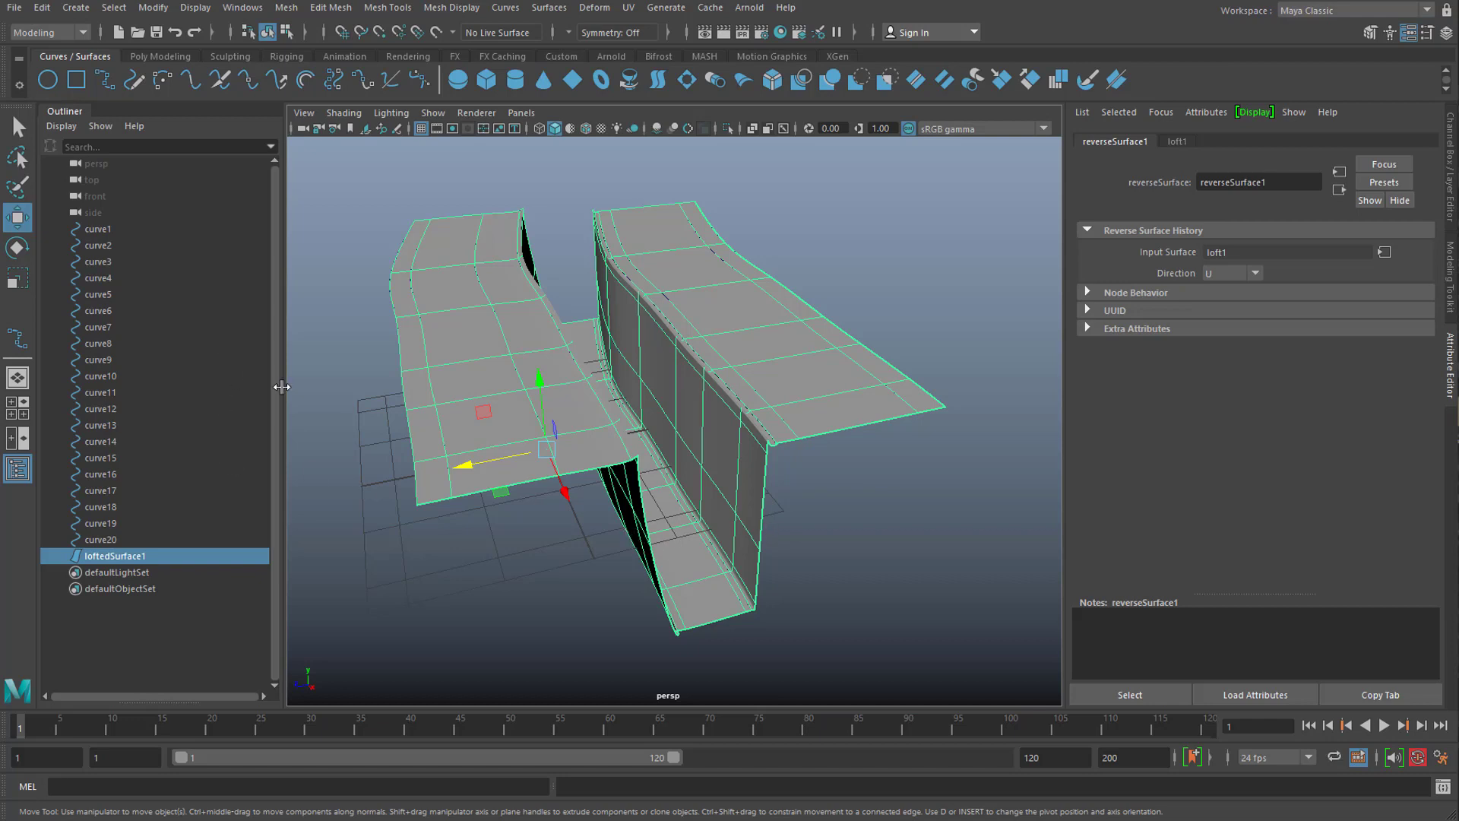
mouse_move(106, 255)
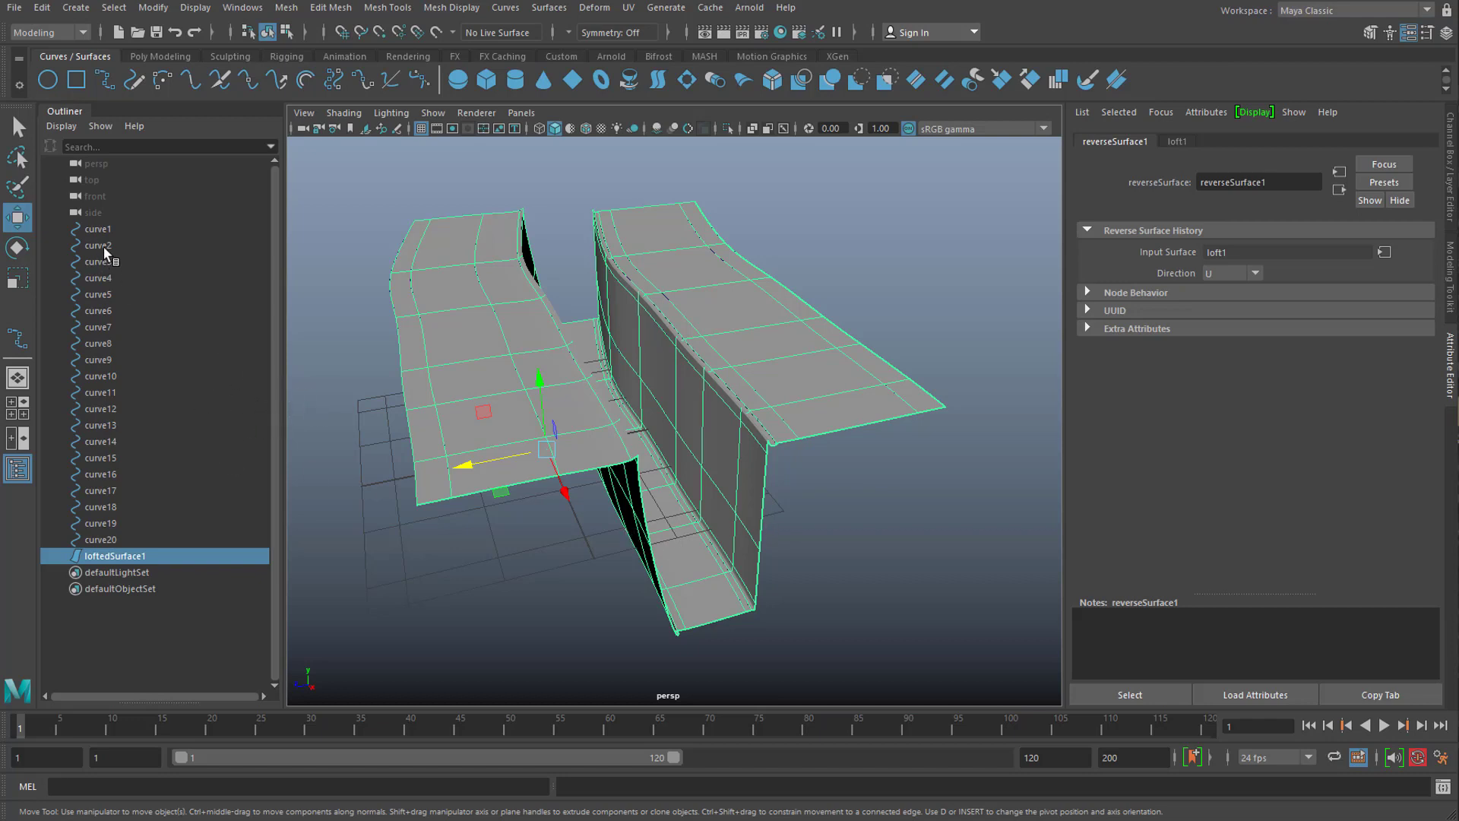
- Select curve2 and raise it along Y so the right canyon rim arches upward
click(97, 245)
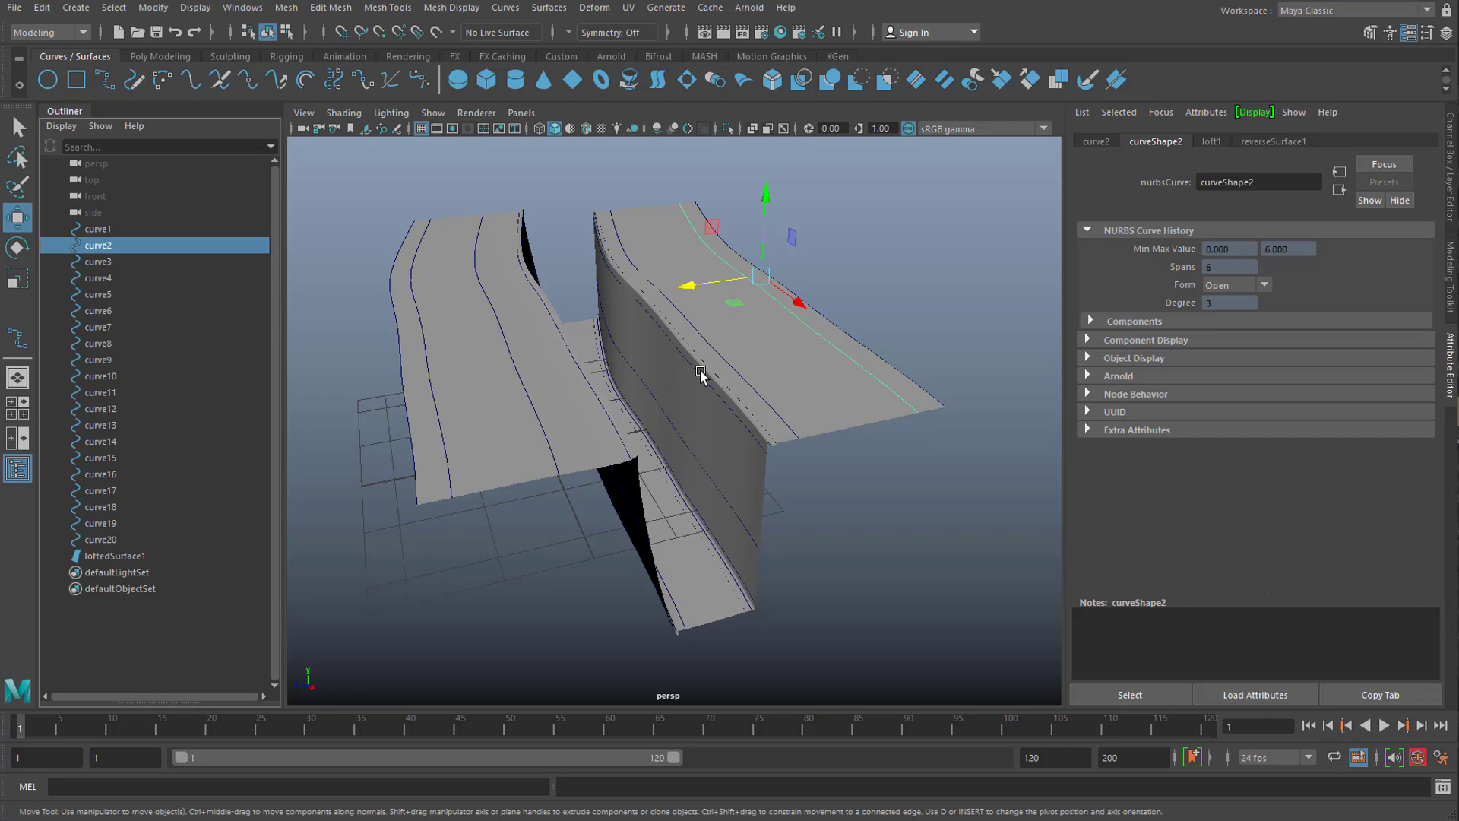
drag(698, 377, 656, 503)
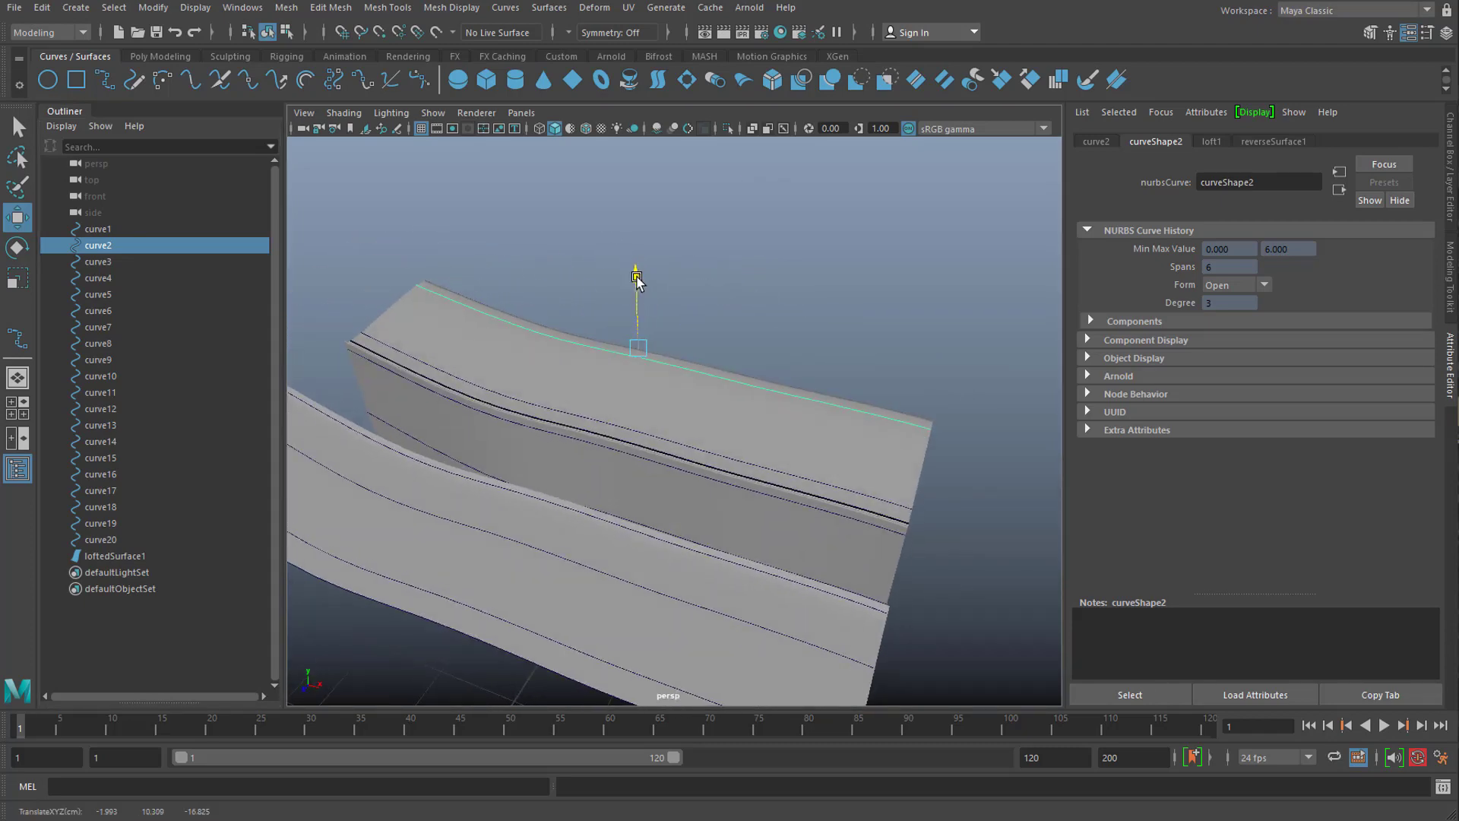
drag(638, 281, 638, 382)
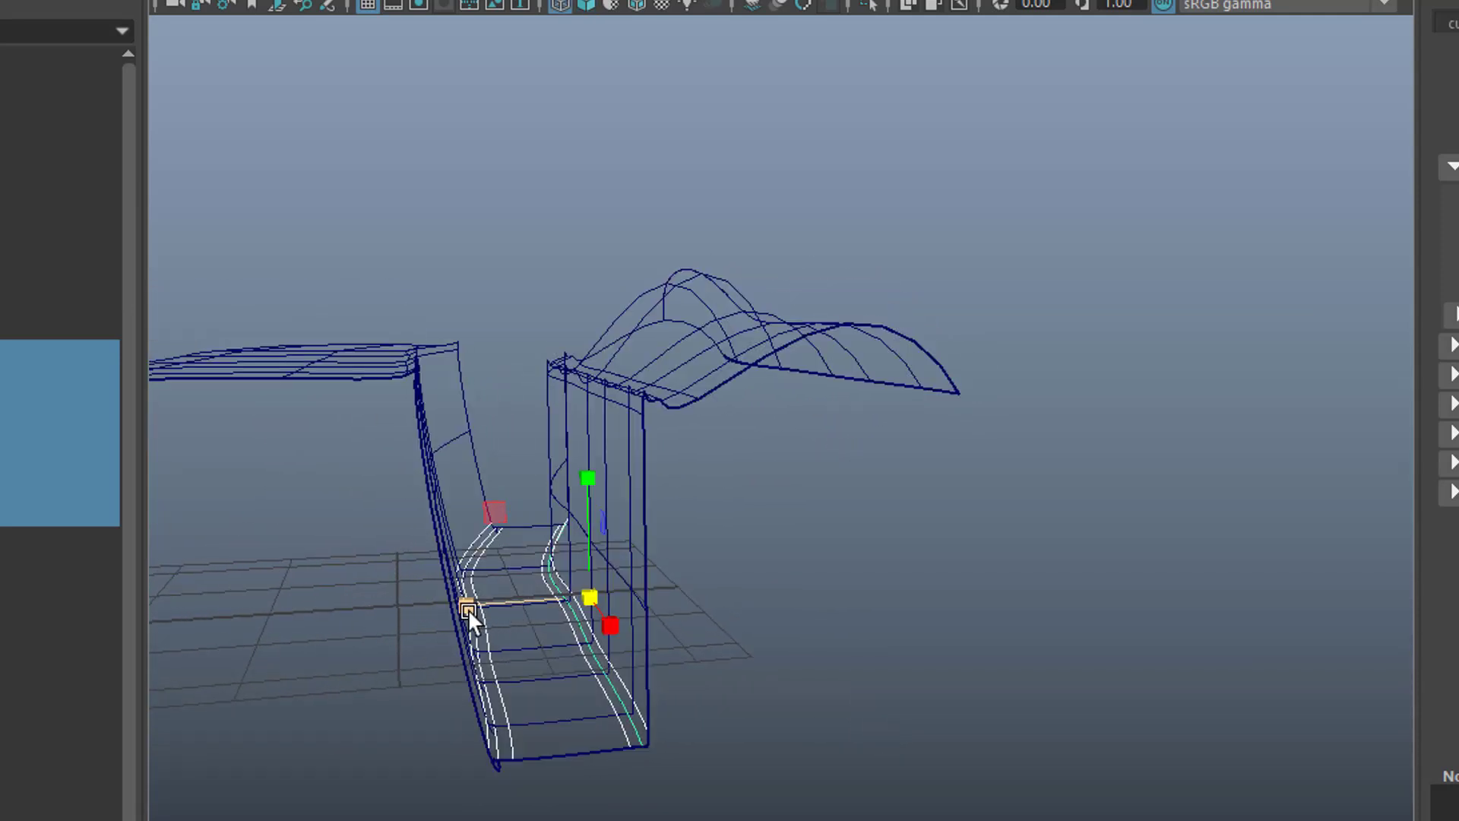
- Shift a floor curve sideways to bend the canyon and return to shaded display
drag(470, 609, 517, 619)
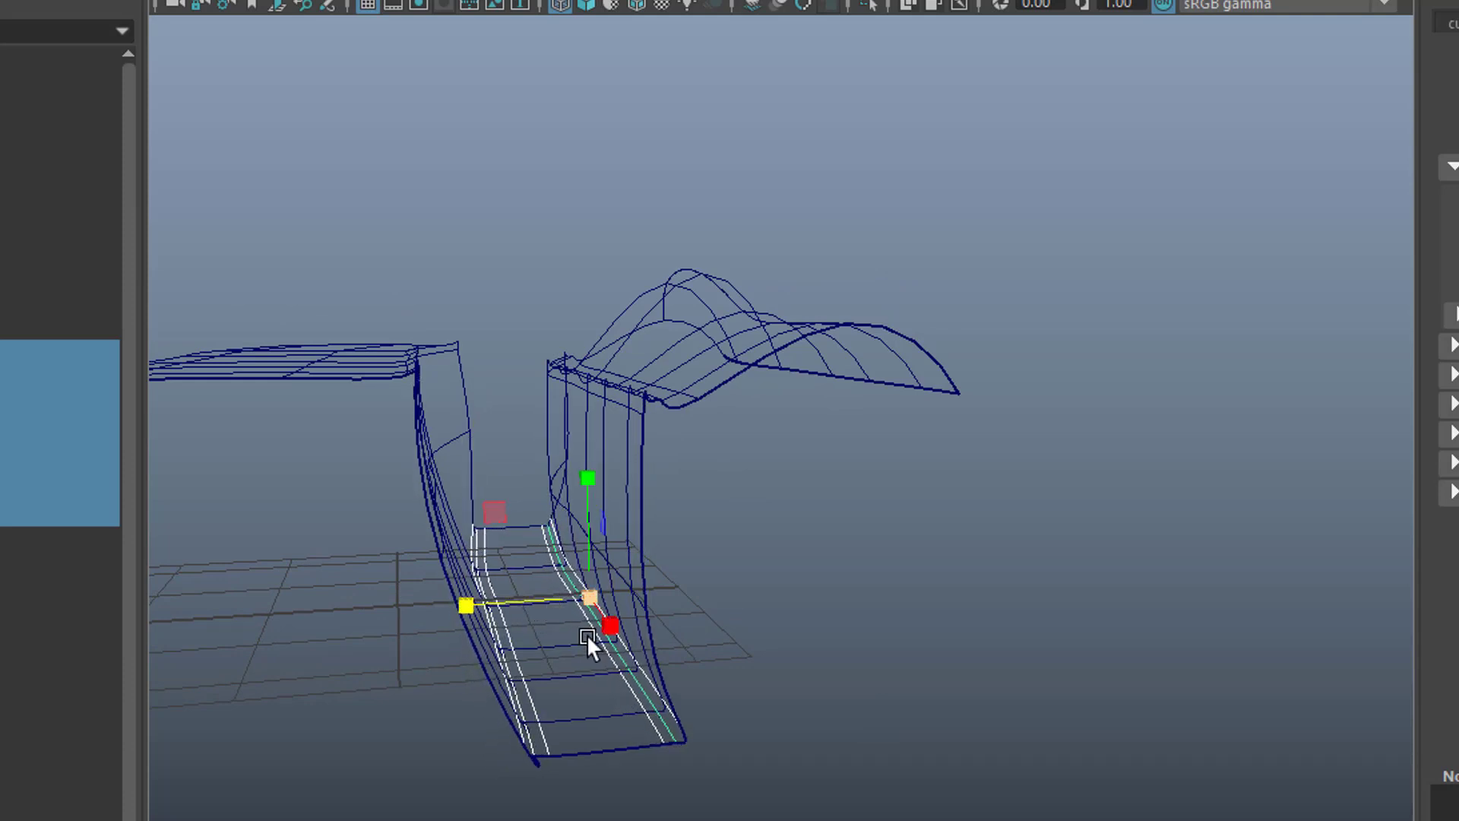
key(F8)
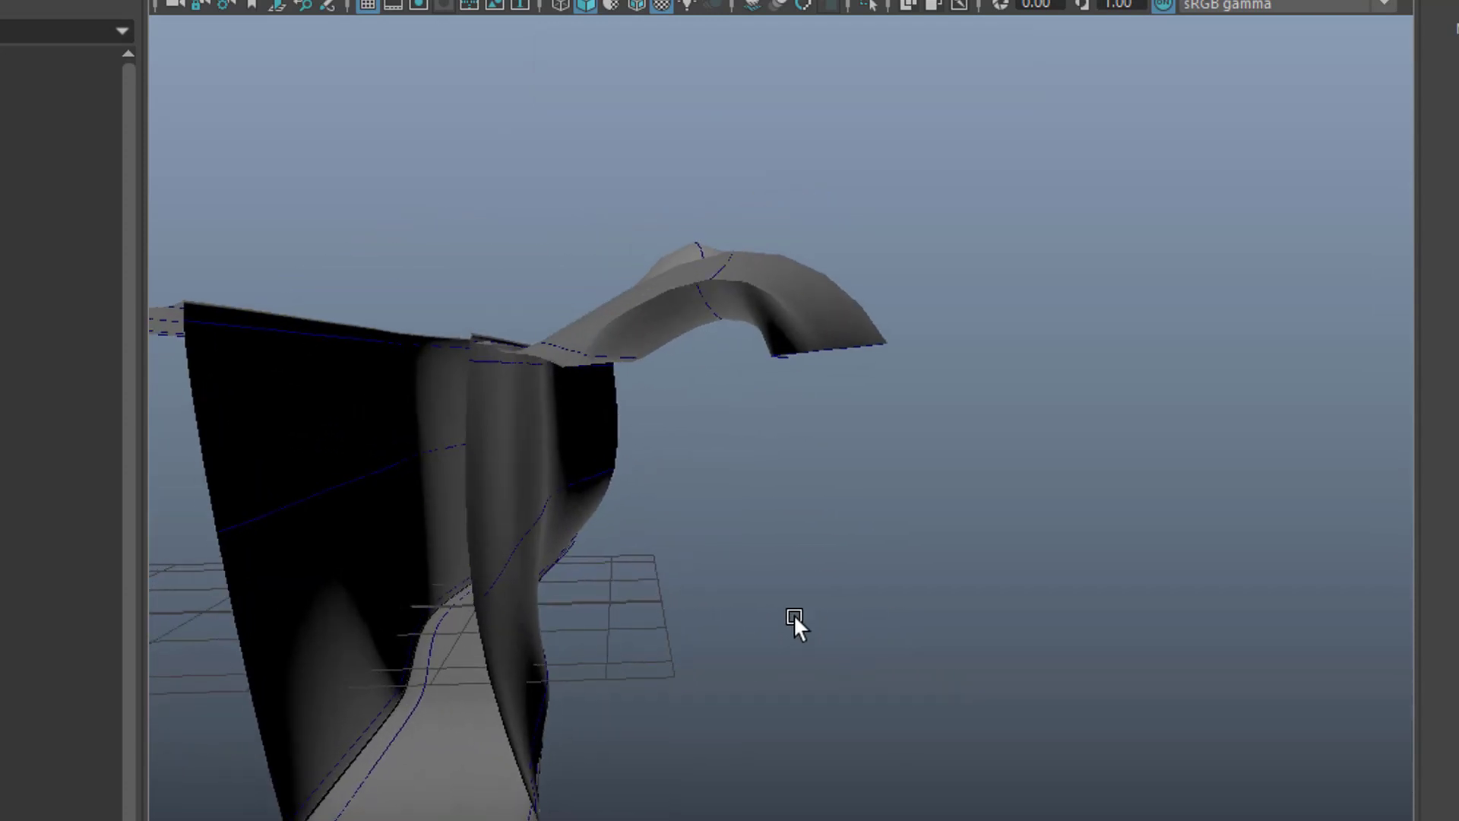
- Drag a right-wall curve with the Move tool so the canyon rim ripples
drag(795, 623, 991, 671)
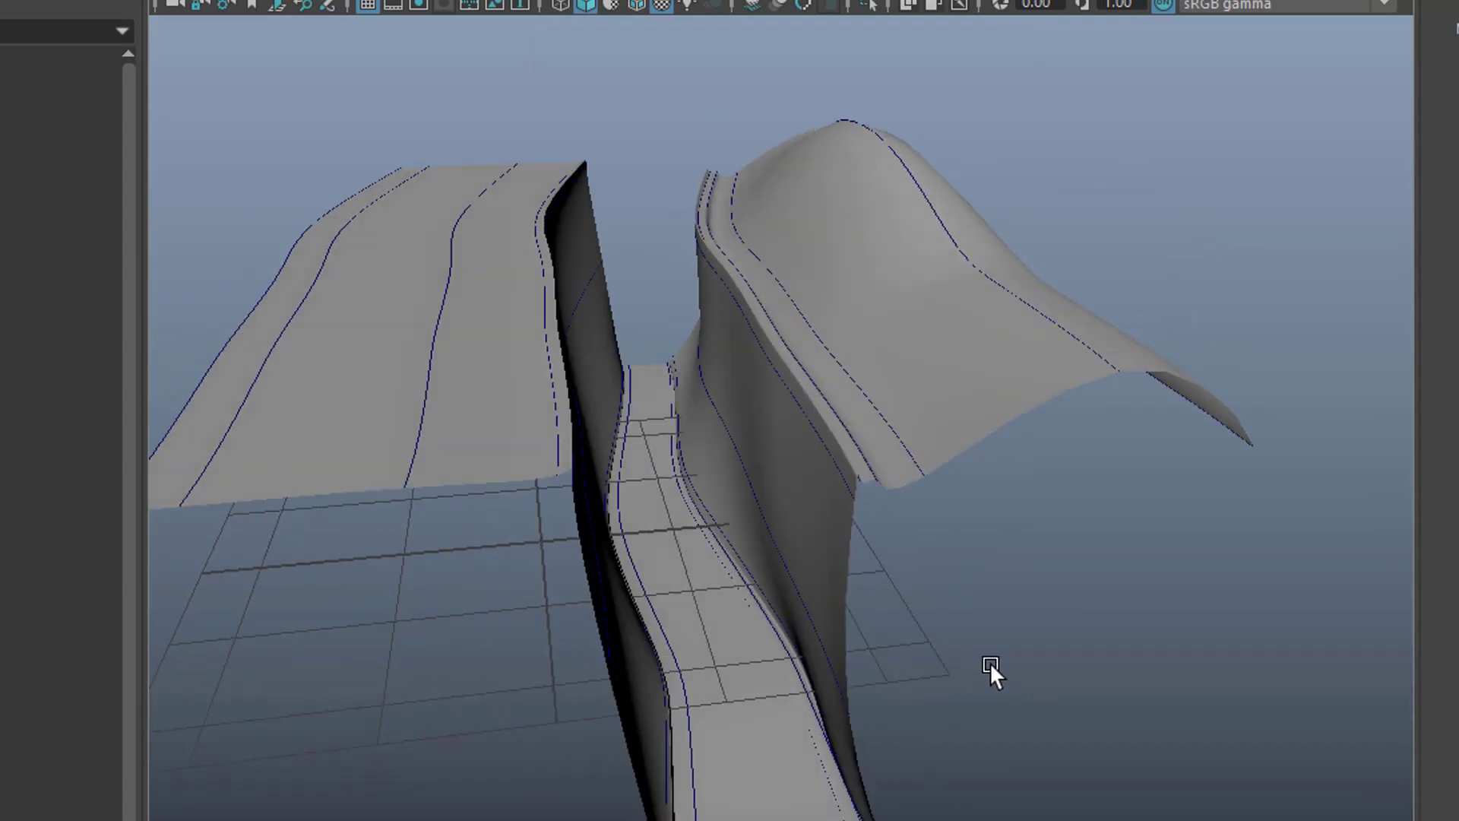
drag(995, 670, 1003, 613)
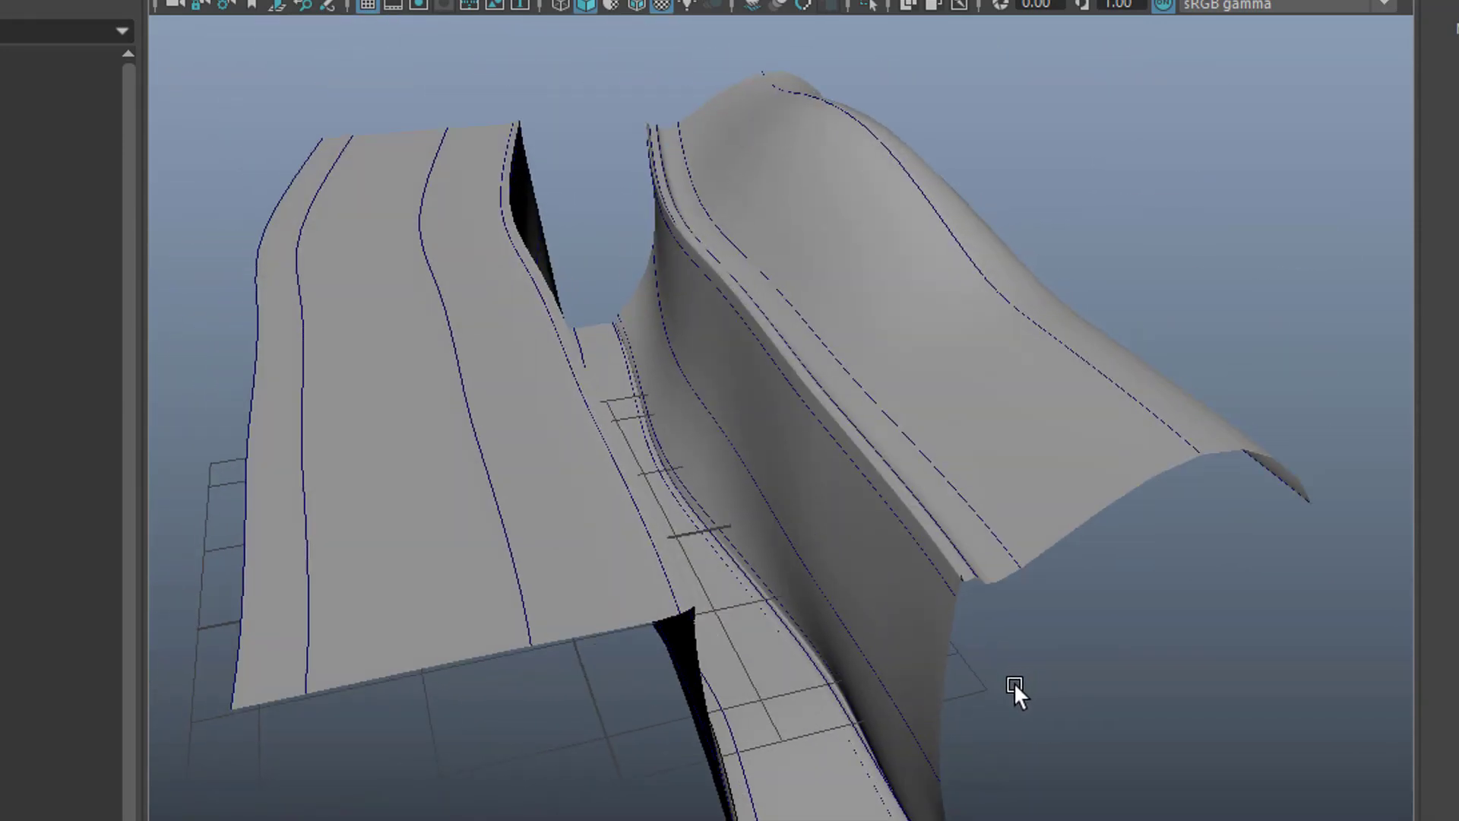
drag(1019, 698, 1012, 675)
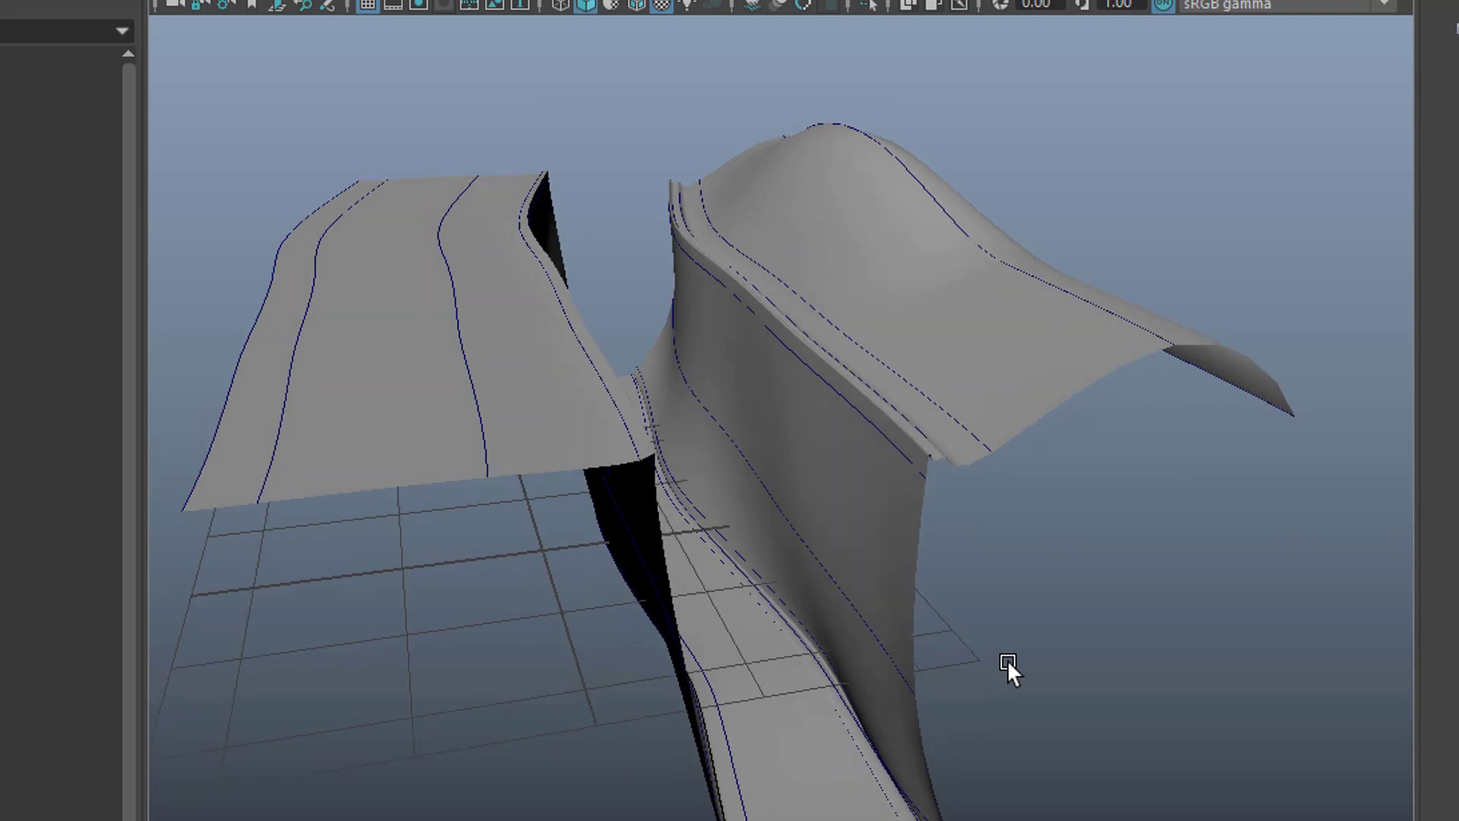
click(831, 391)
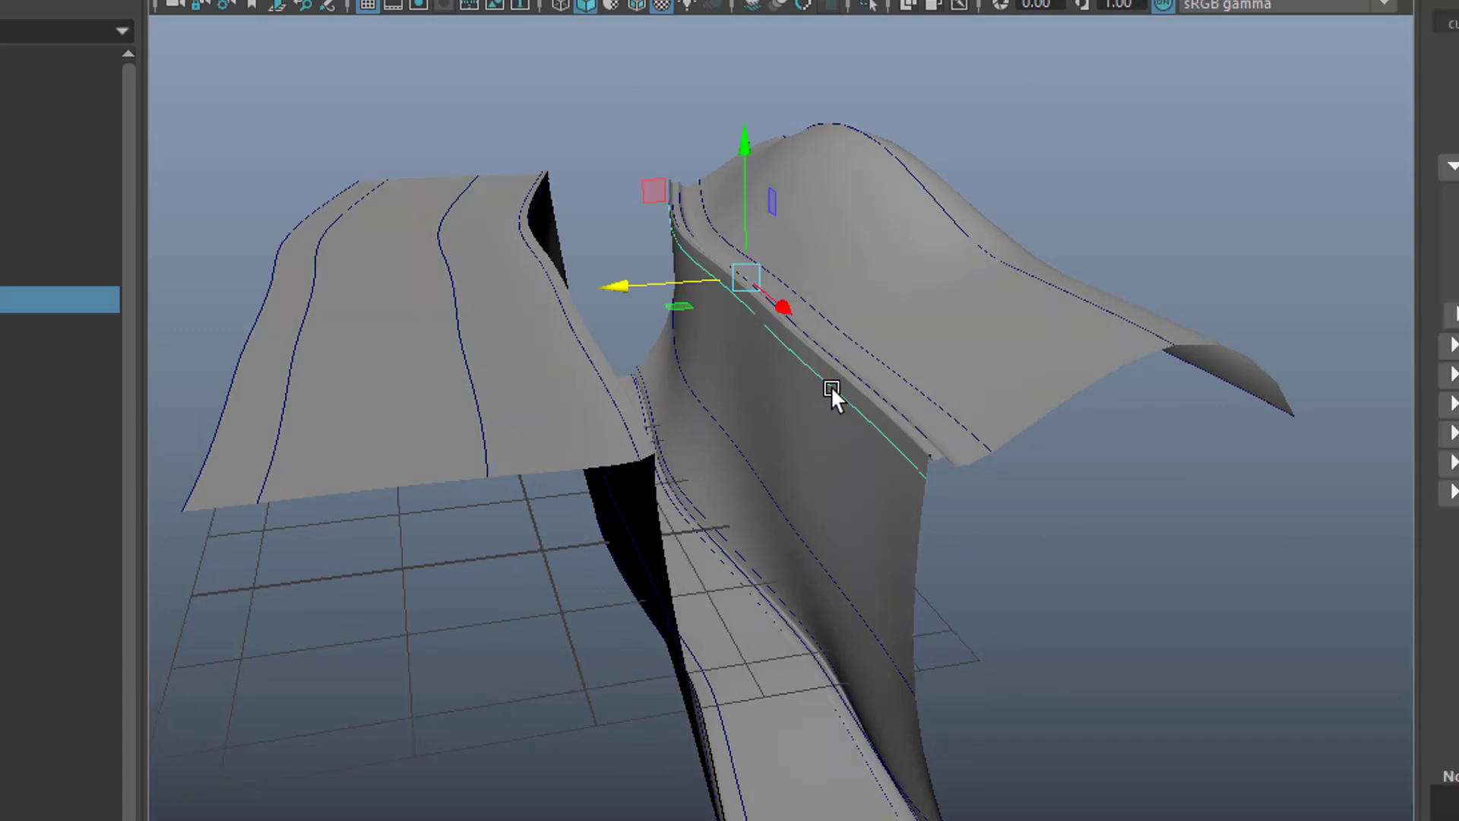
drag(828, 391, 745, 158)
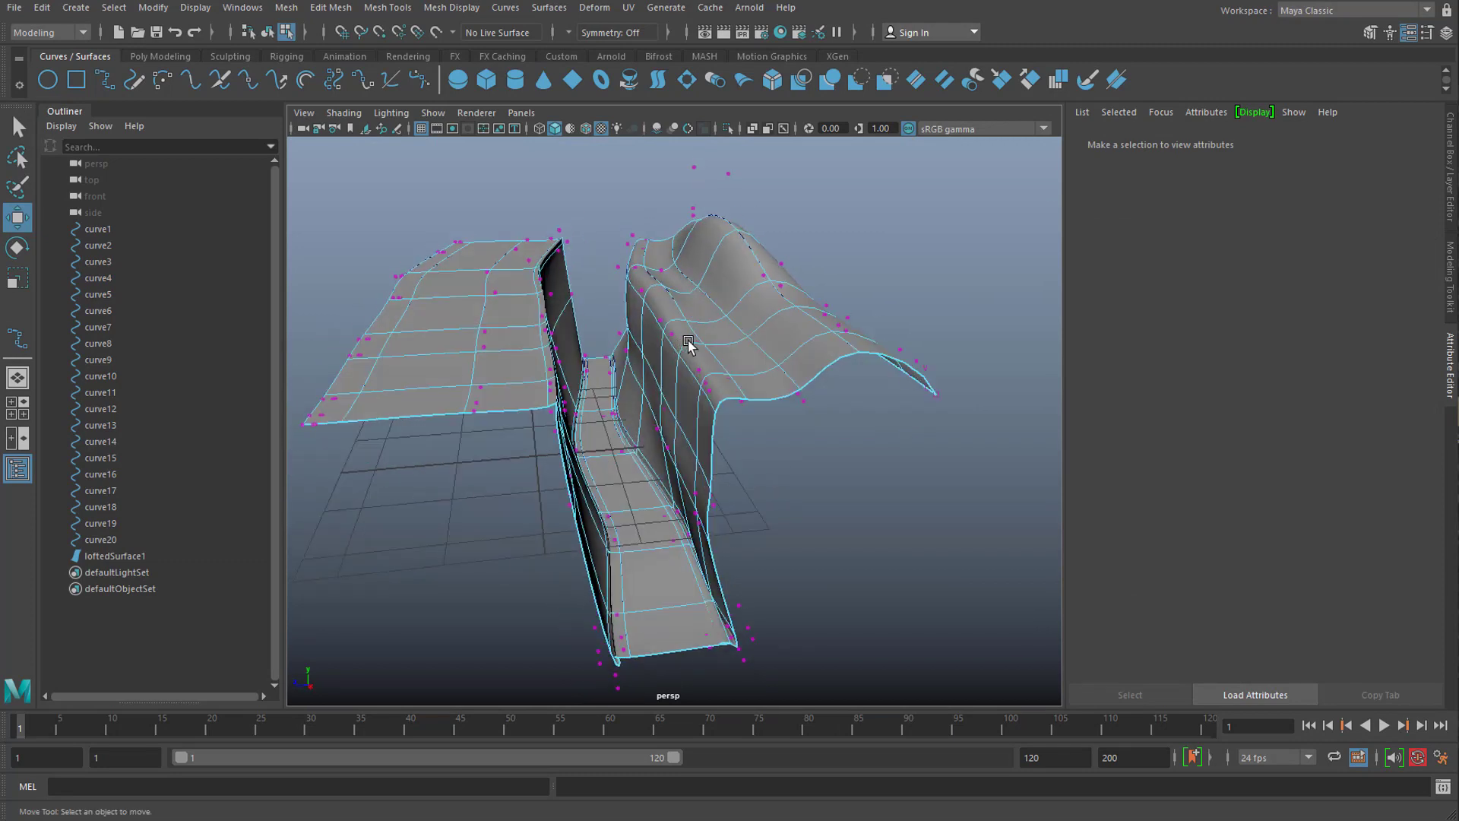
mouse_move(234, 462)
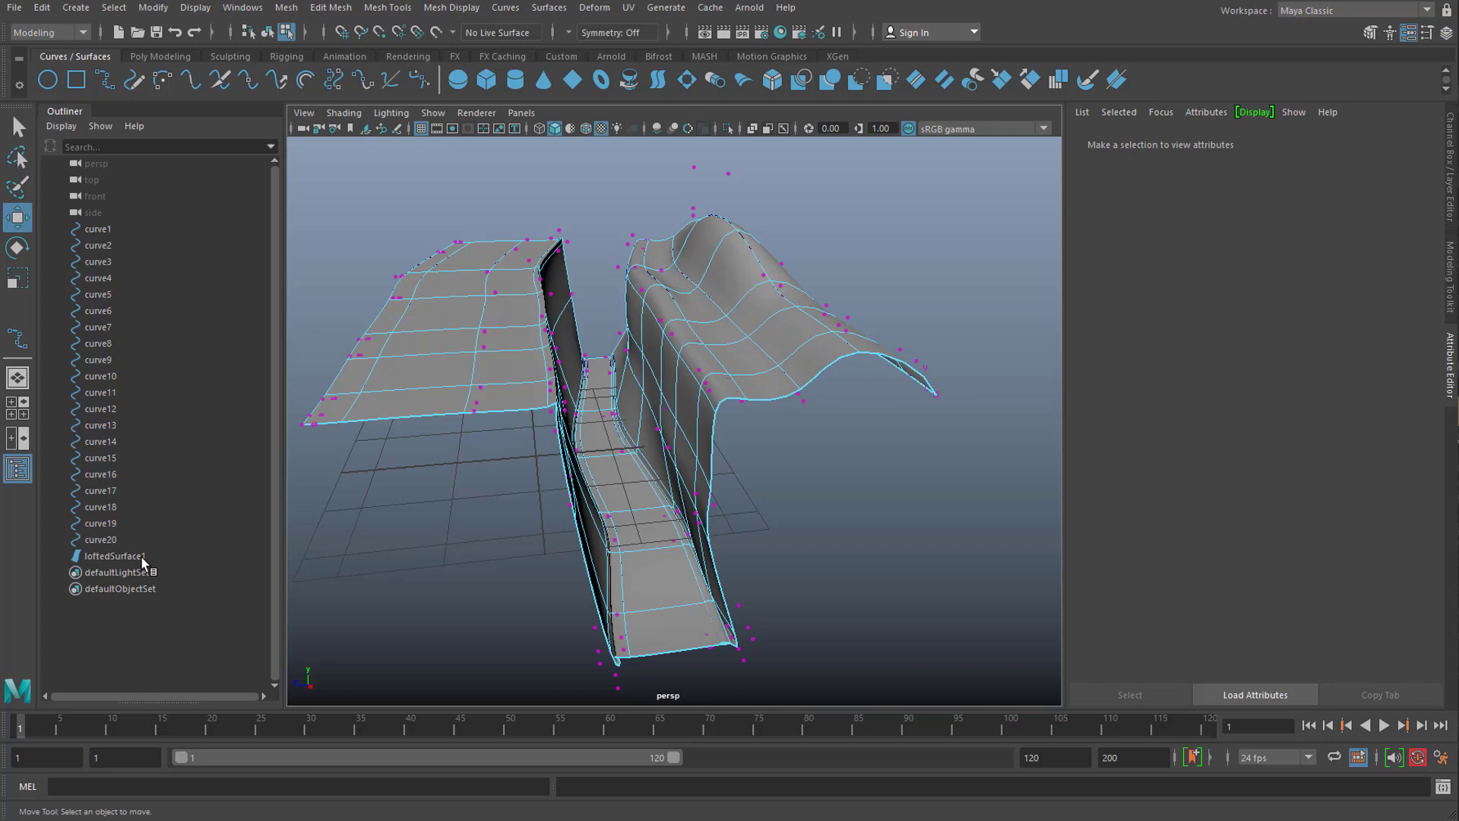
- Select loftedSurface1 and then curve16 in the Outliner to check their spans
click(111, 556)
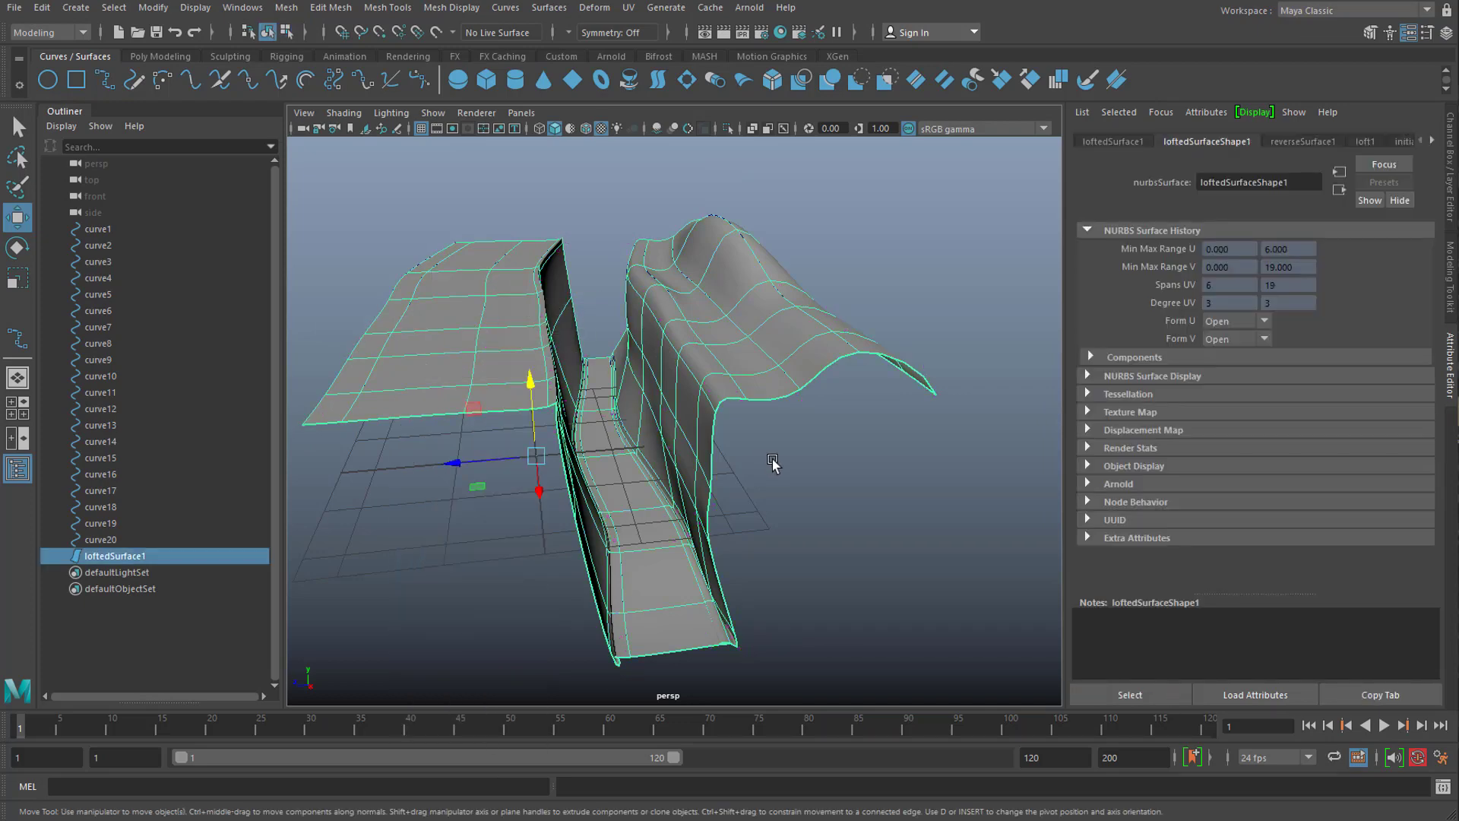
click(100, 523)
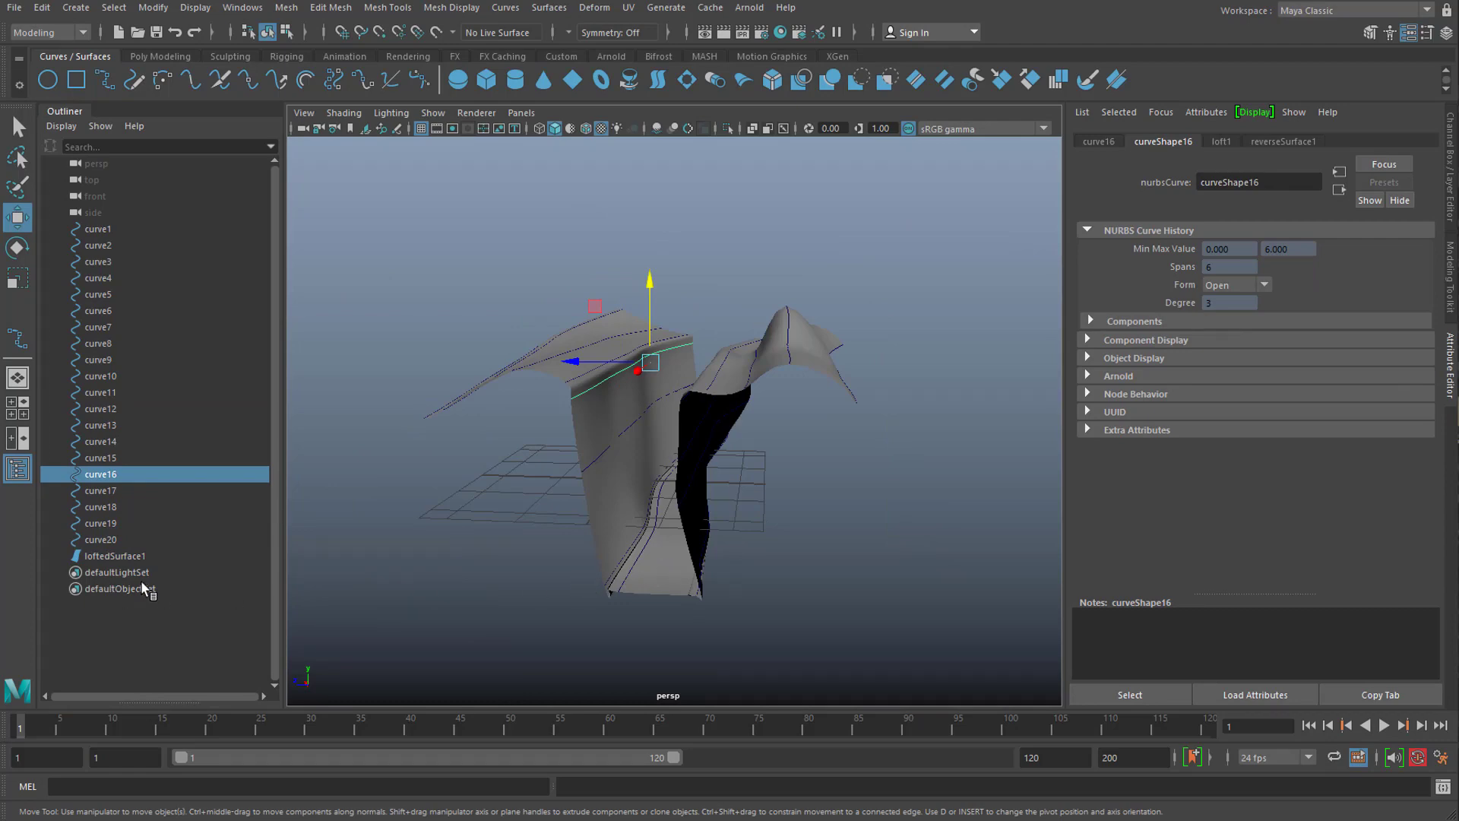
- Reselect loftedSurface1 and show the Modify > Convert commands including NURBS to Polygons
click(114, 556)
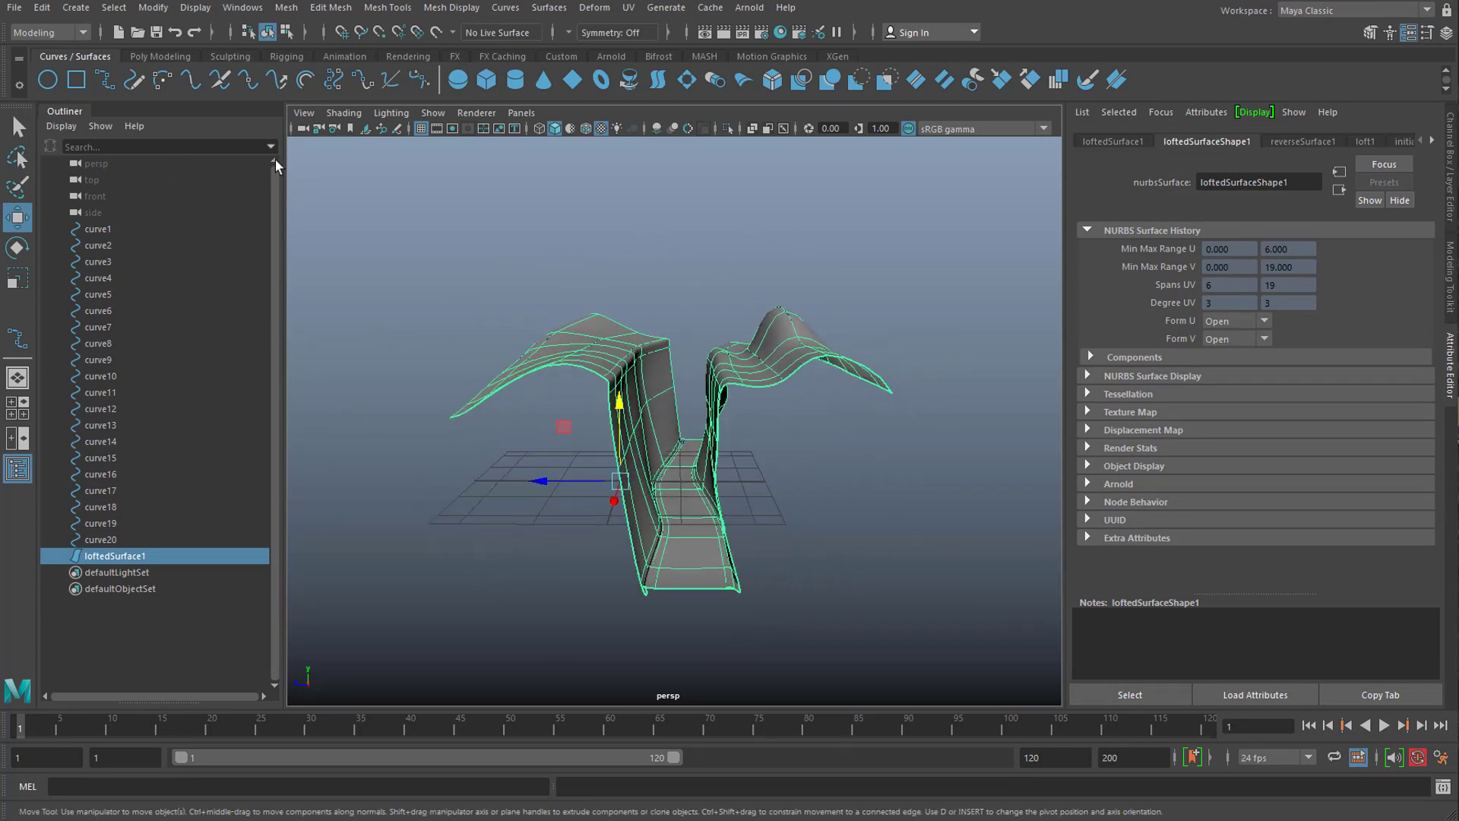
click(152, 8)
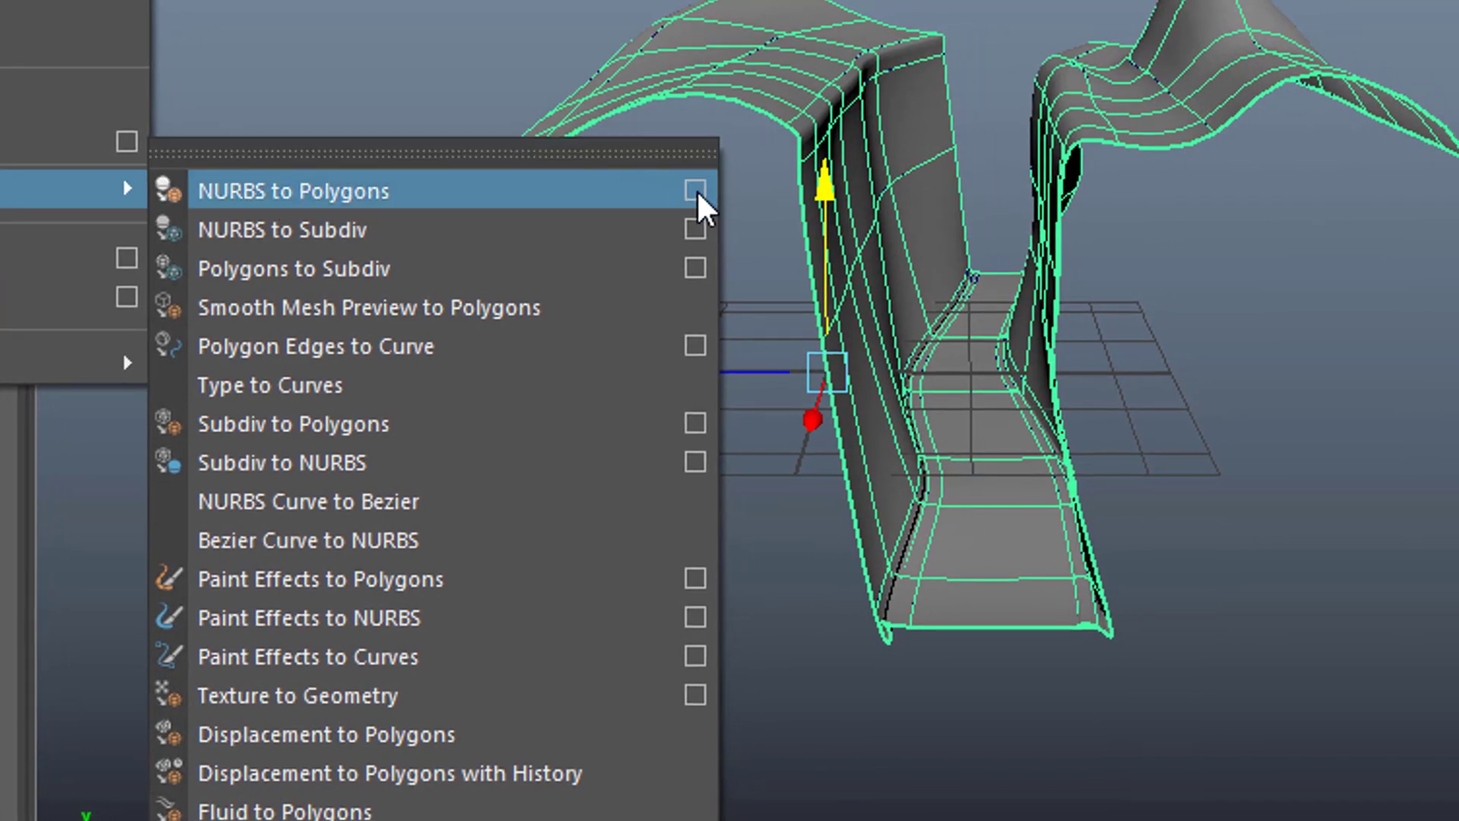
- Convert loftedSurface1 to a quad polygon mesh, nurbsToPoly1, via NURBS to Polygons
click(695, 192)
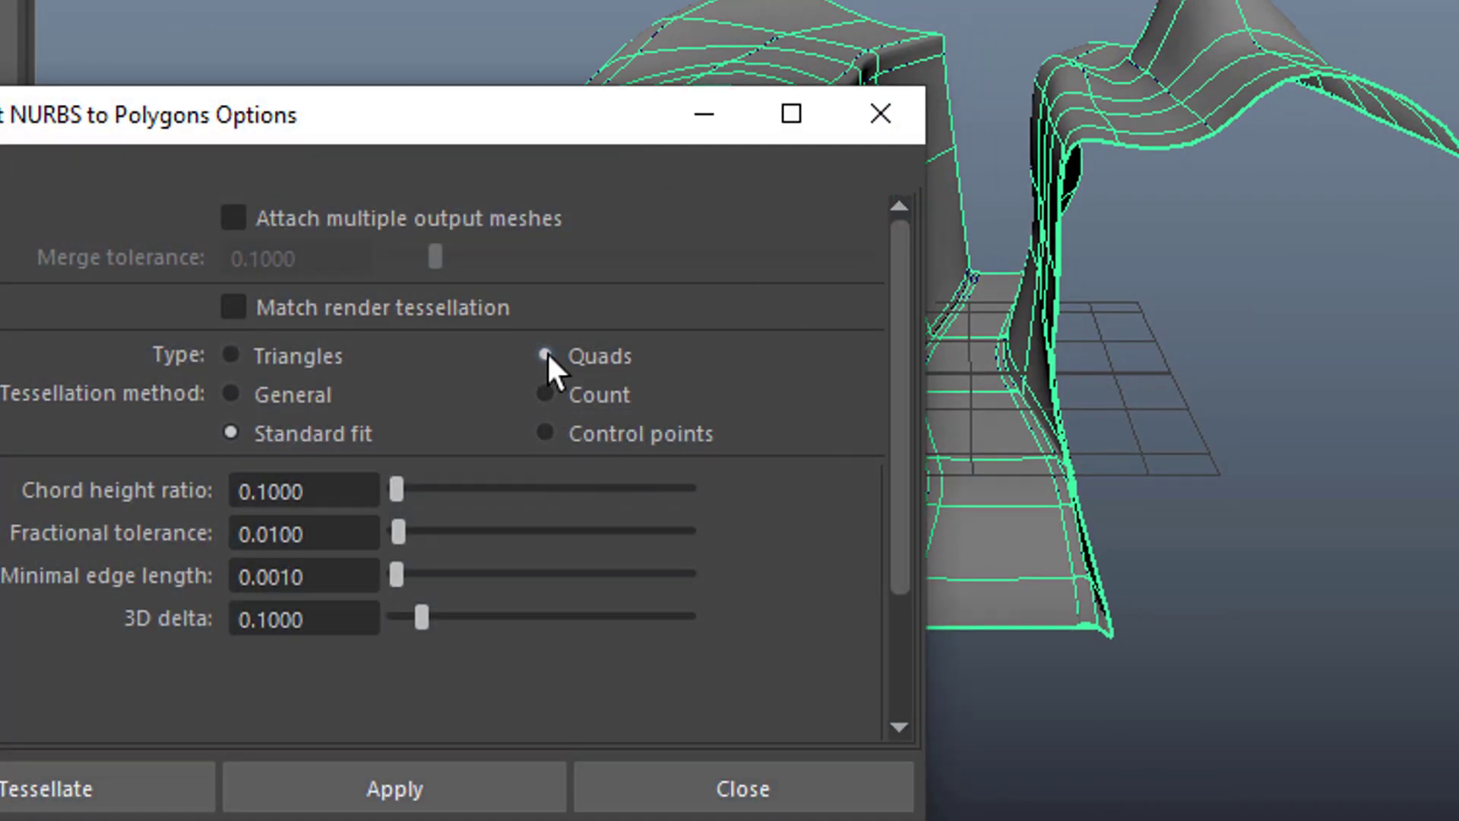
click(82, 116)
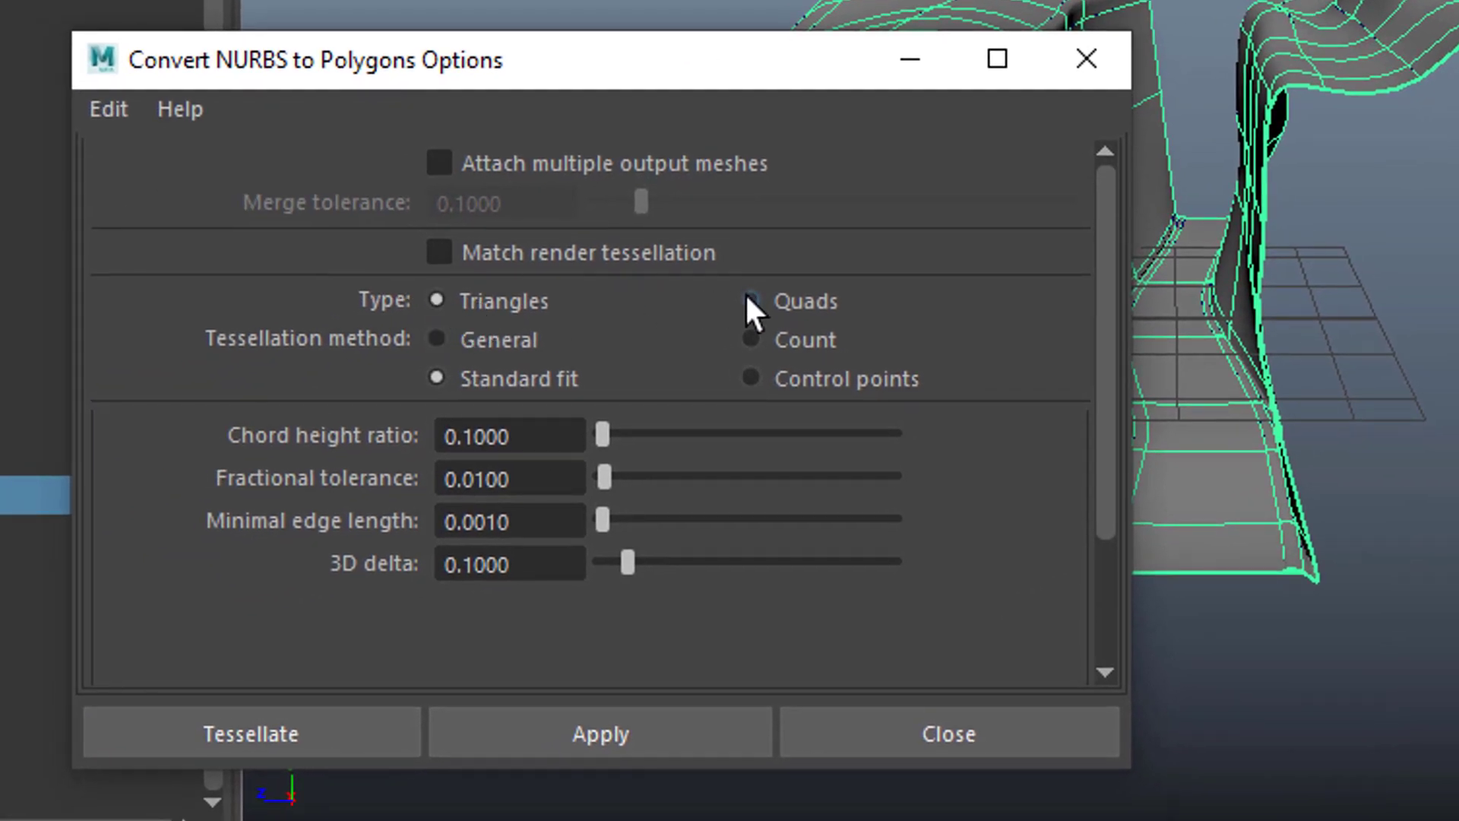
click(750, 300)
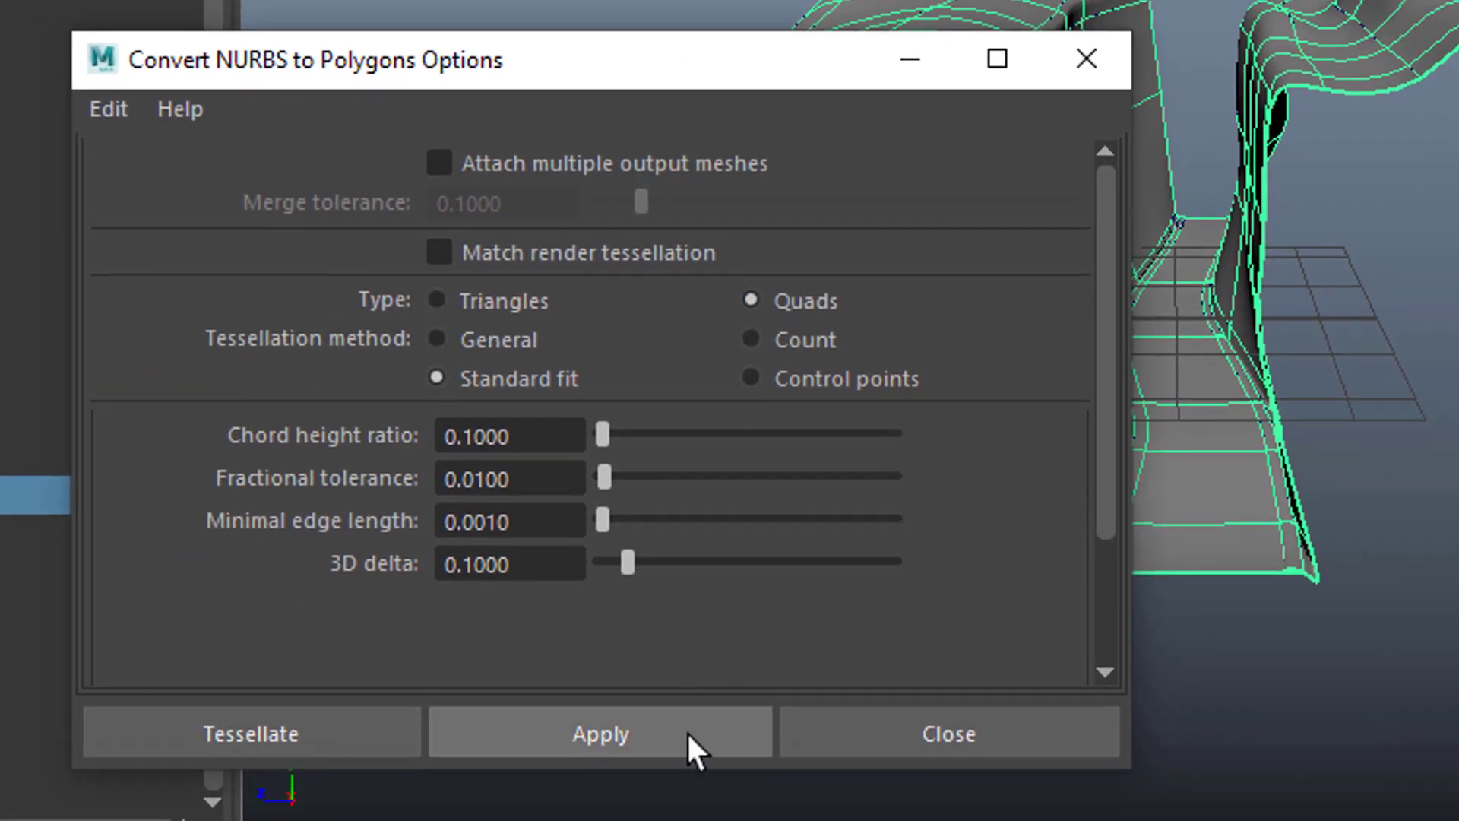
click(599, 733)
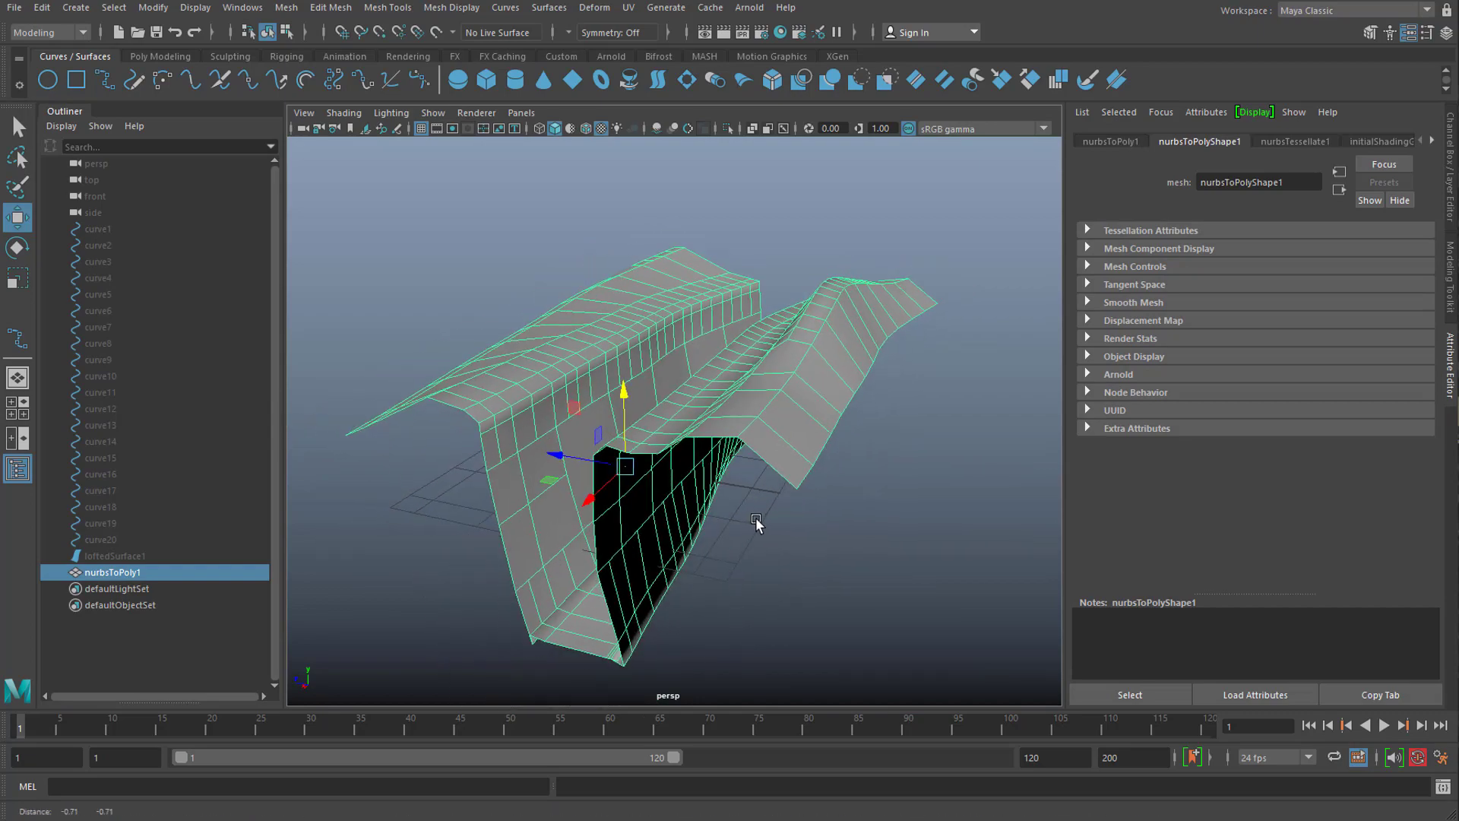
- Orbit around the canyon to inspect the new polygon mesh and its floor
drag(754, 521, 789, 556)
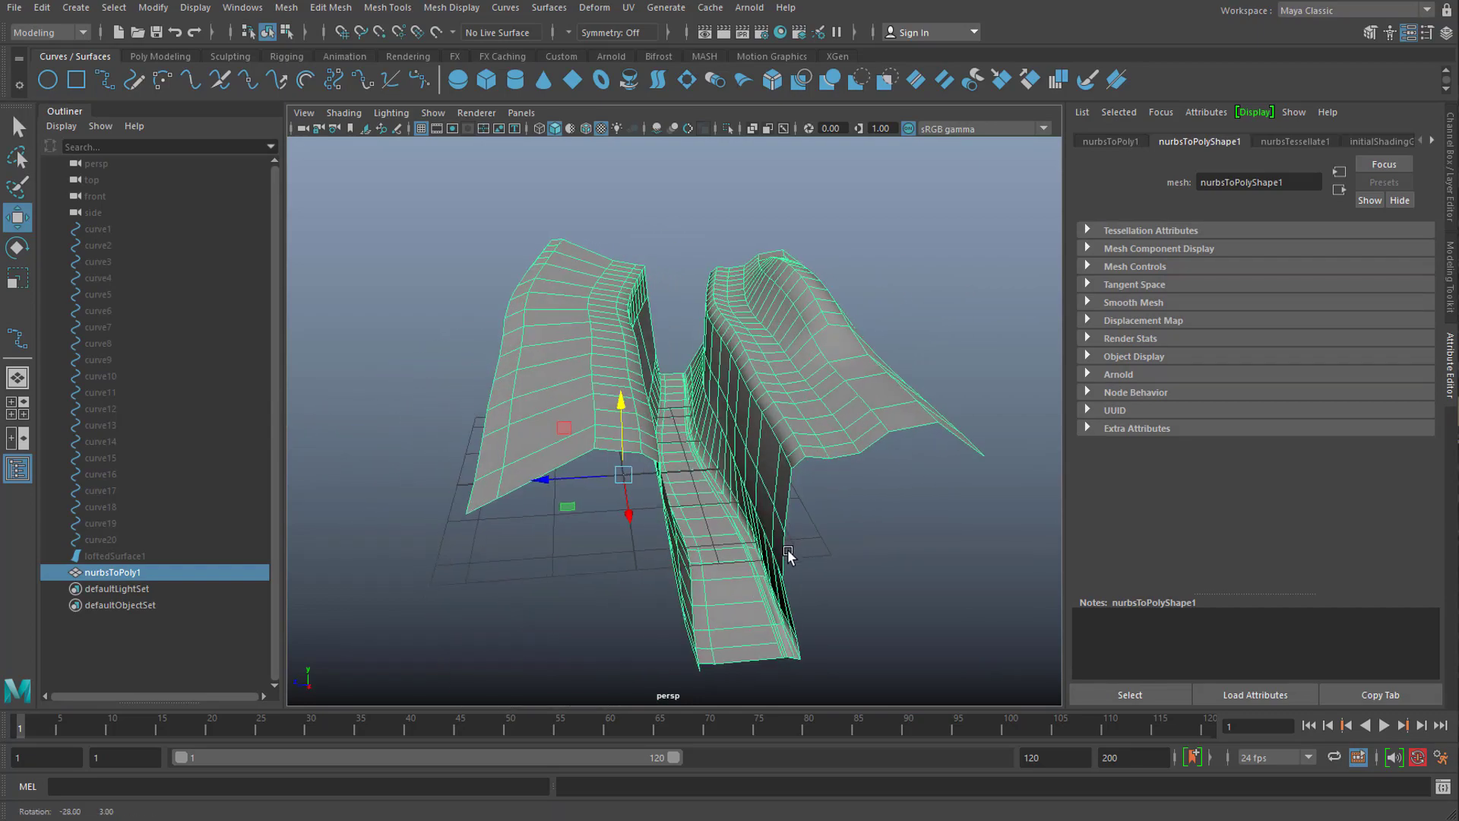
drag(785, 557, 727, 567)
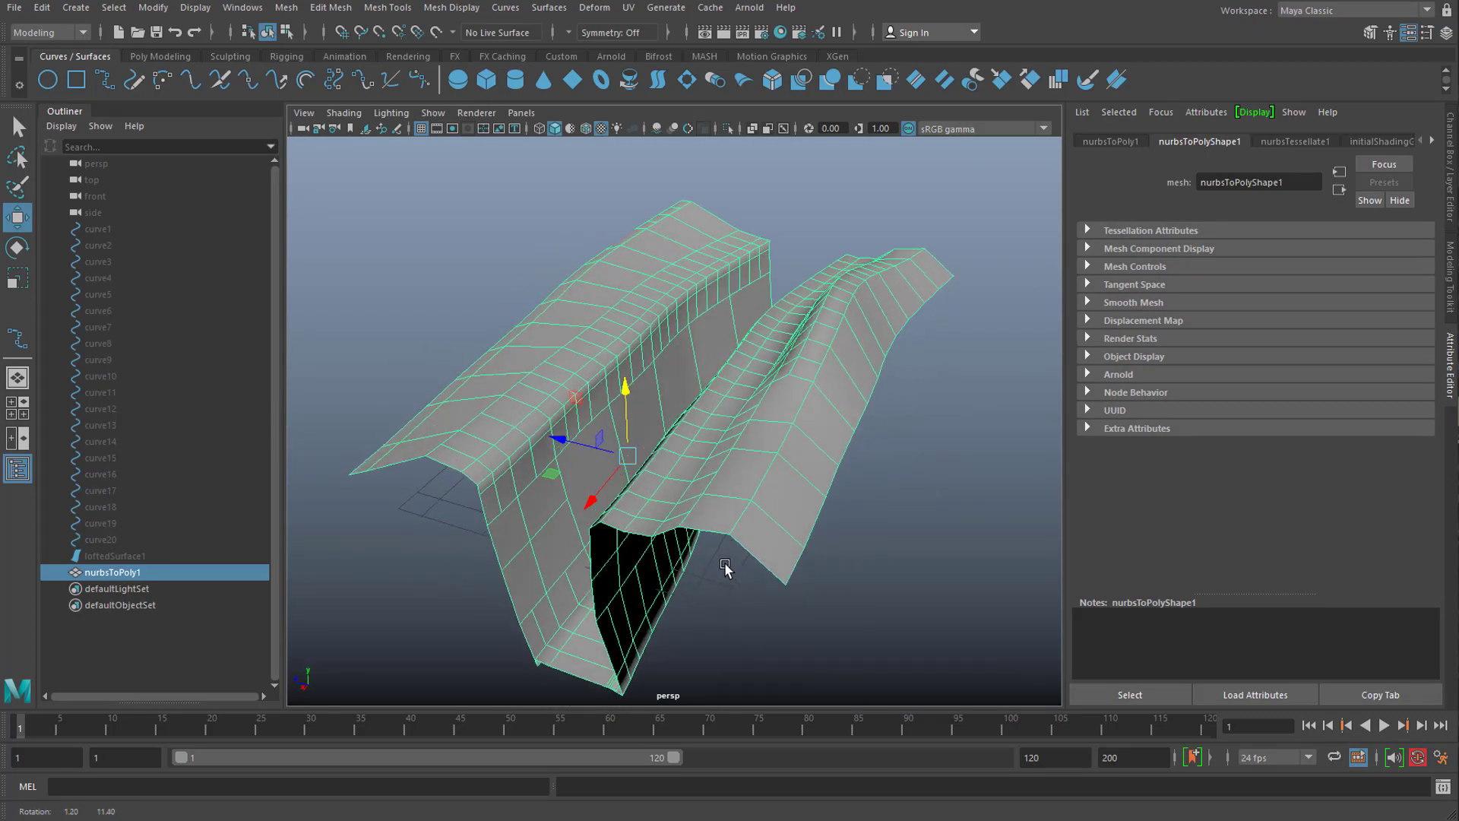
drag(727, 566, 768, 536)
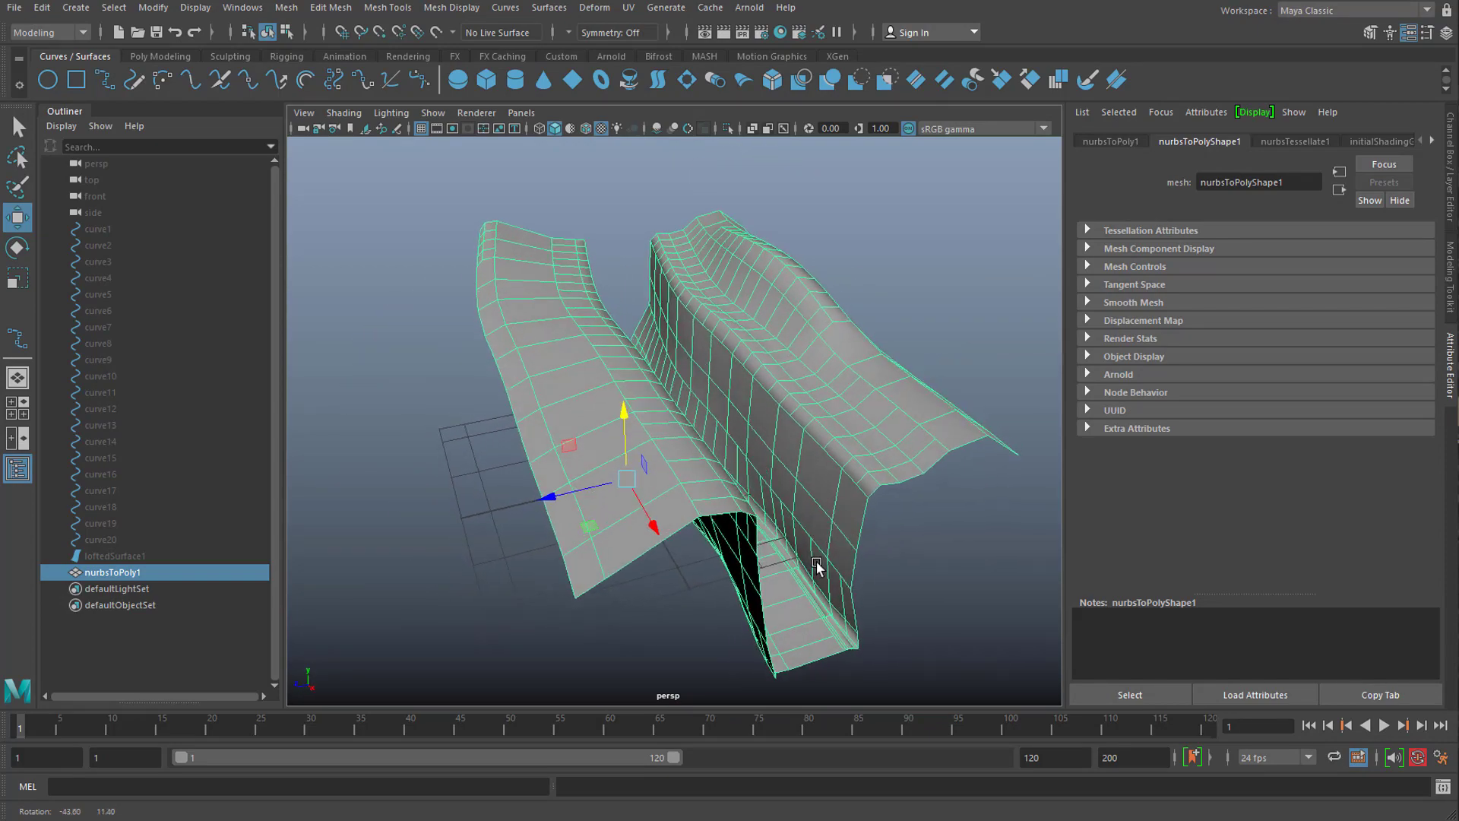
drag(819, 567, 790, 563)
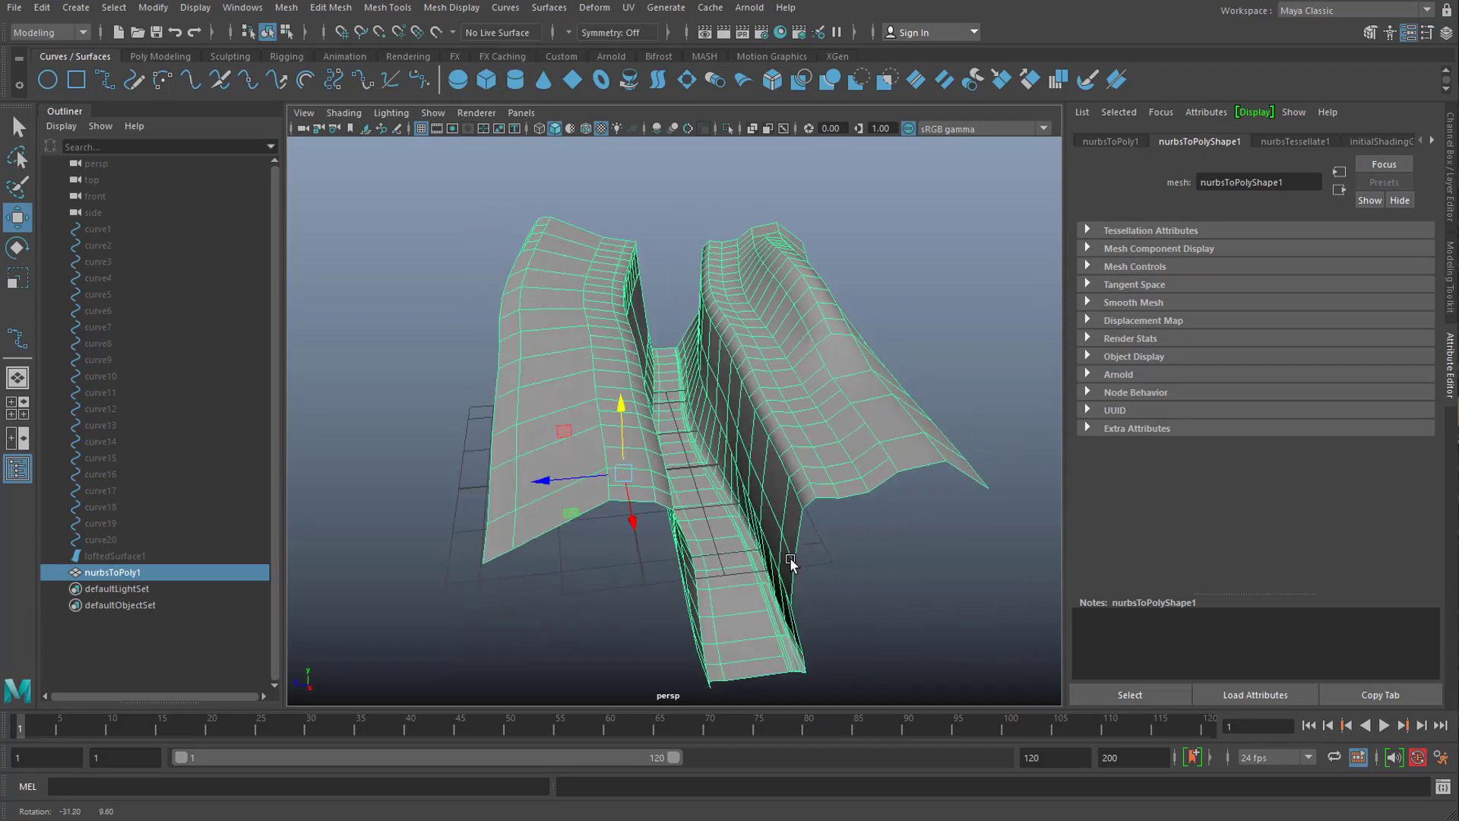
drag(791, 562, 670, 563)
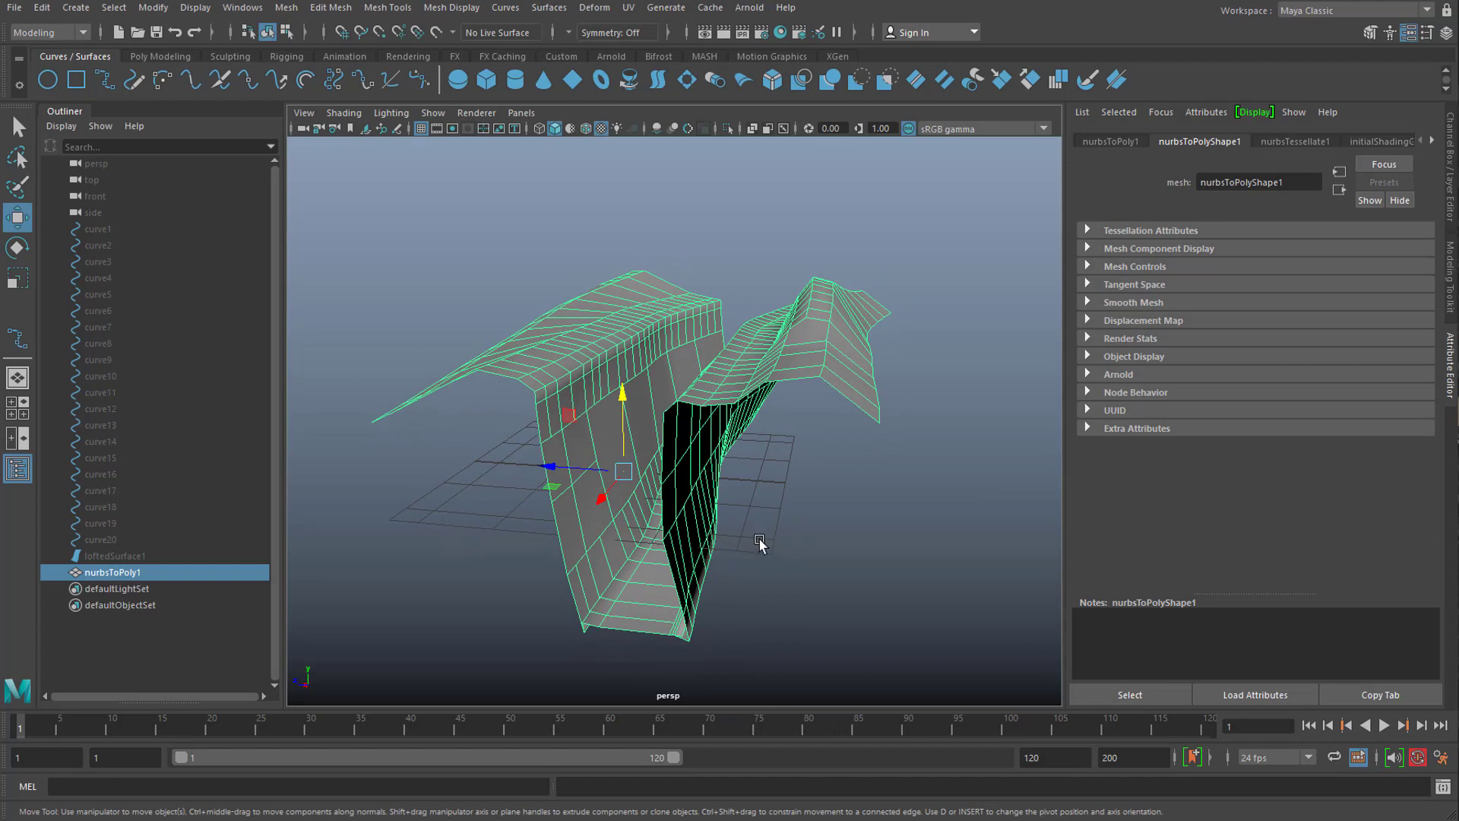
mouse_move(763, 547)
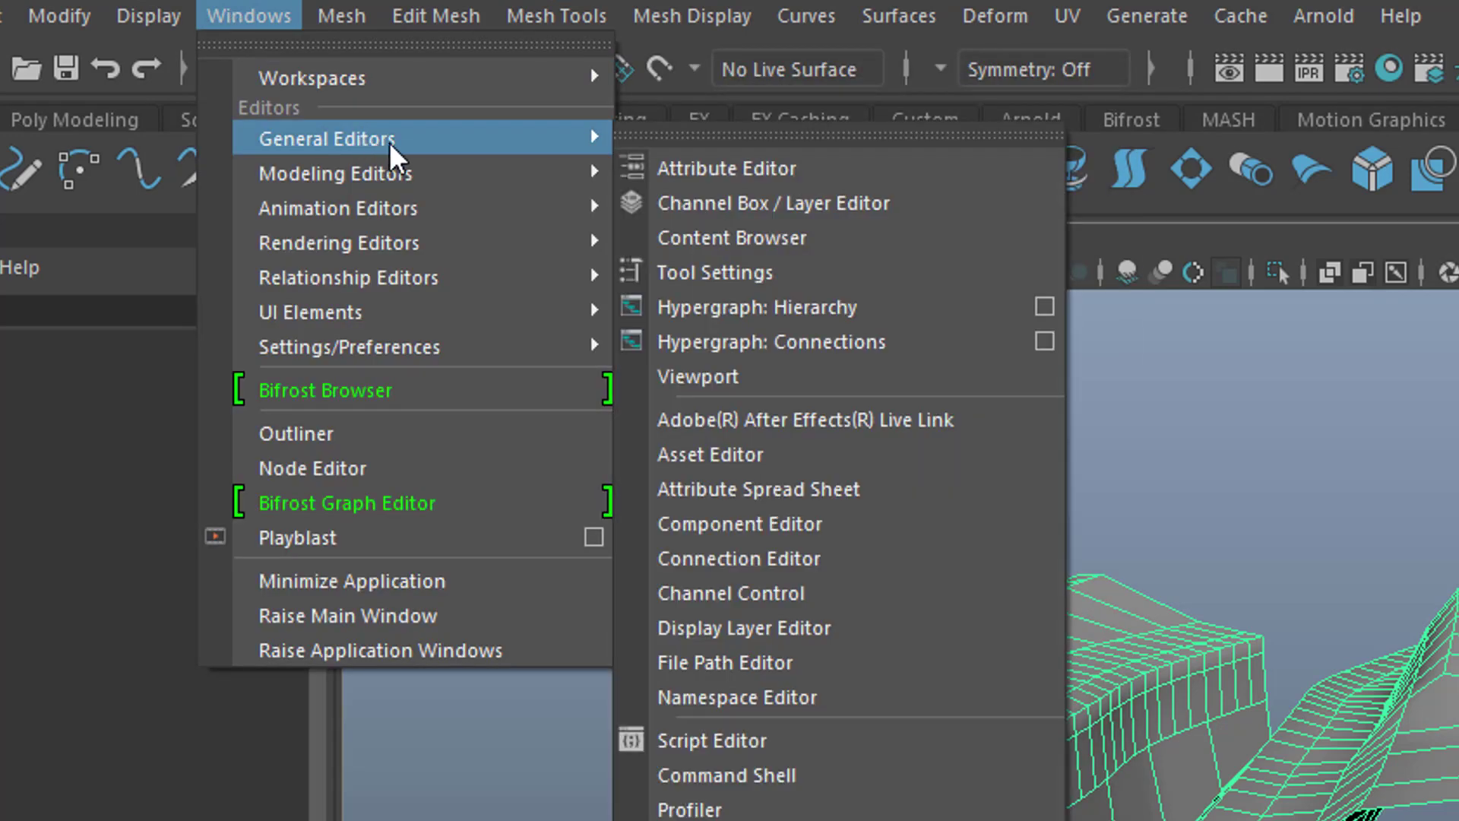
- Import rp_shawn_posed_100k_arnold from the Content Browser People examples and close the browser
click(732, 237)
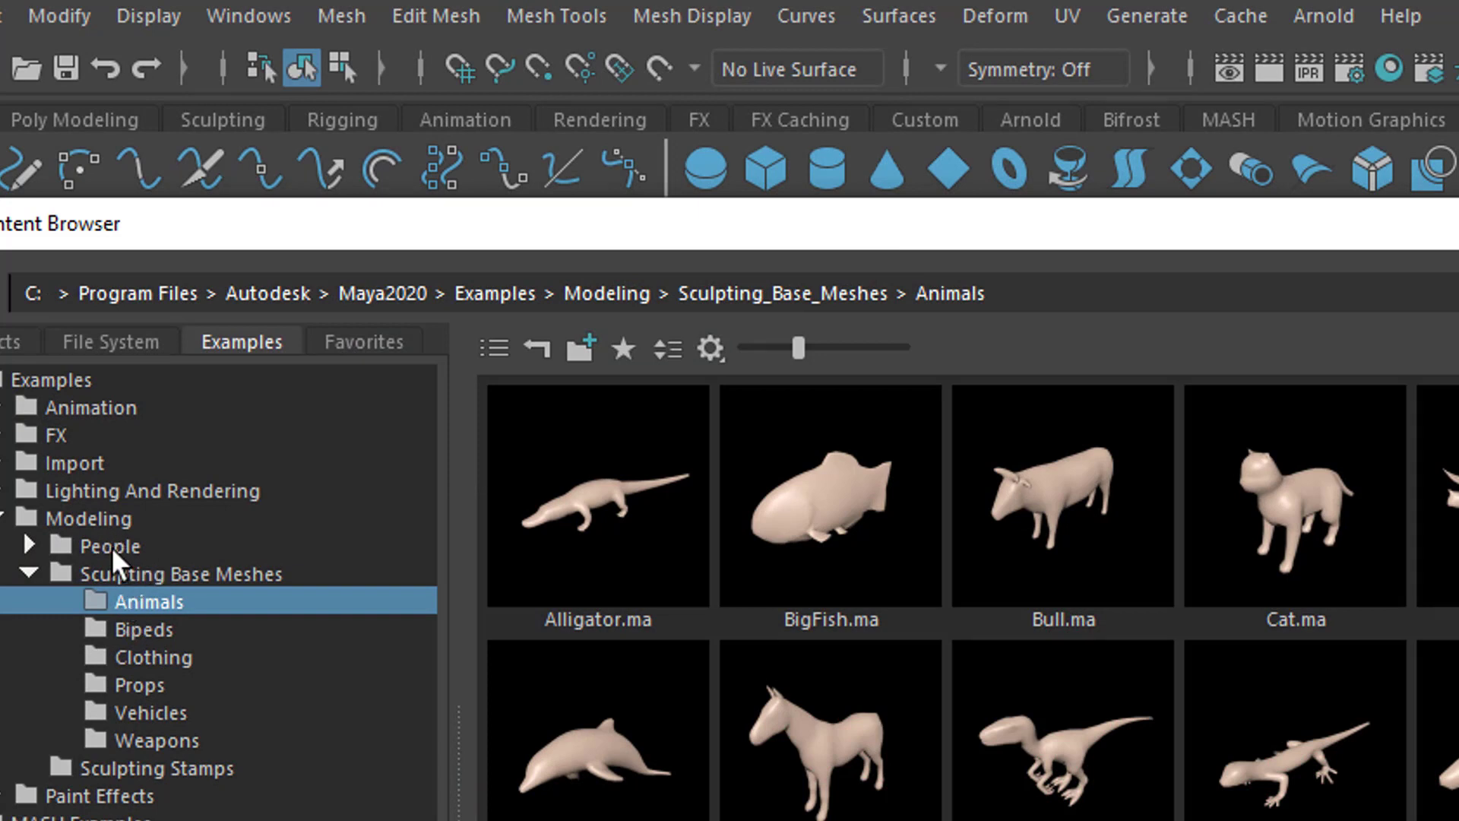
click(109, 545)
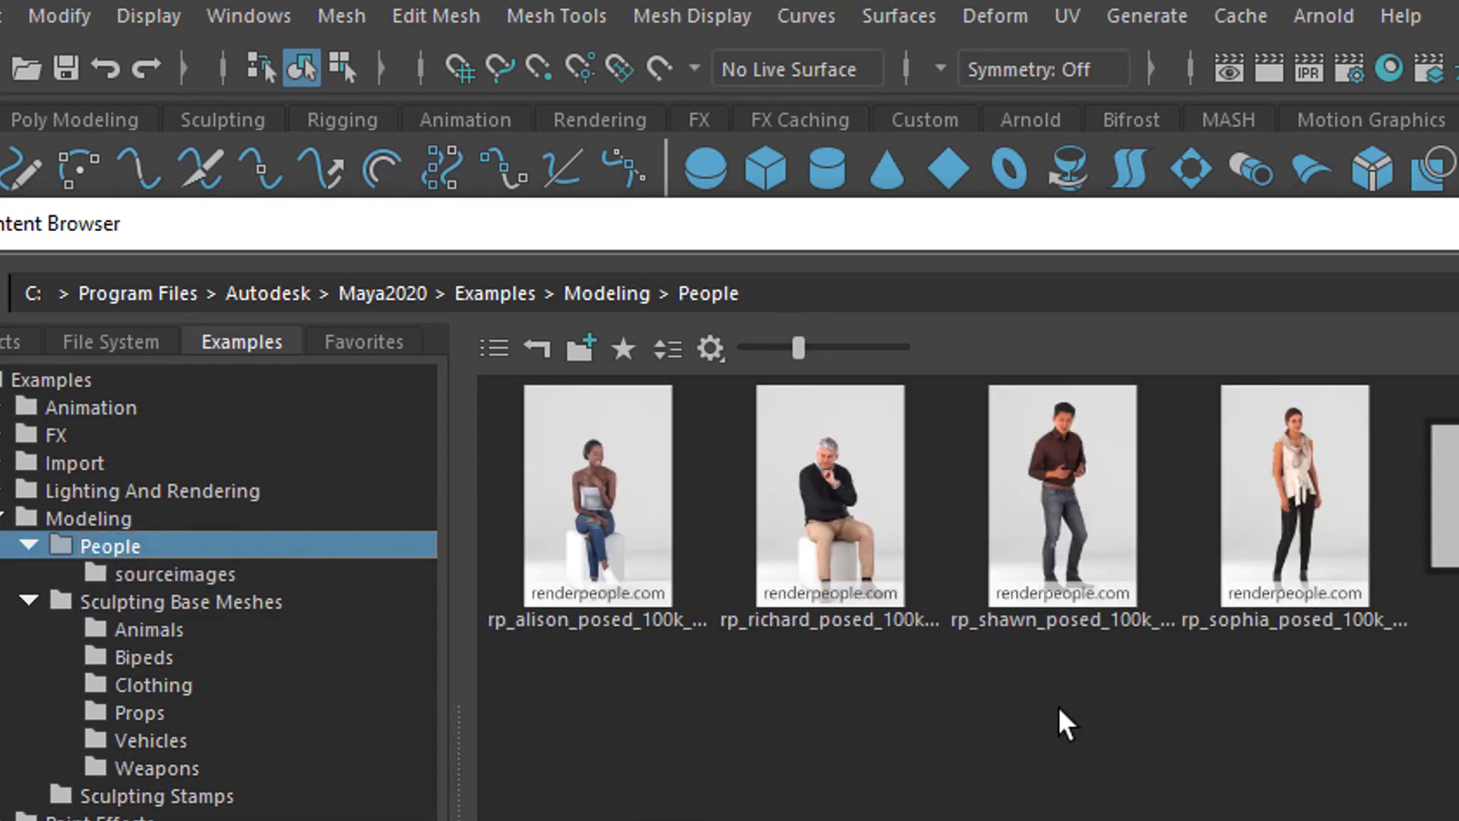
click(1061, 499)
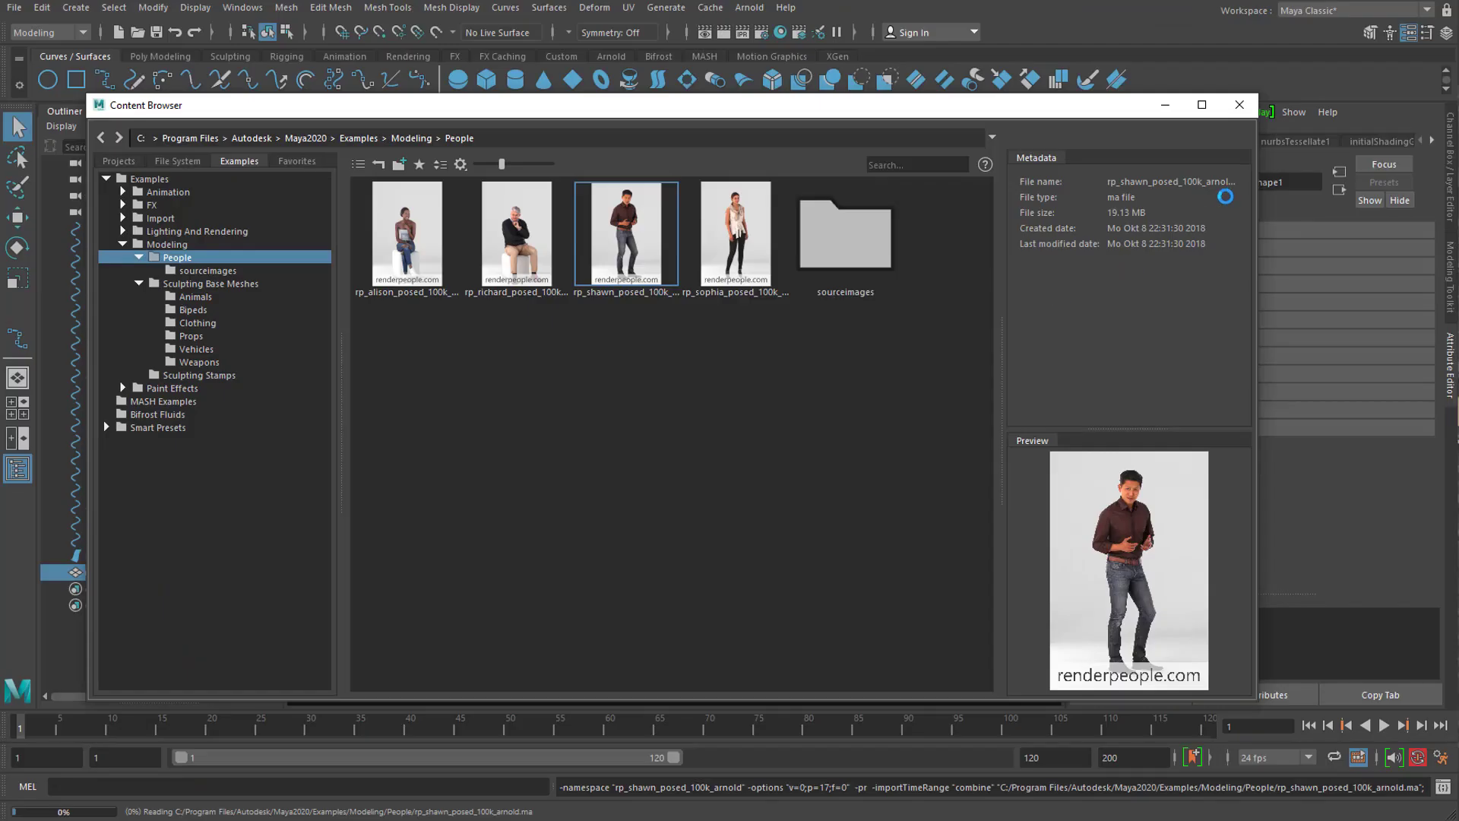
click(734, 233)
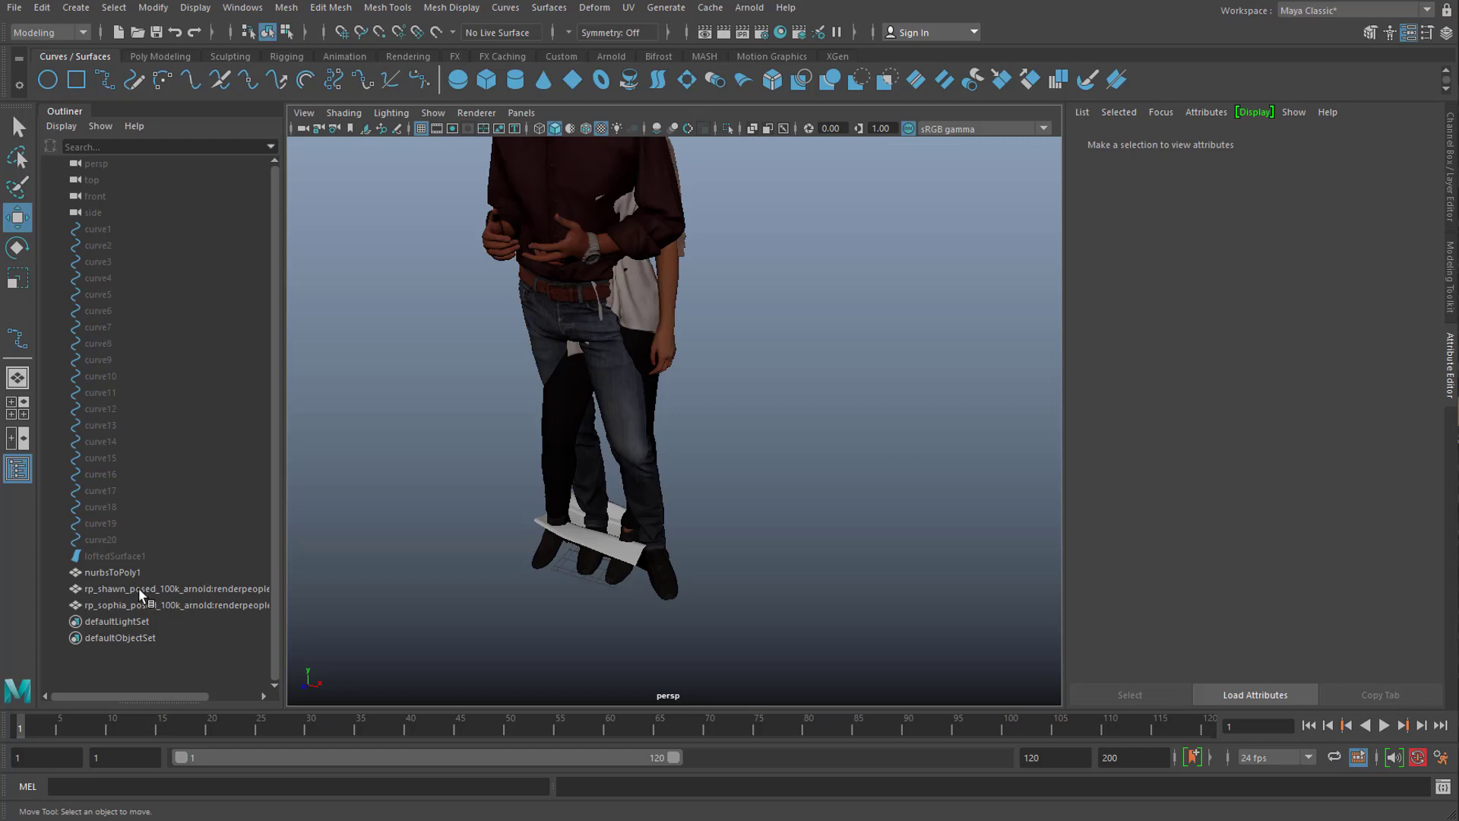
- Scale the Sophia figure down to realistic human size
click(175, 589)
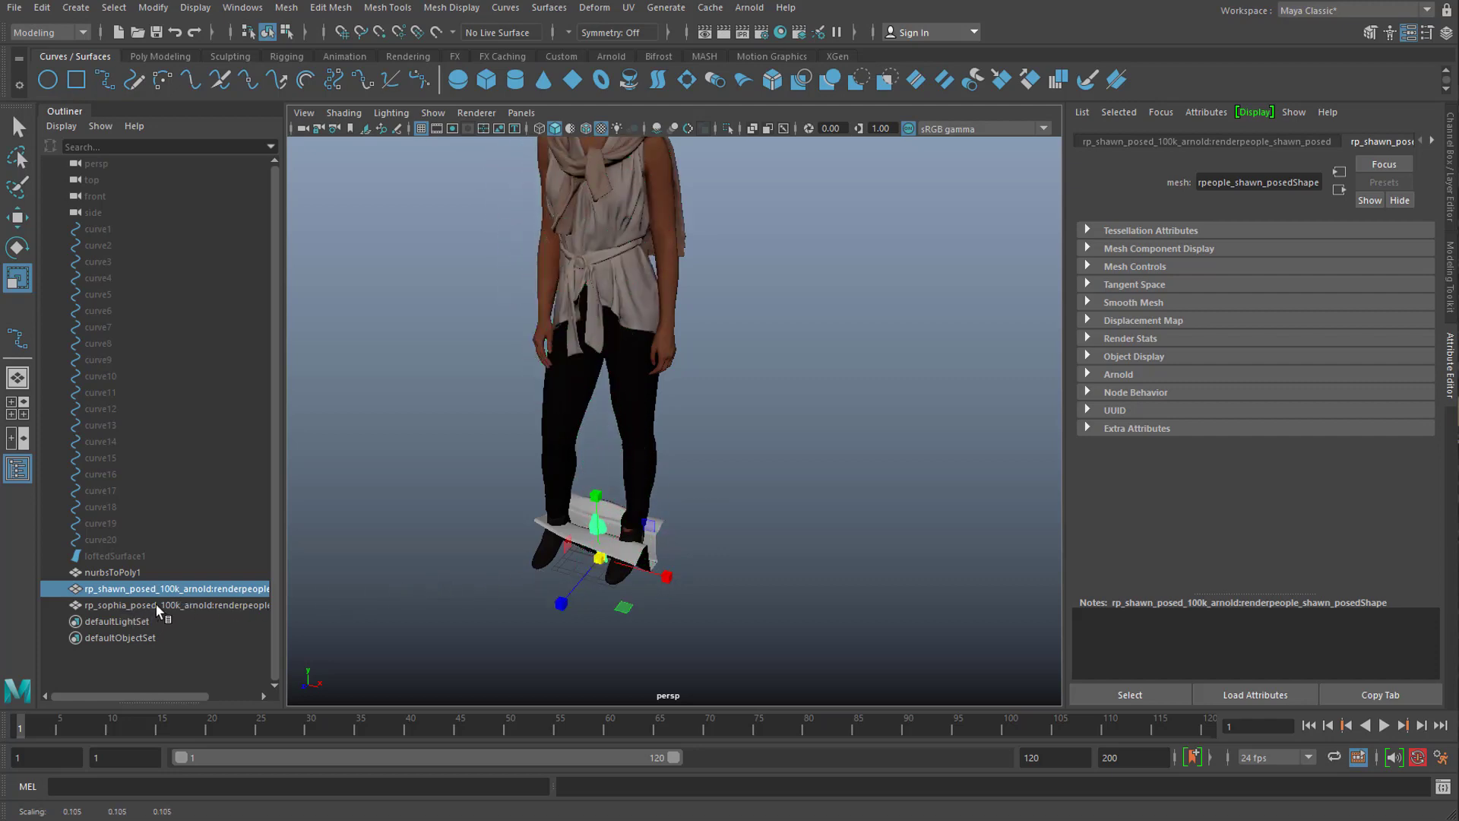
click(172, 603)
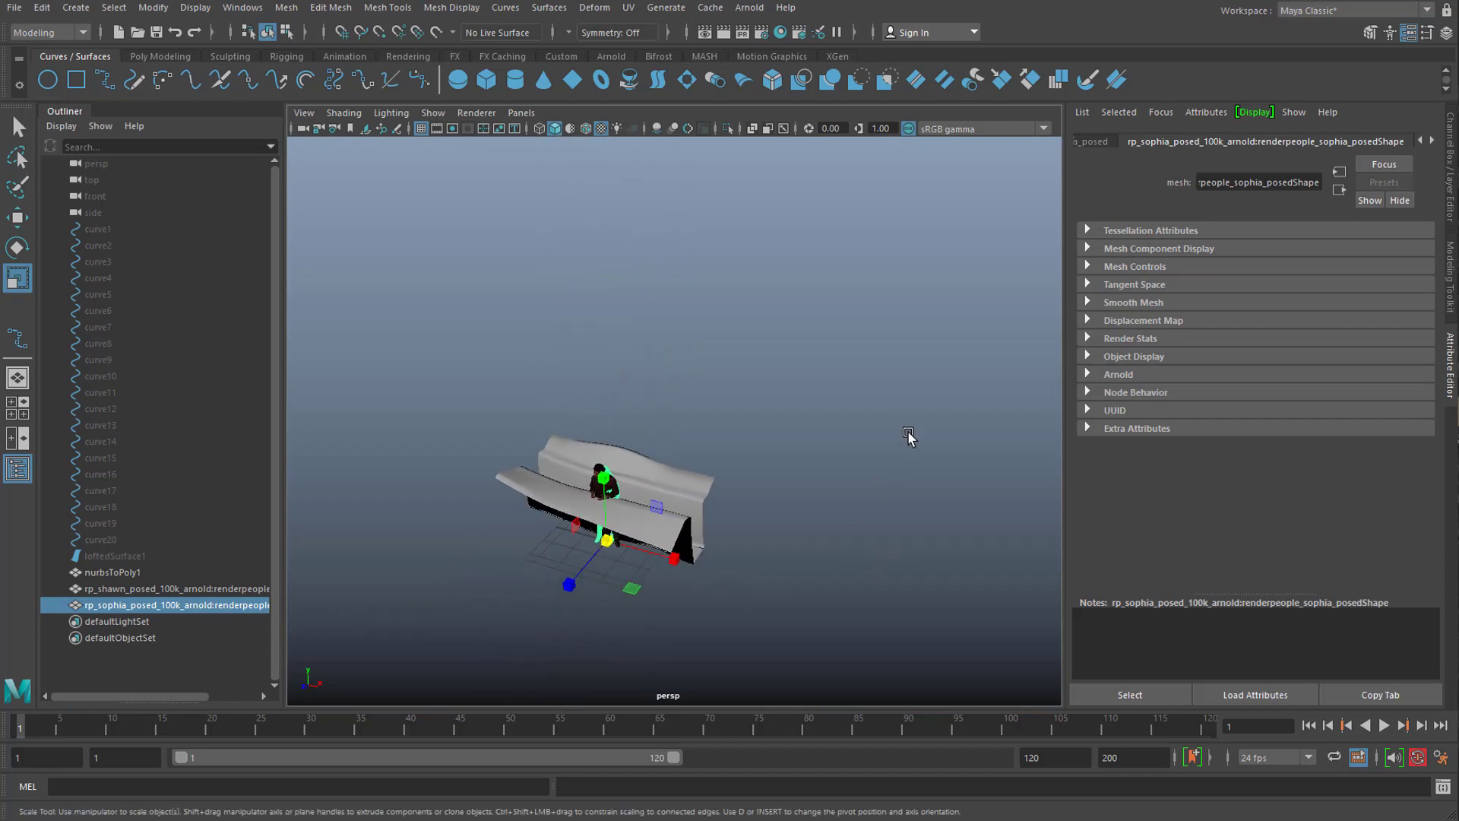
drag(907, 436, 868, 512)
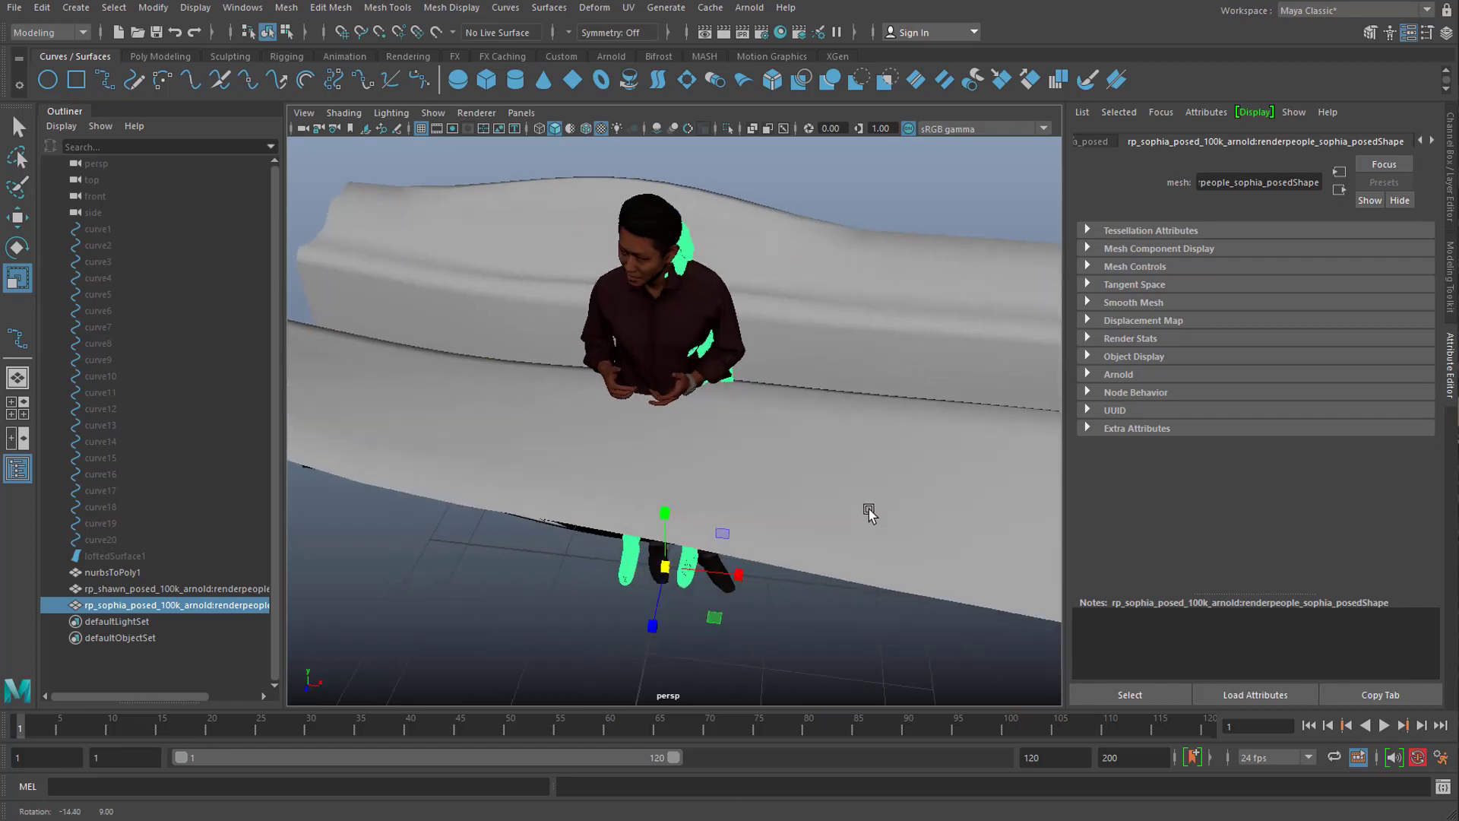
drag(869, 515, 758, 486)
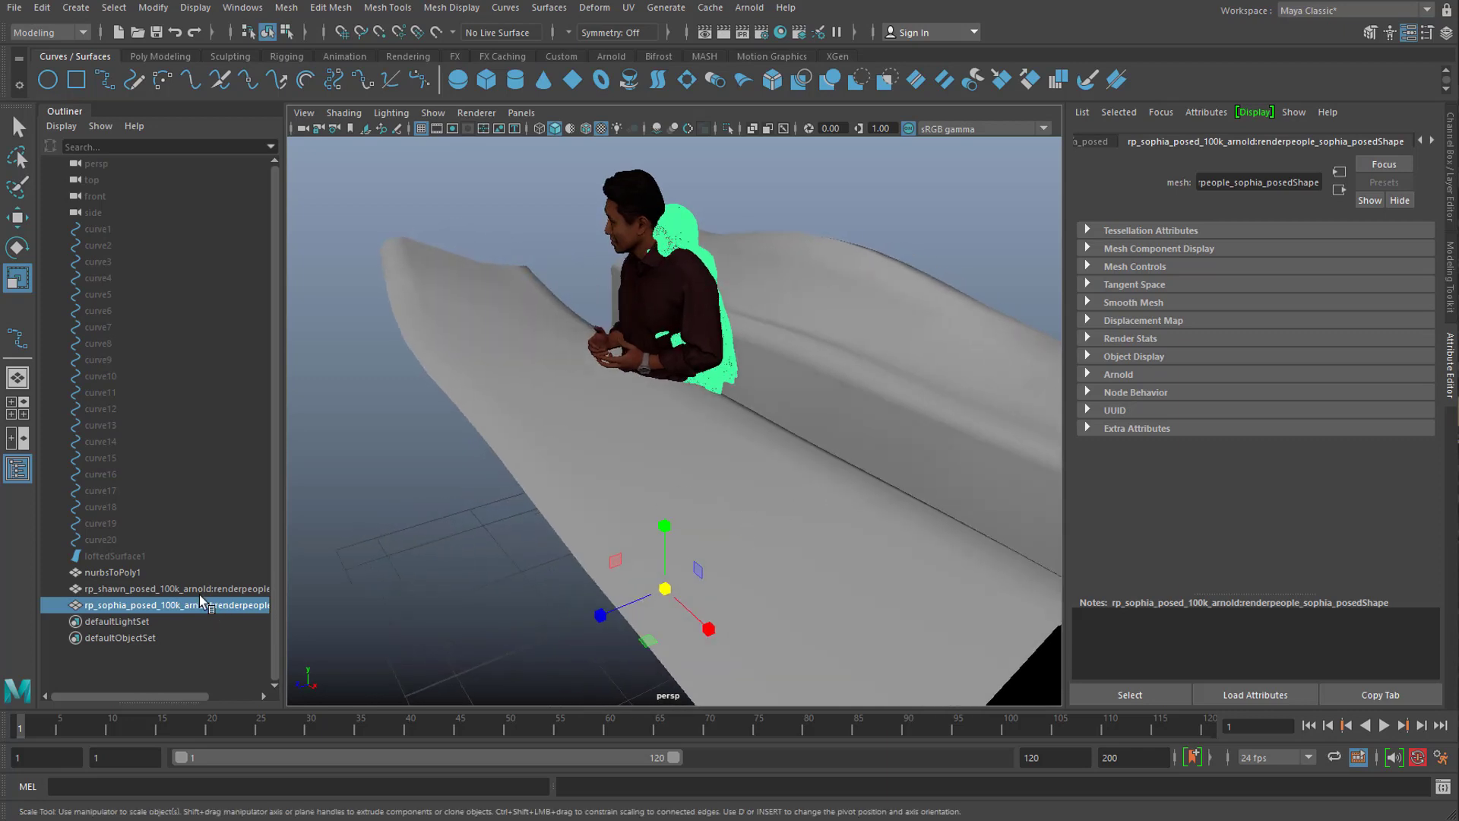
- Scale the Shawn figure down and move him onto the canyon floor between the walls
click(172, 588)
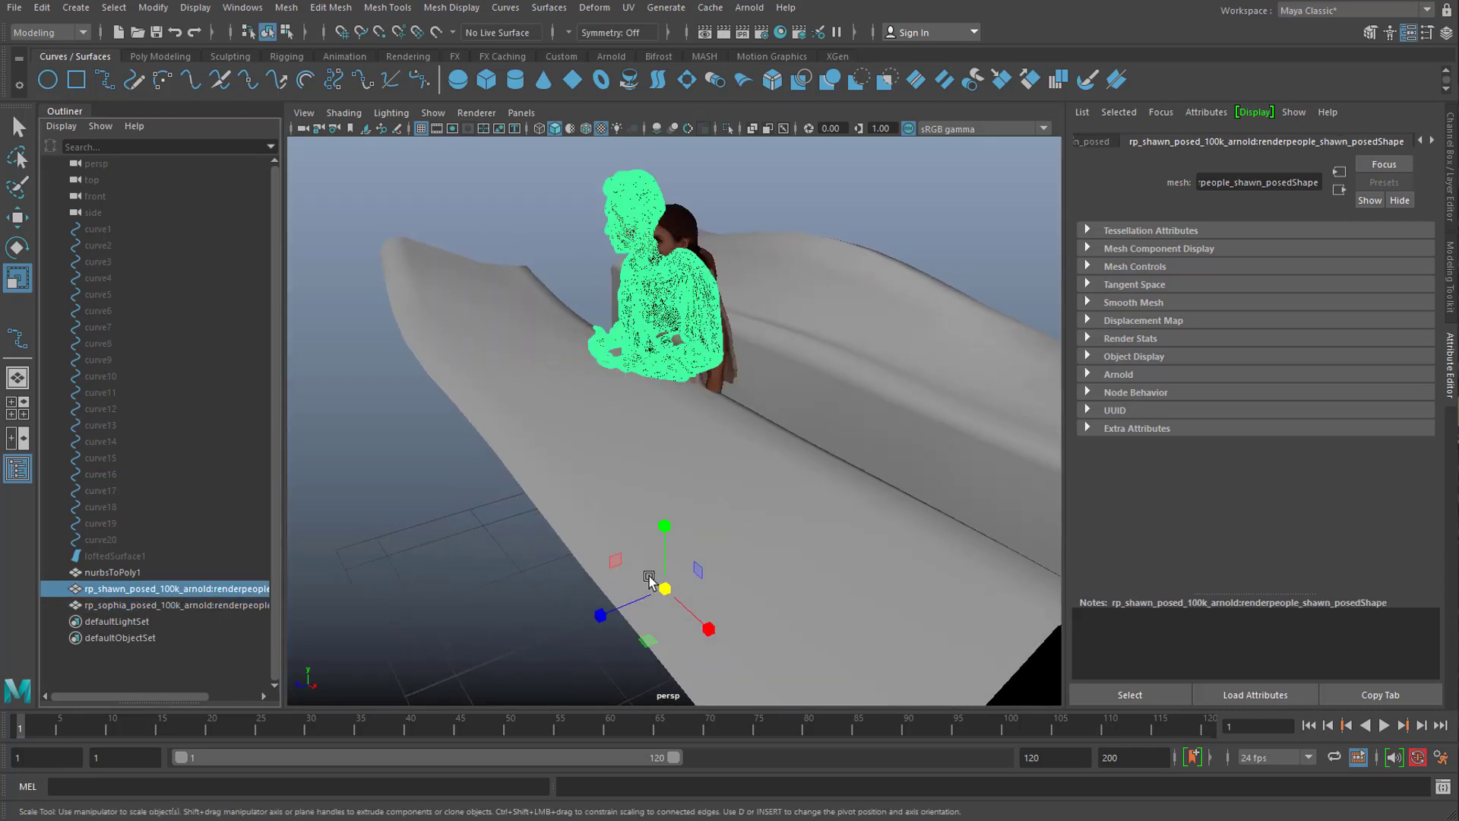
drag(664, 577, 535, 596)
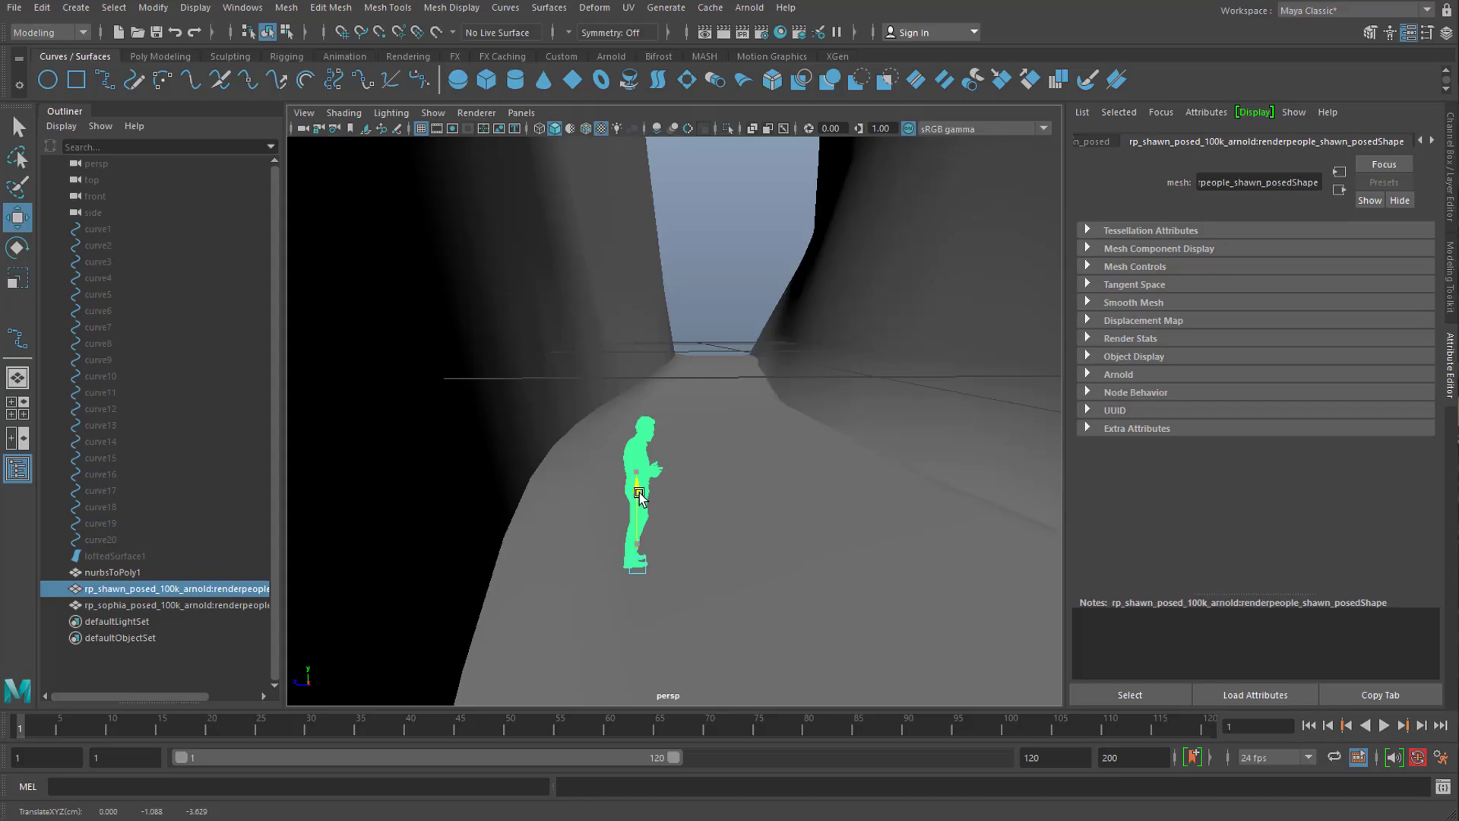
drag(639, 492, 477, 570)
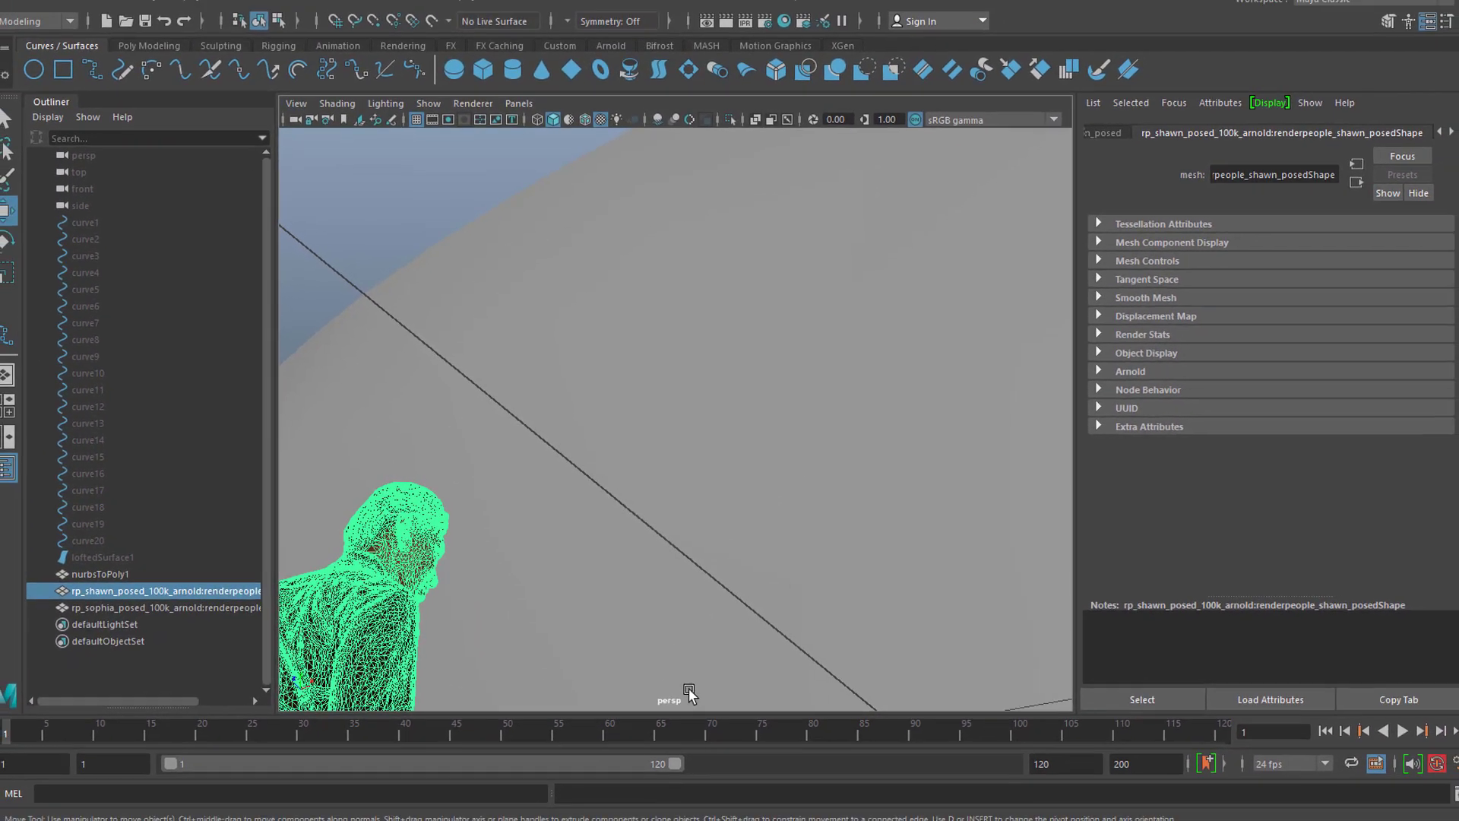
- Create camera persp1 from the current view and look through it in the viewport
click(297, 103)
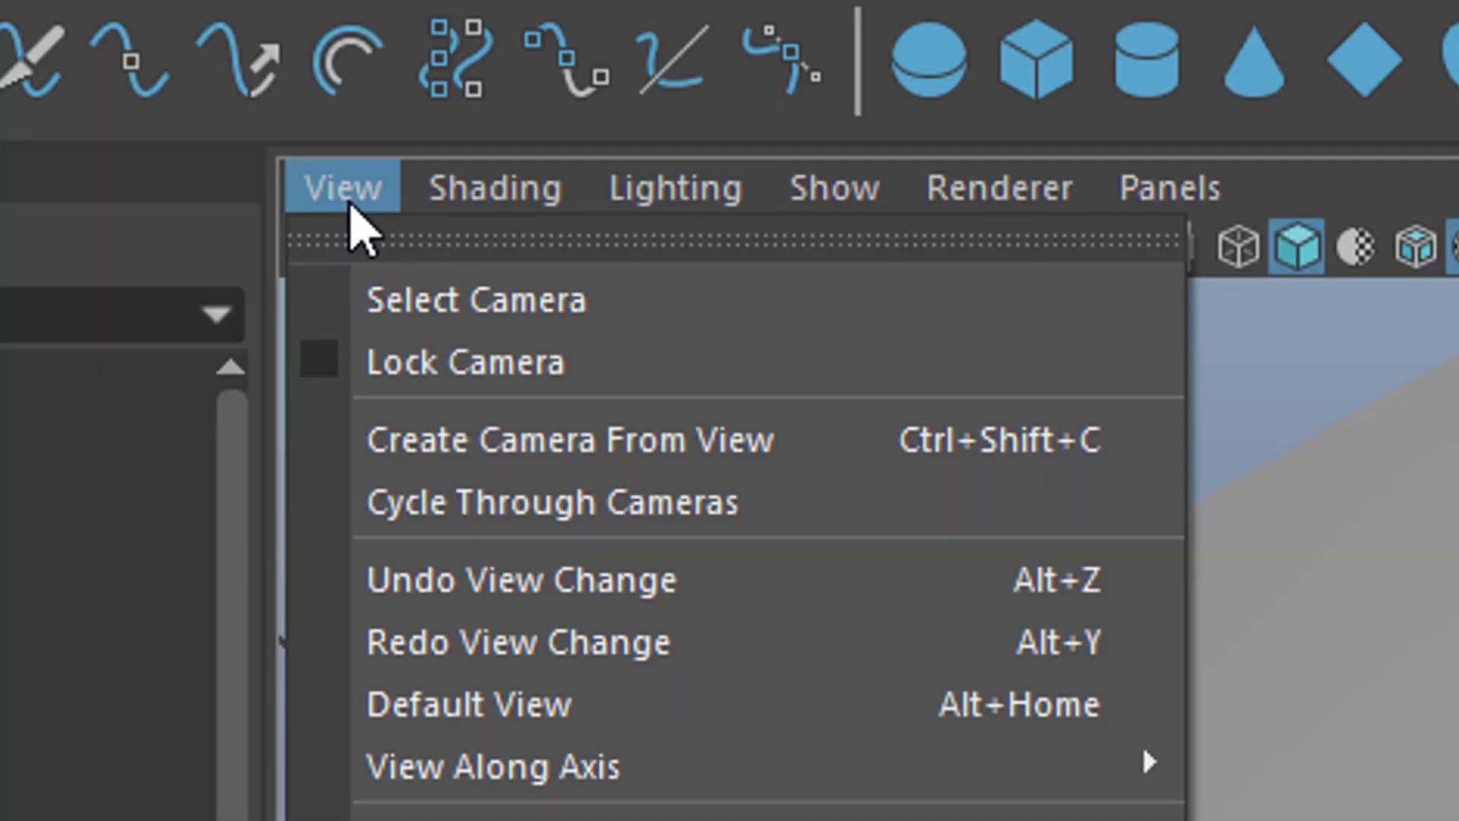
mouse_move(641, 441)
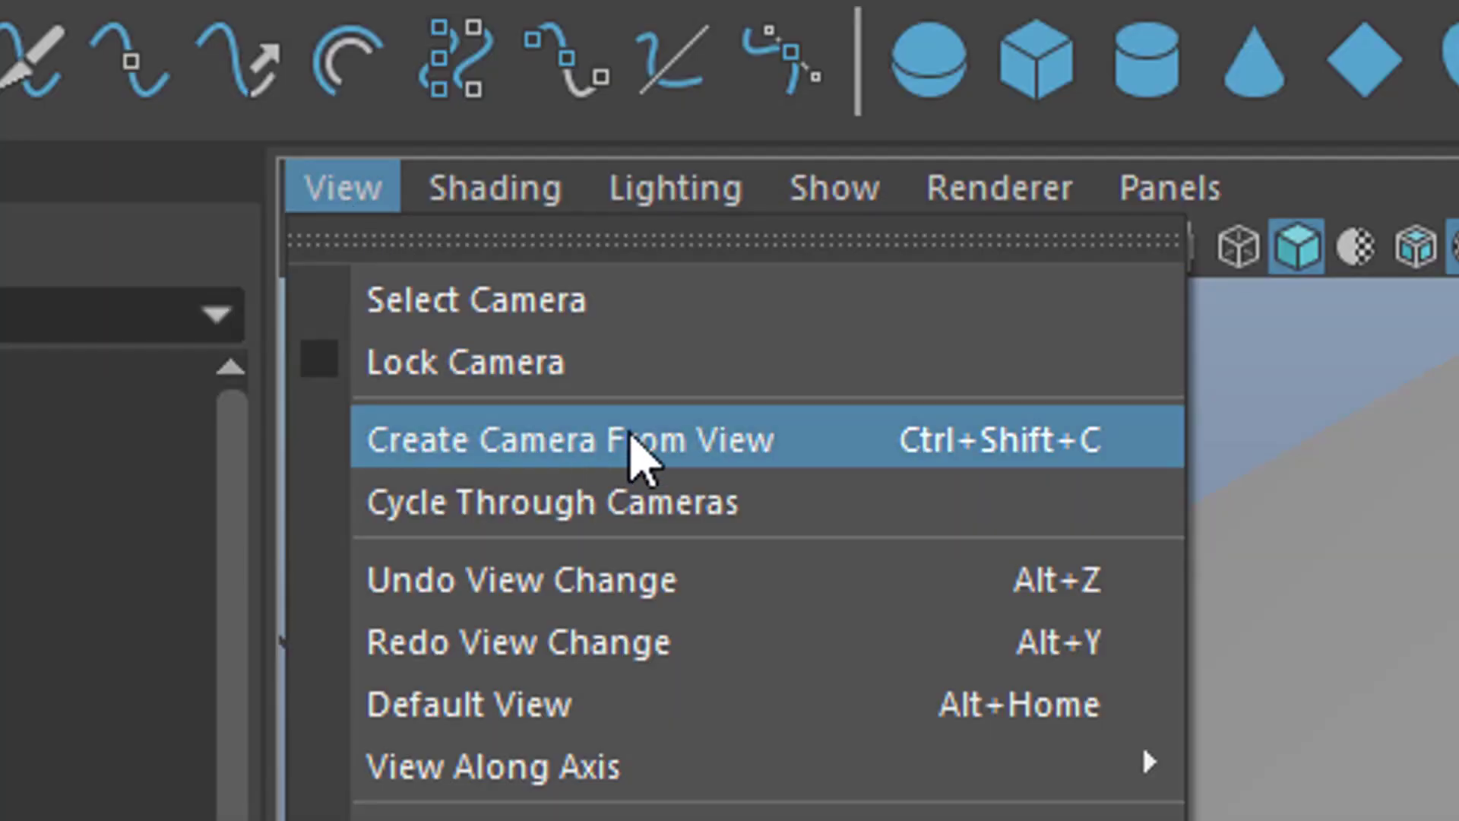
click(567, 438)
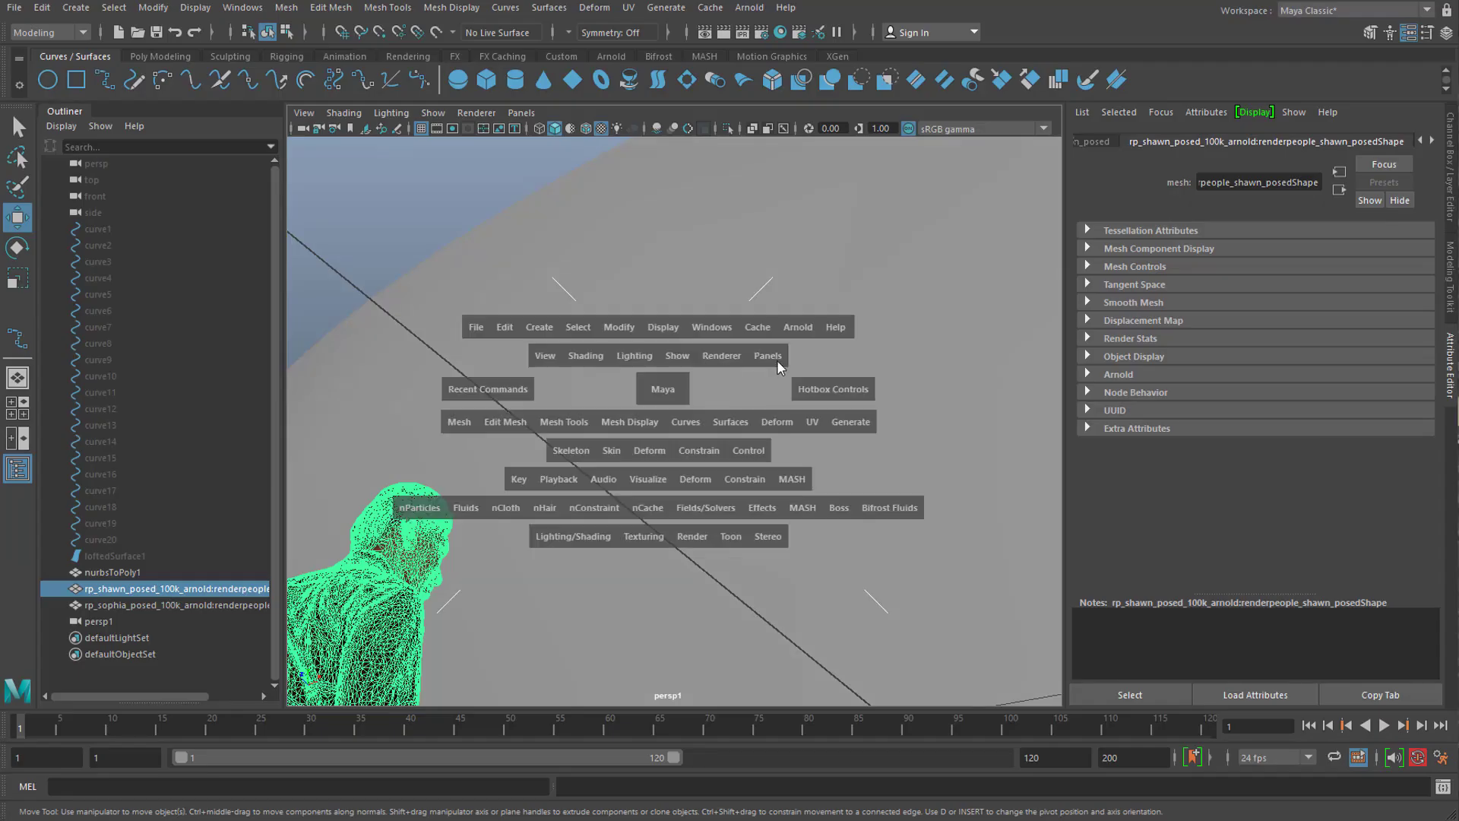
mouse_move(757, 399)
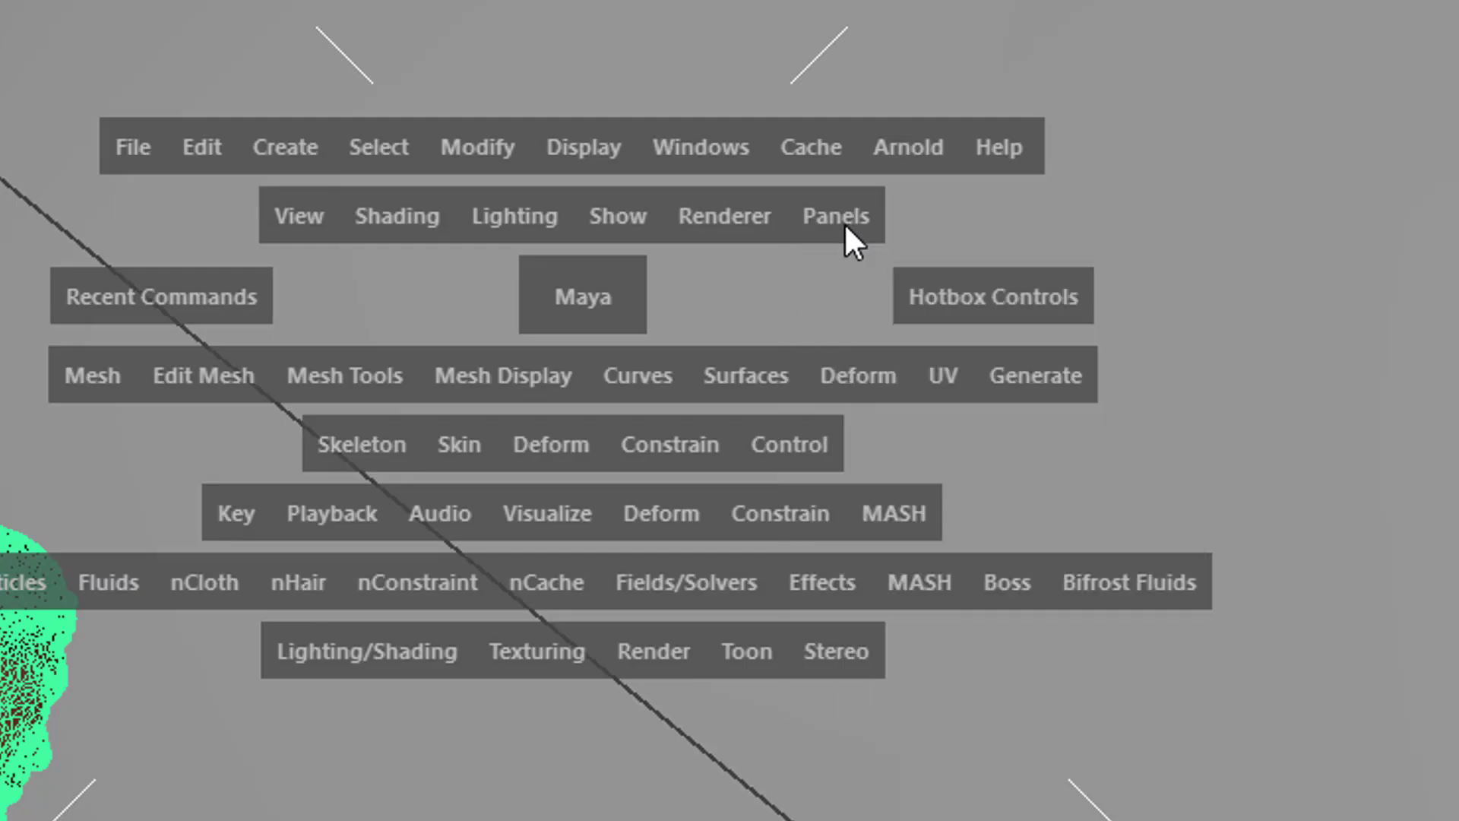
click(835, 215)
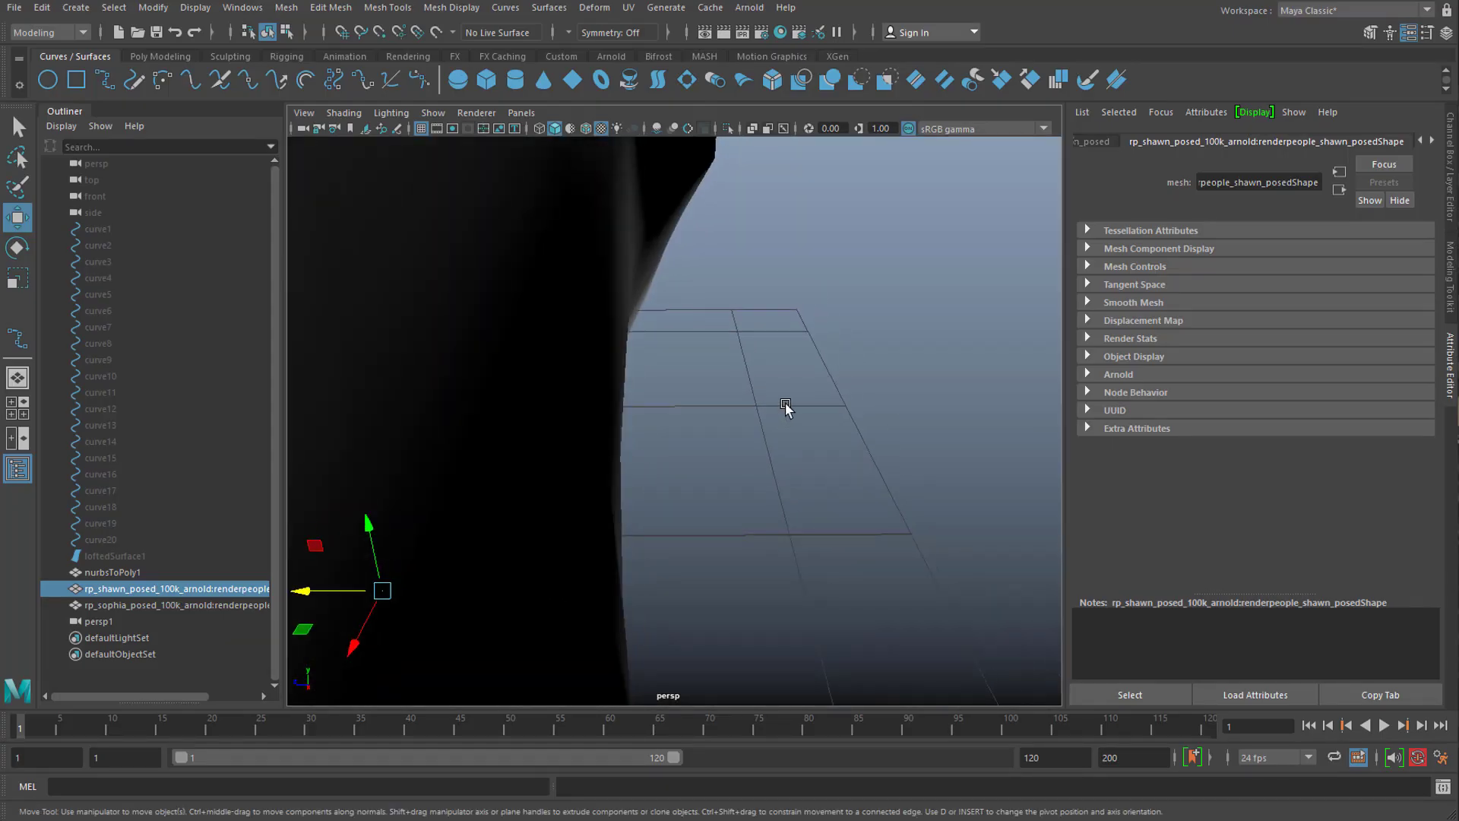
drag(786, 407, 679, 260)
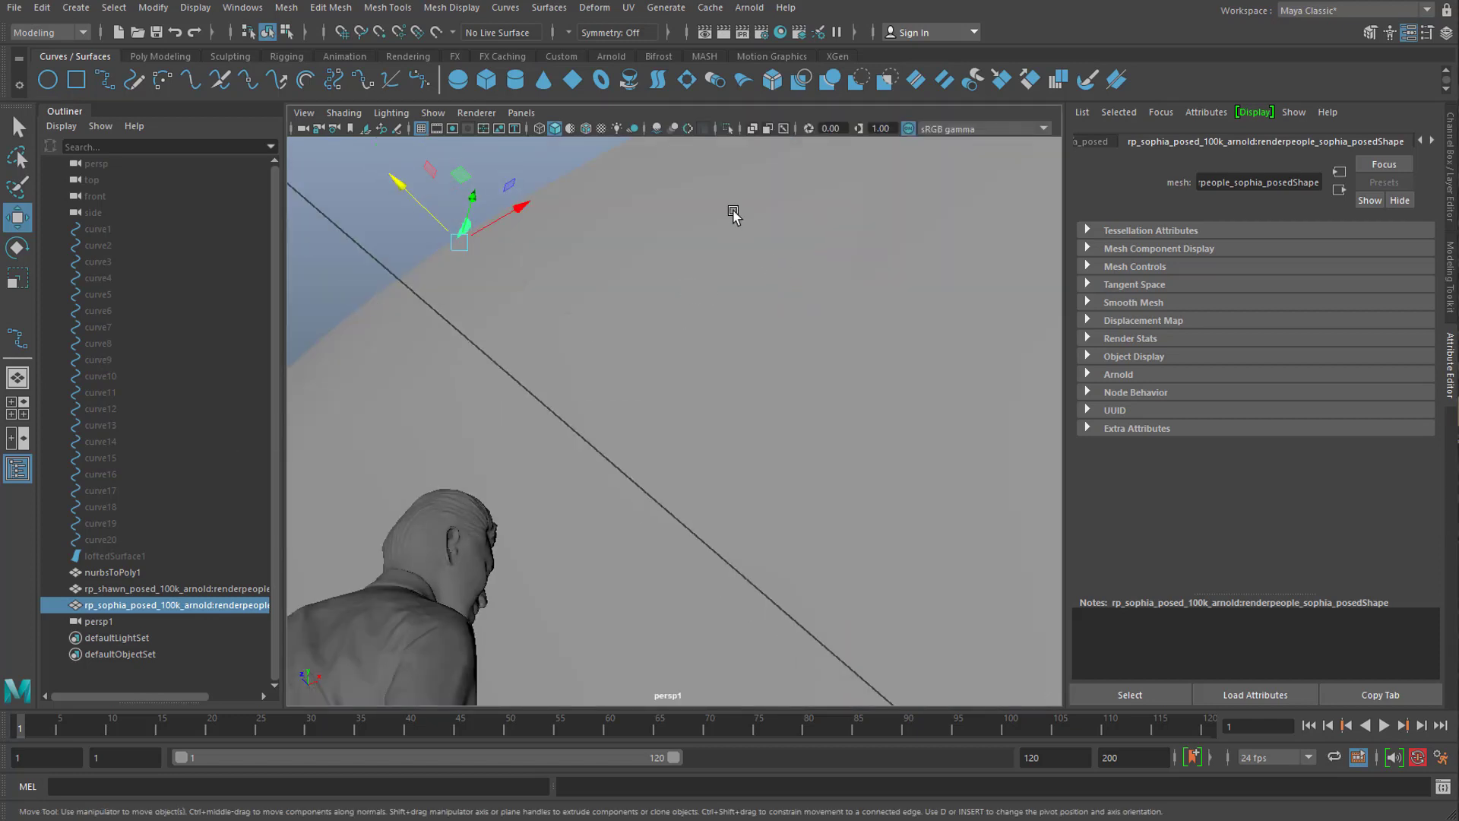
- Add an Arnold Physical Sky light and start an Arnold RenderView render of persp1
click(750, 7)
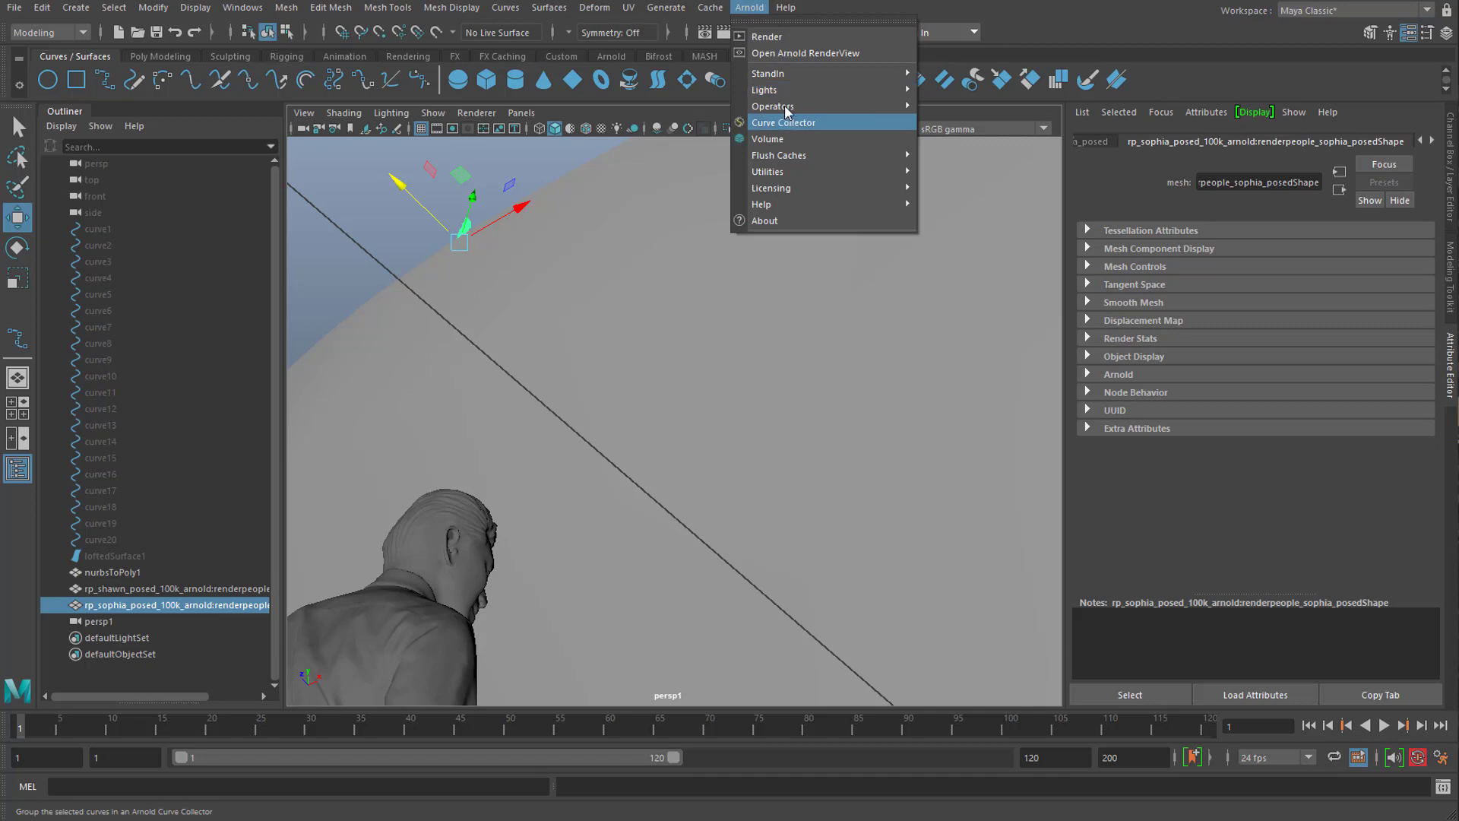
mouse_move(764, 89)
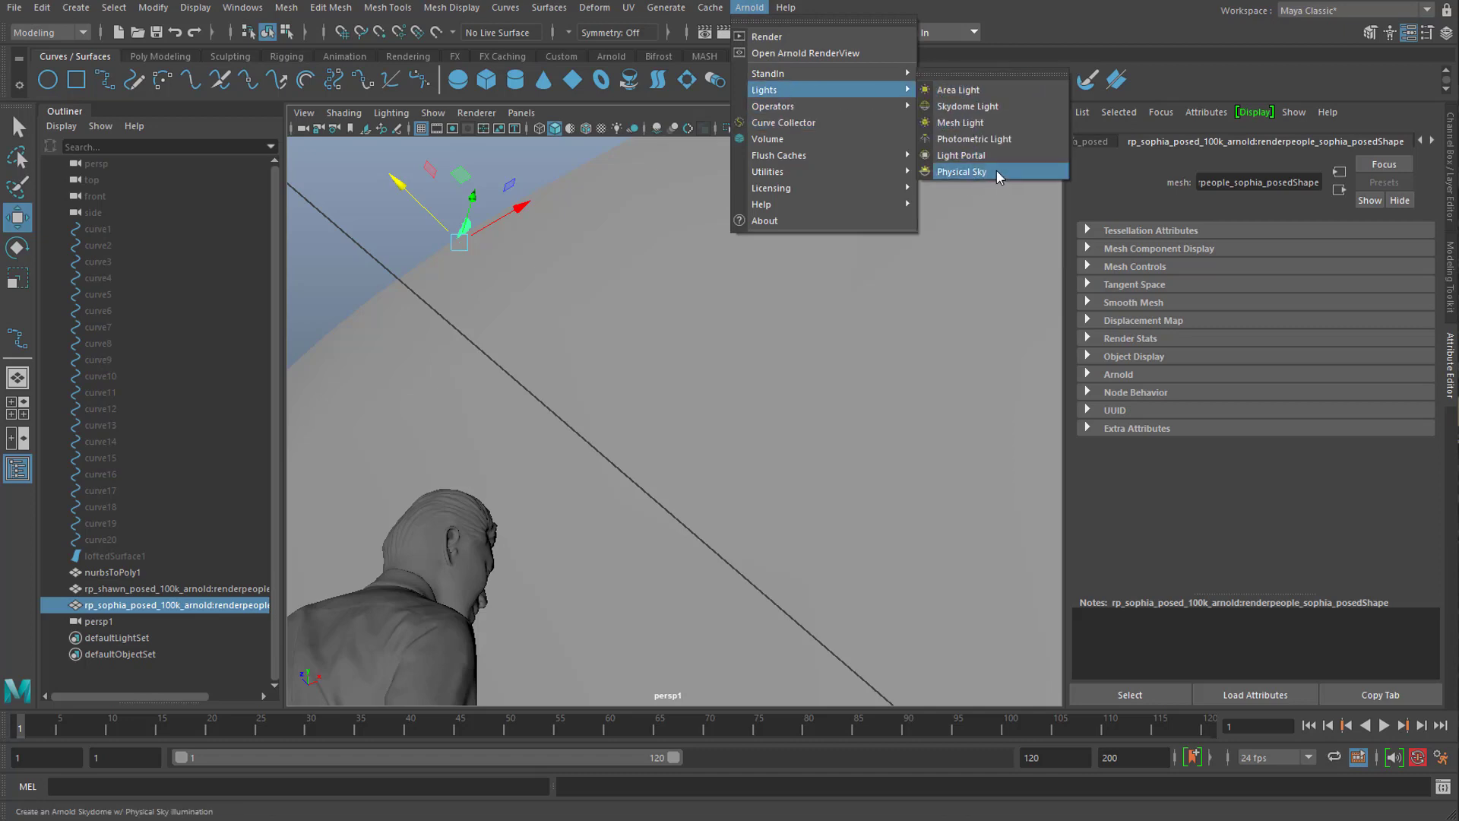
click(961, 171)
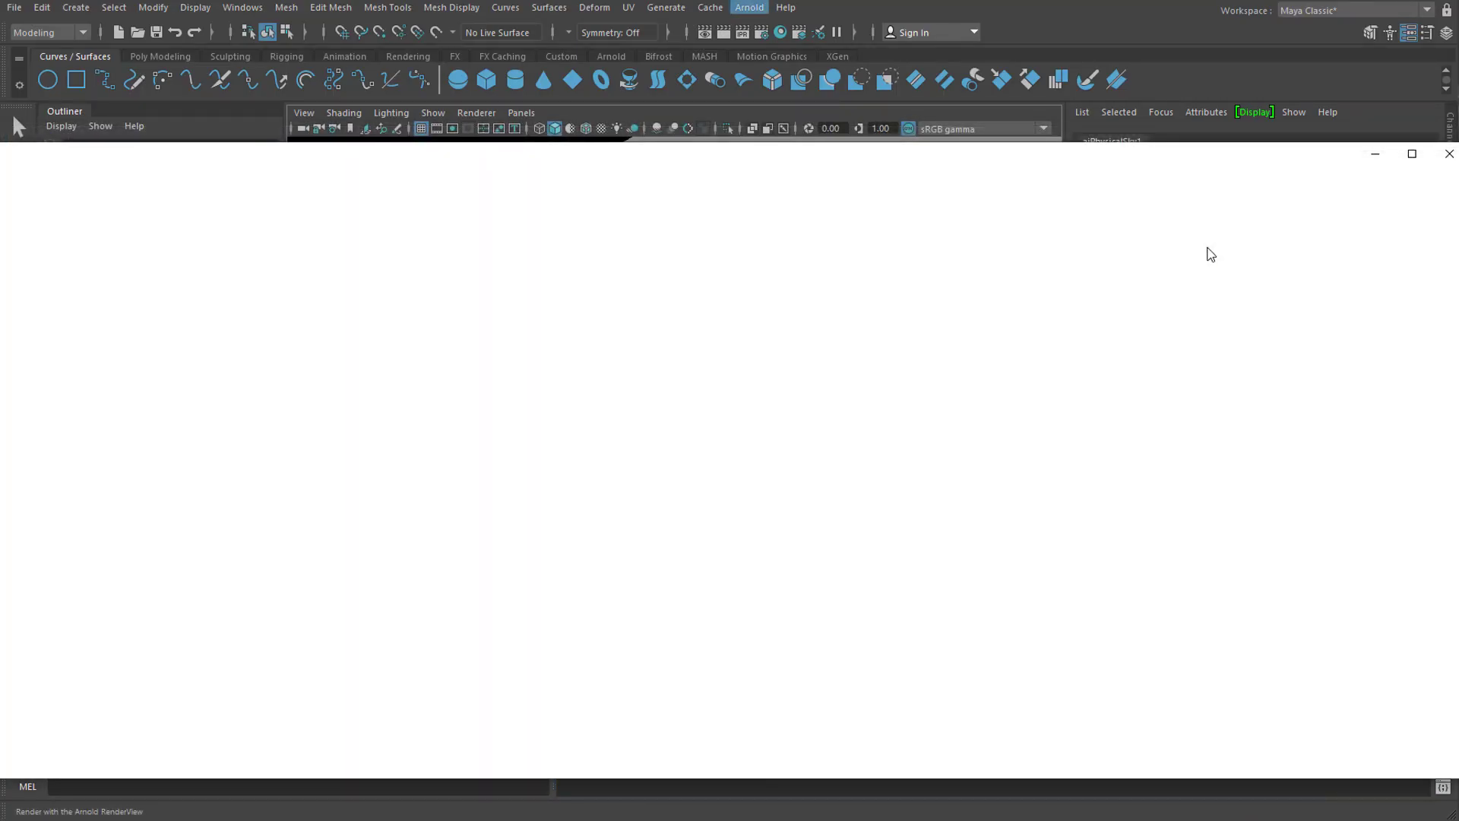
click(781, 32)
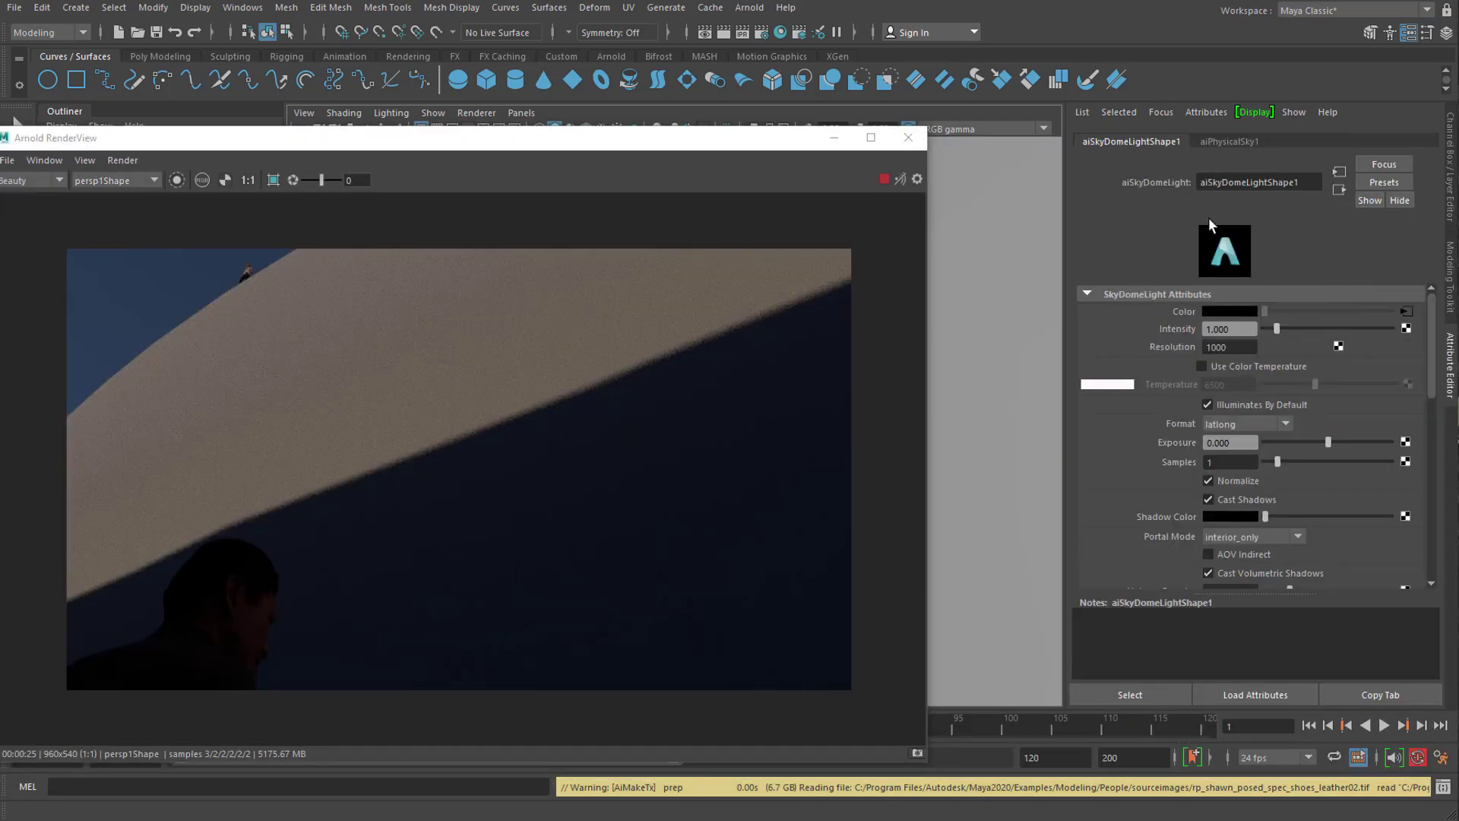
mouse_move(1440, 395)
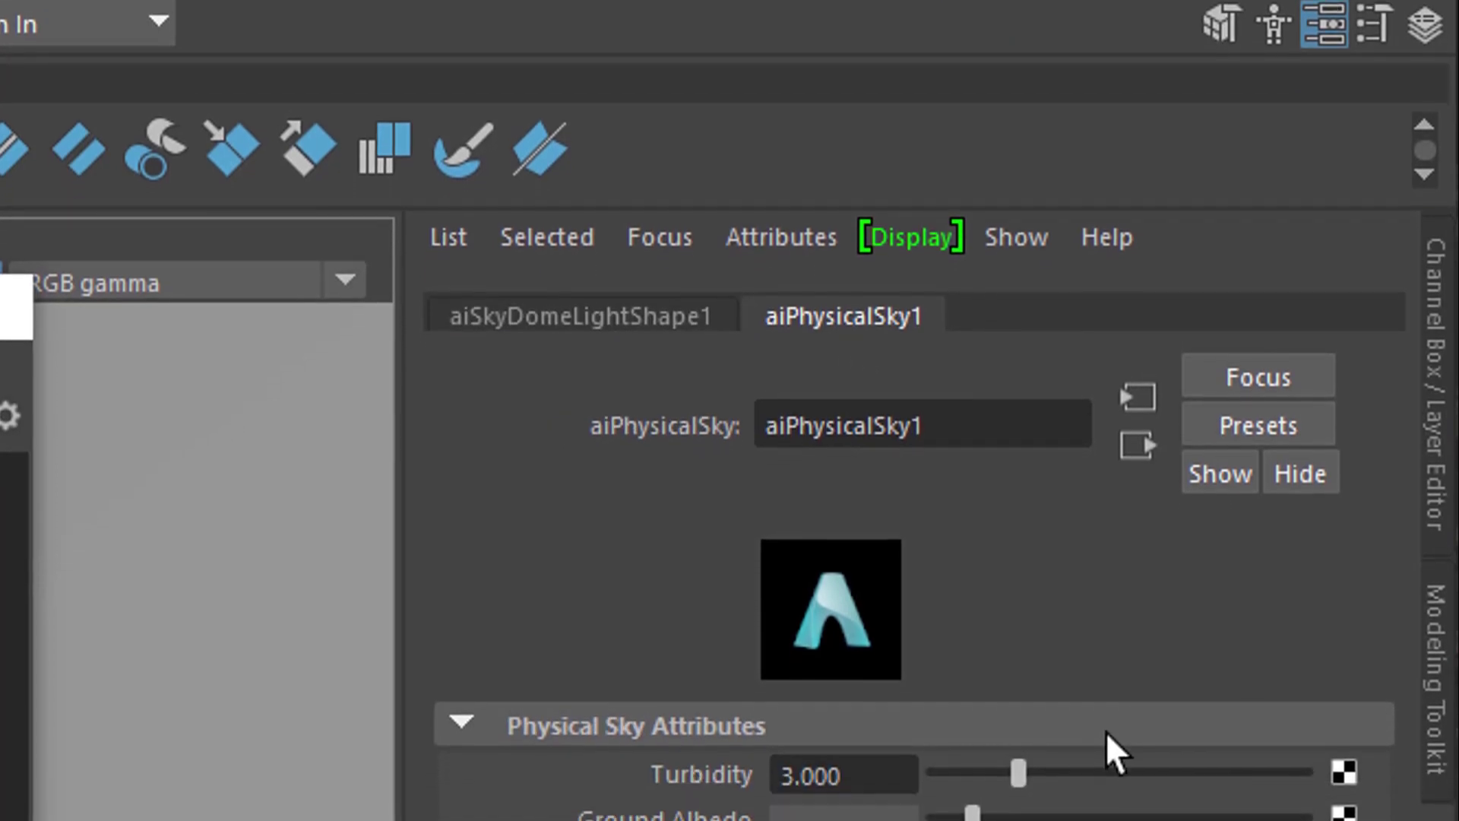
- Set the aiPhysicalSky1 sun elevation to 51.506
scroll(down, 3)
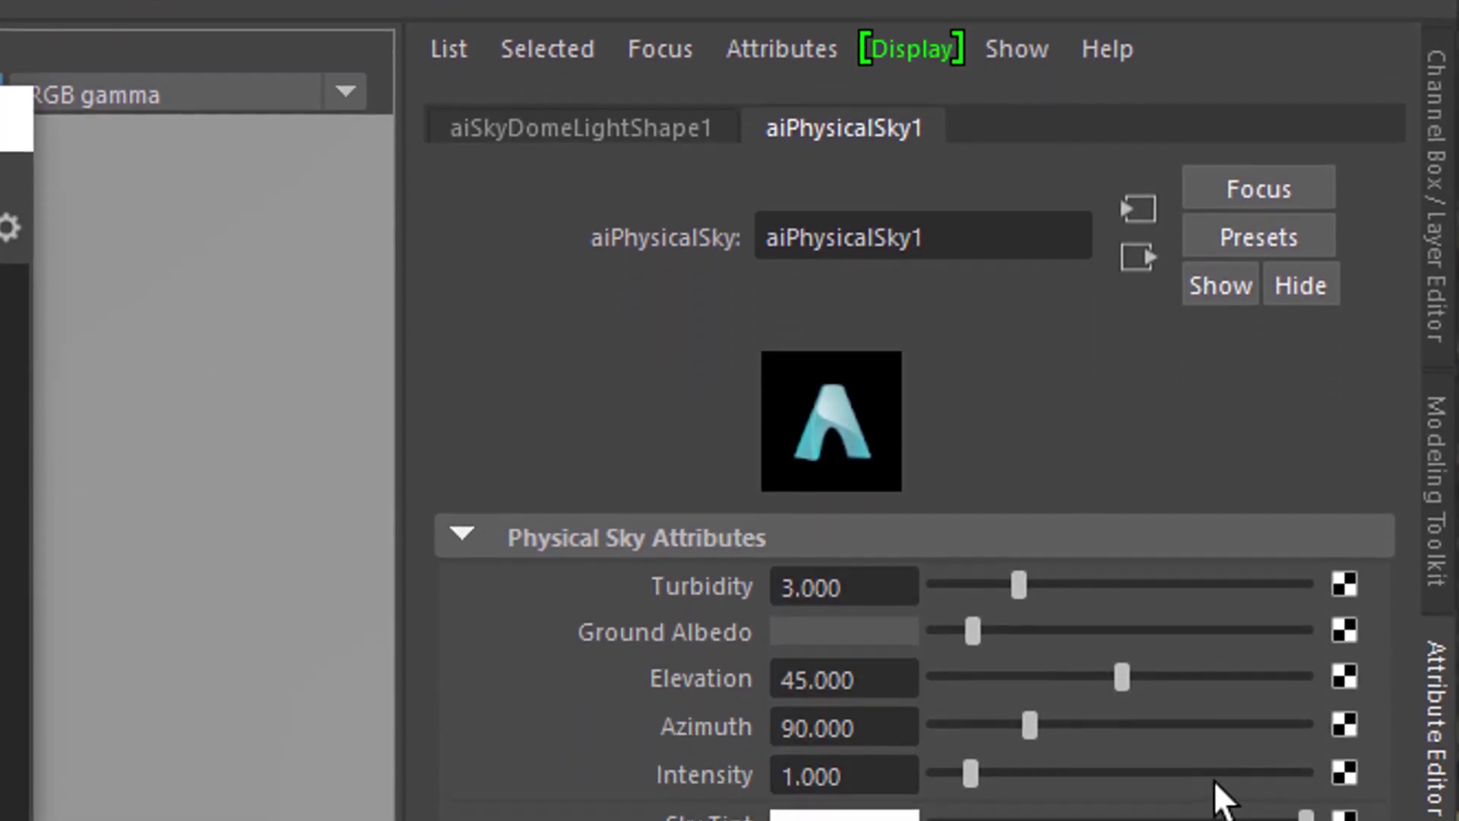
scroll(down, 3)
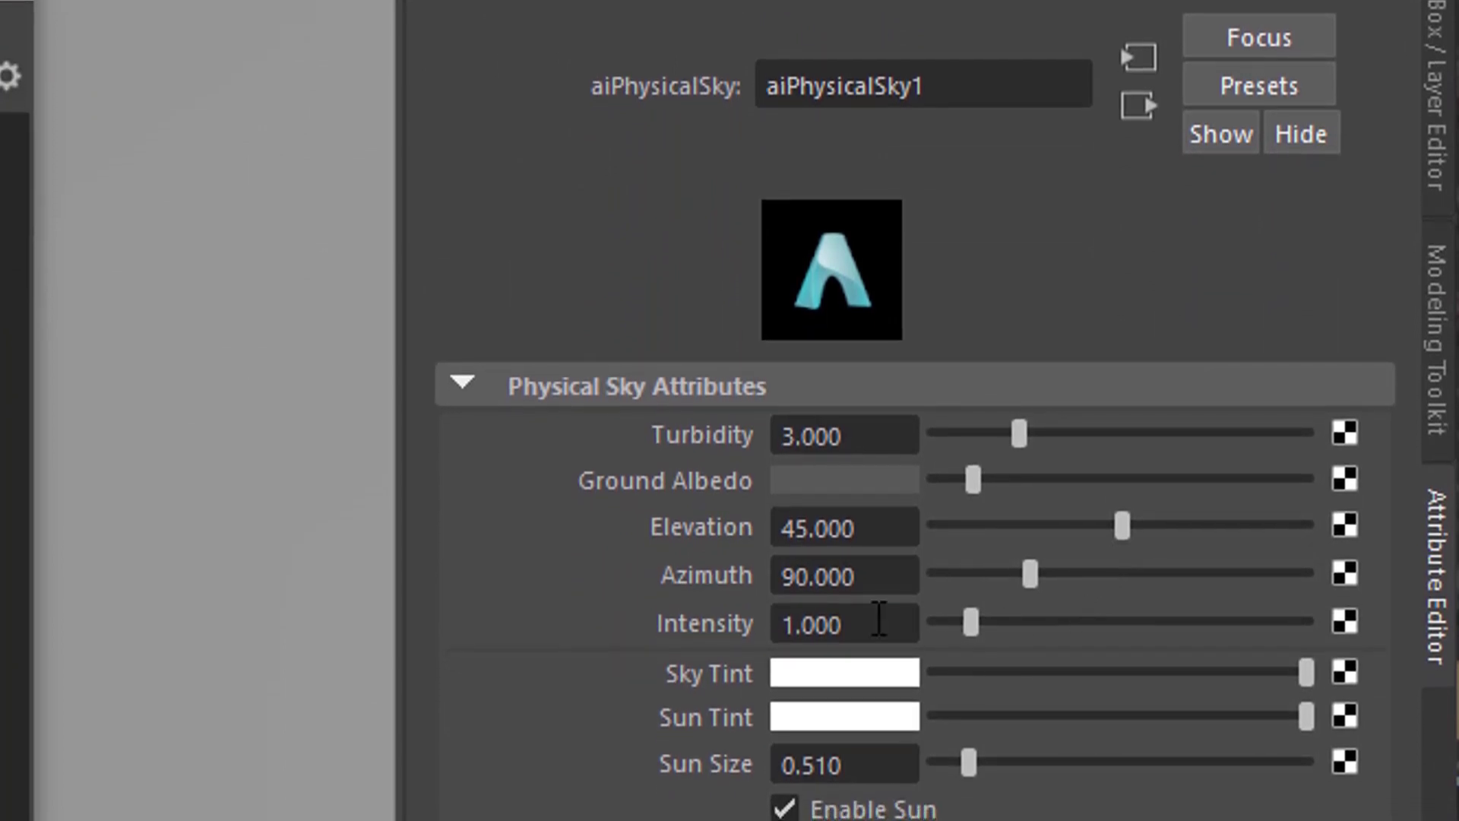
mouse_move(1035, 605)
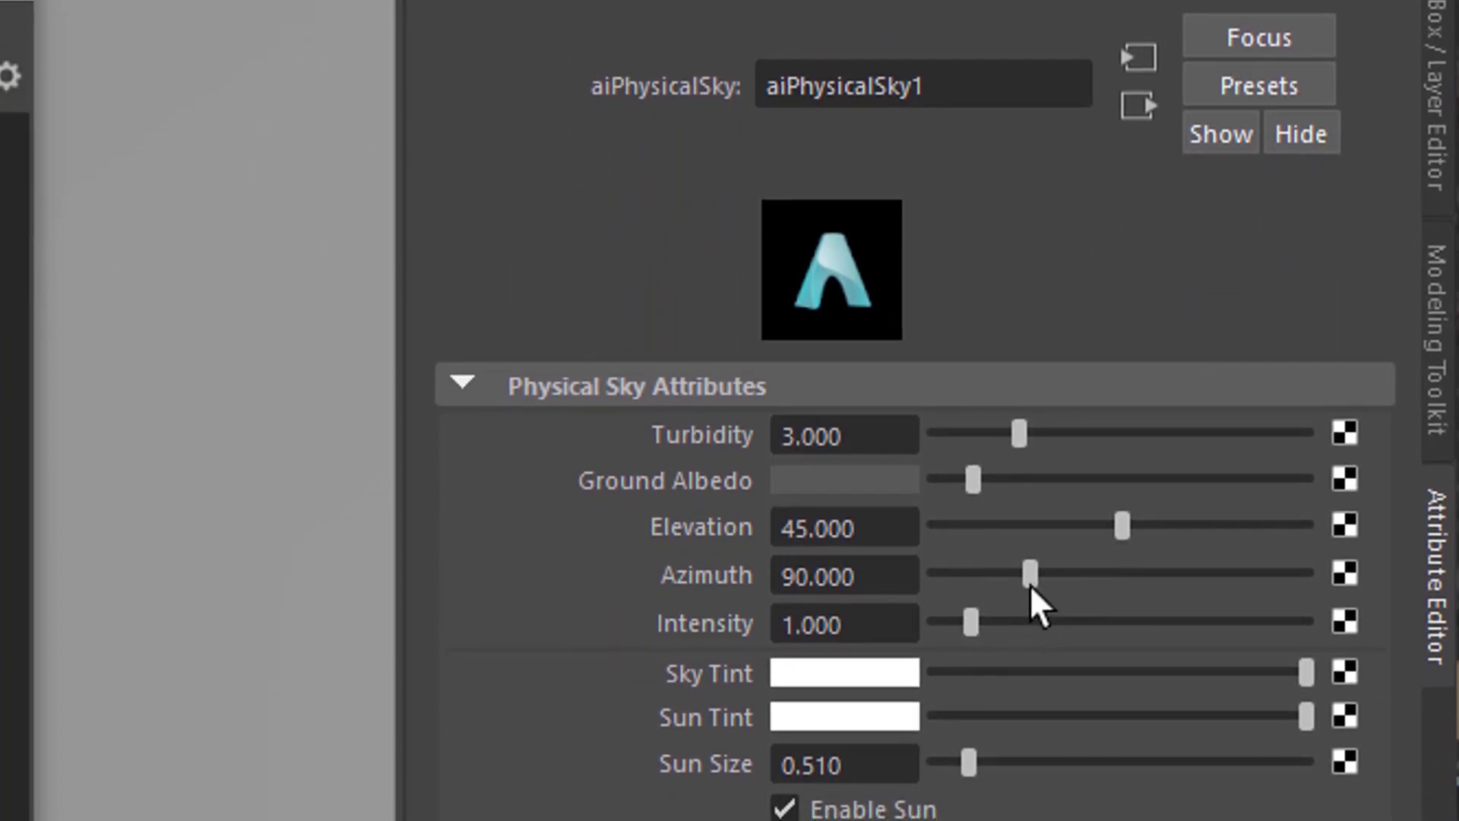
drag(1122, 526, 1123, 526)
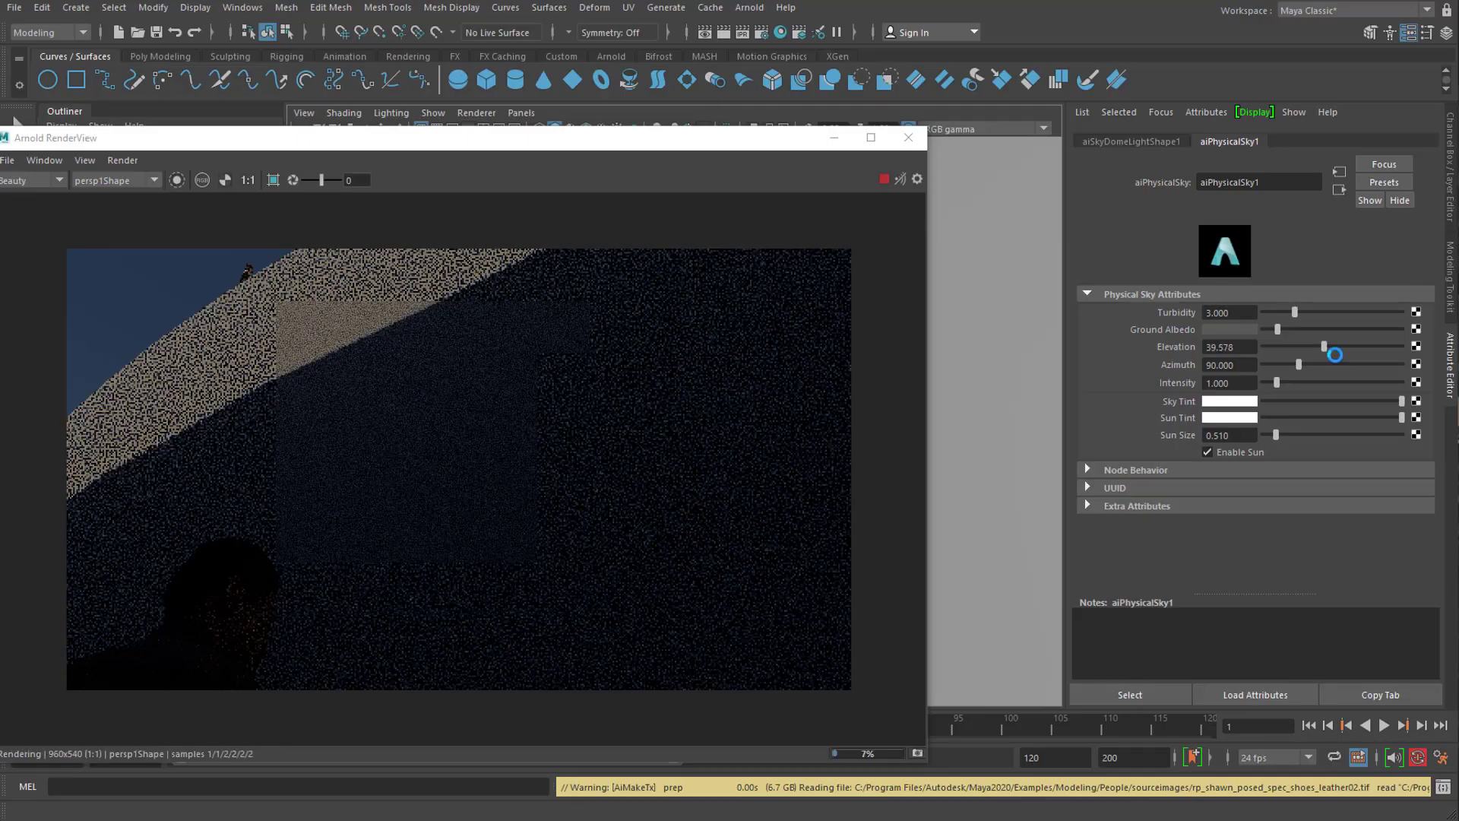
drag(1333, 354, 1348, 347)
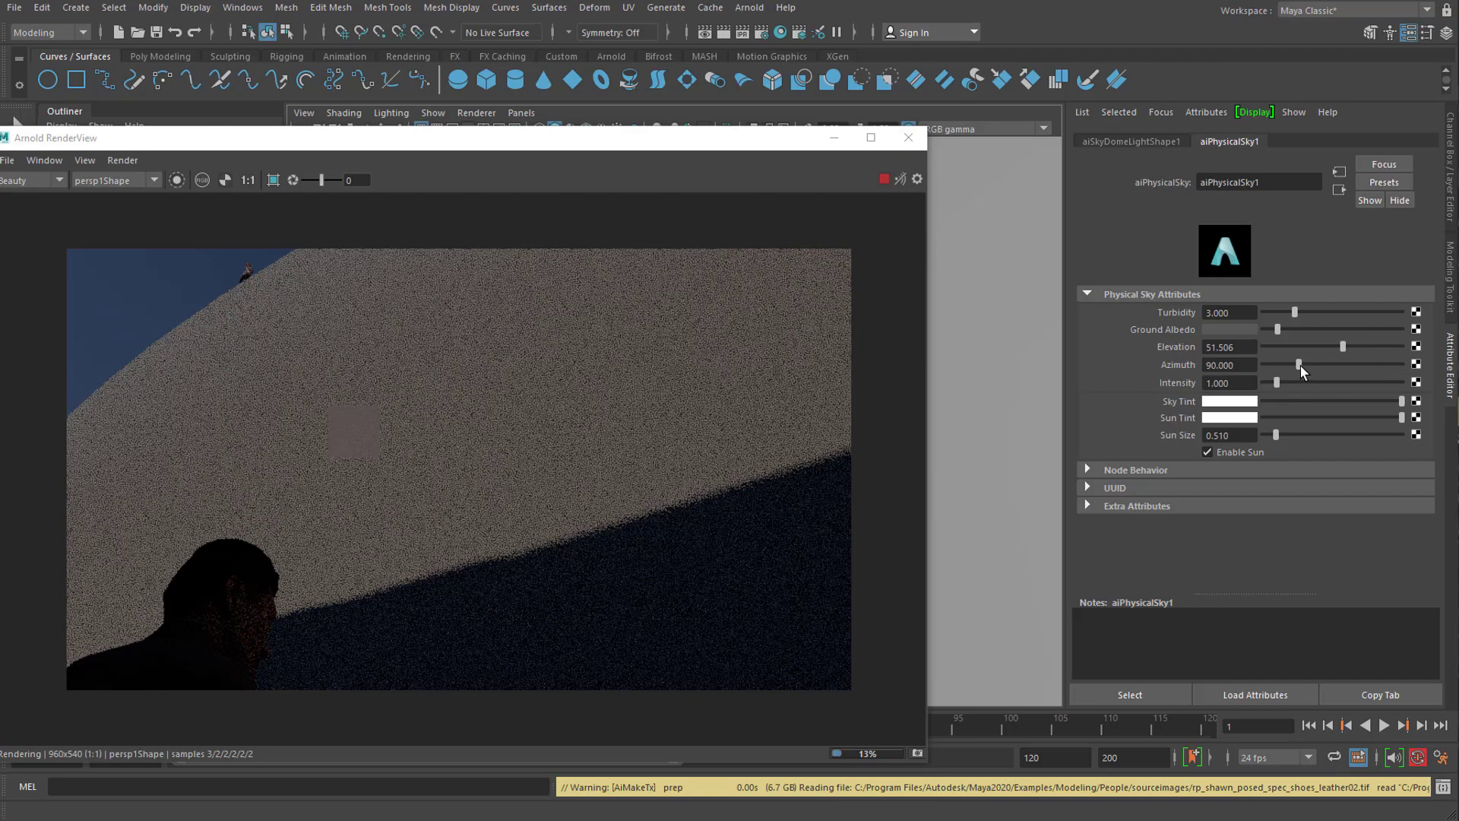
- Swing the sun's azimuth around to 180, letting the render update
drag(1280, 363, 1315, 366)
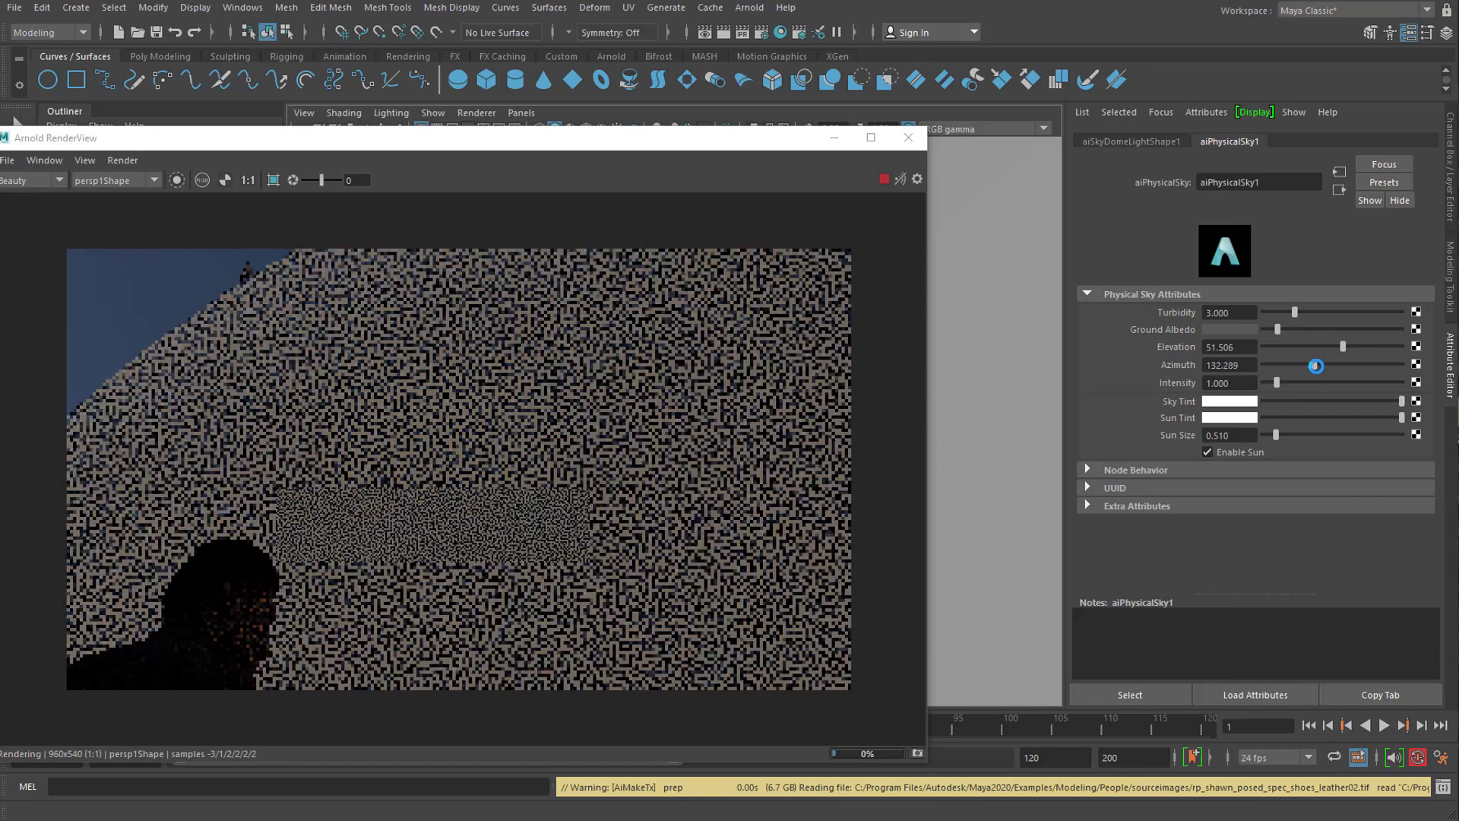
drag(1316, 366, 1328, 363)
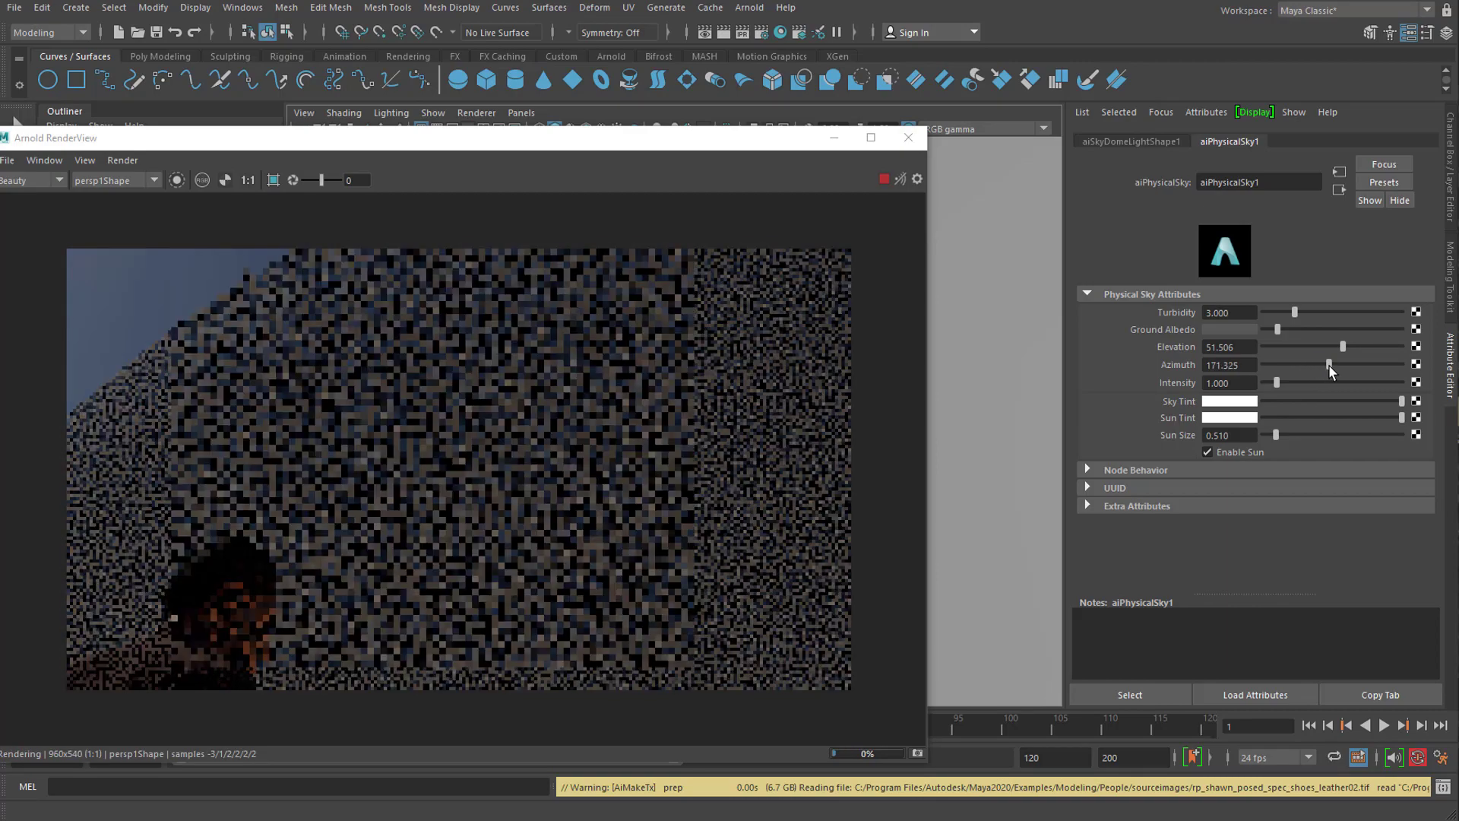
drag(1329, 363, 1333, 364)
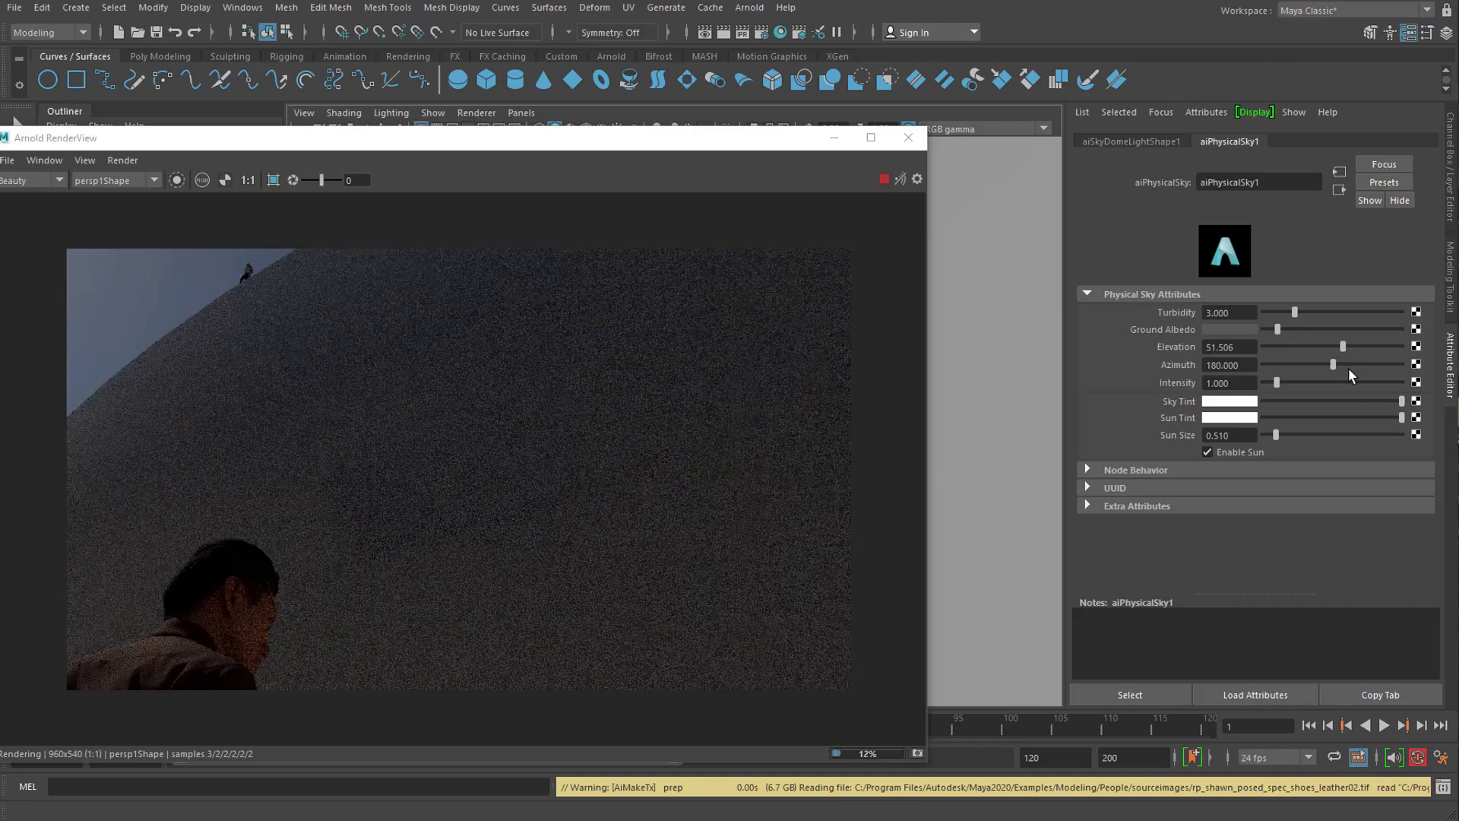